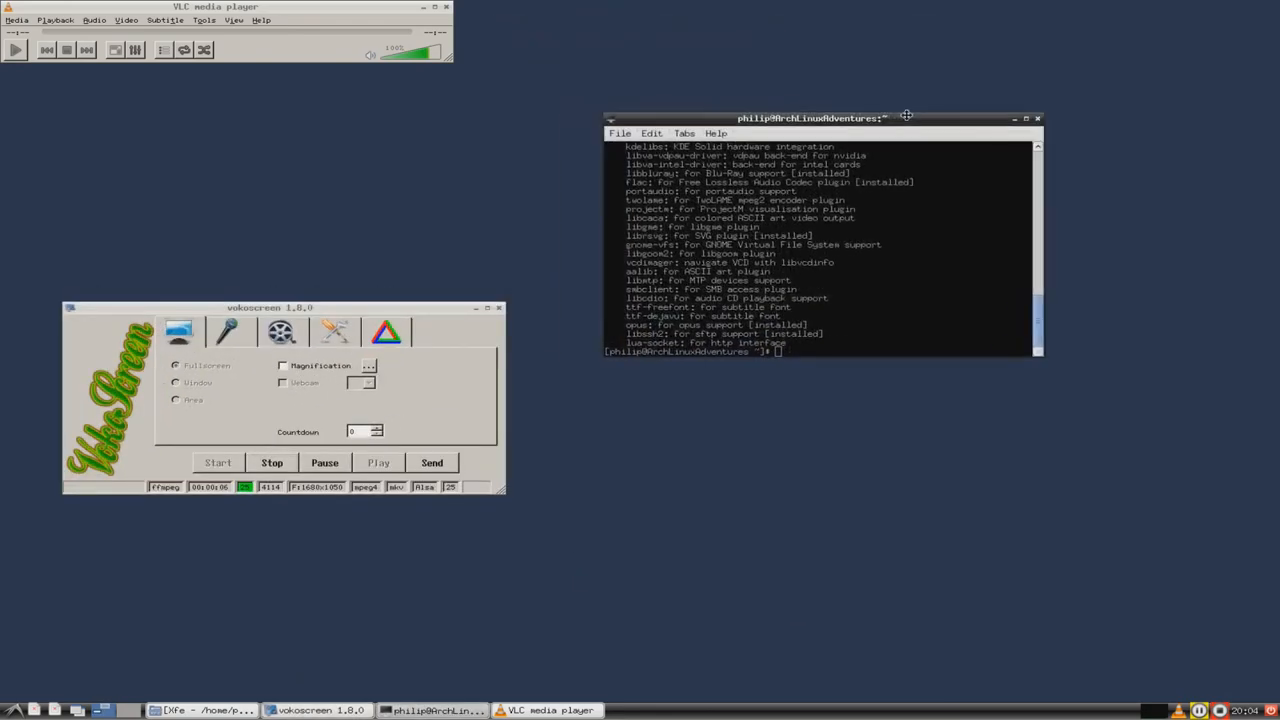
Step: Install Audacity with sudo pacman -S audacity, entering the password and confirming with y
drag(810, 118, 855, 131)
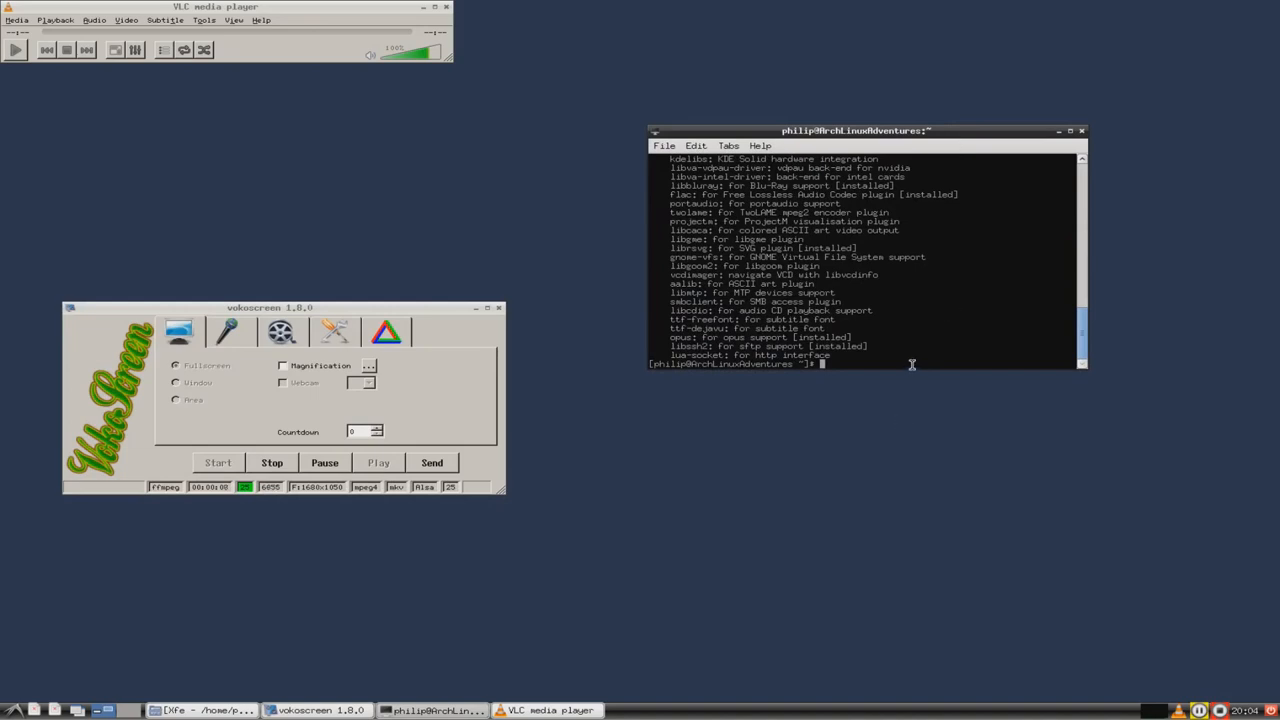
text(sudo pa)
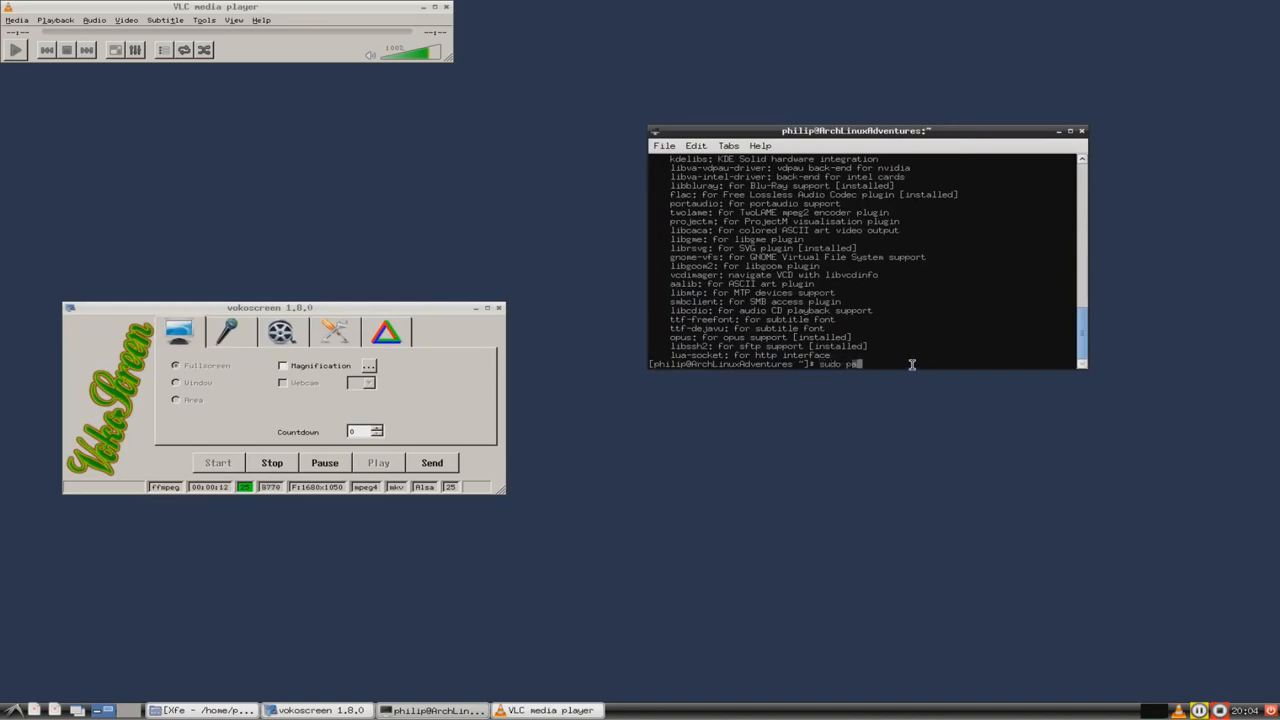
text(cman -S audaci)
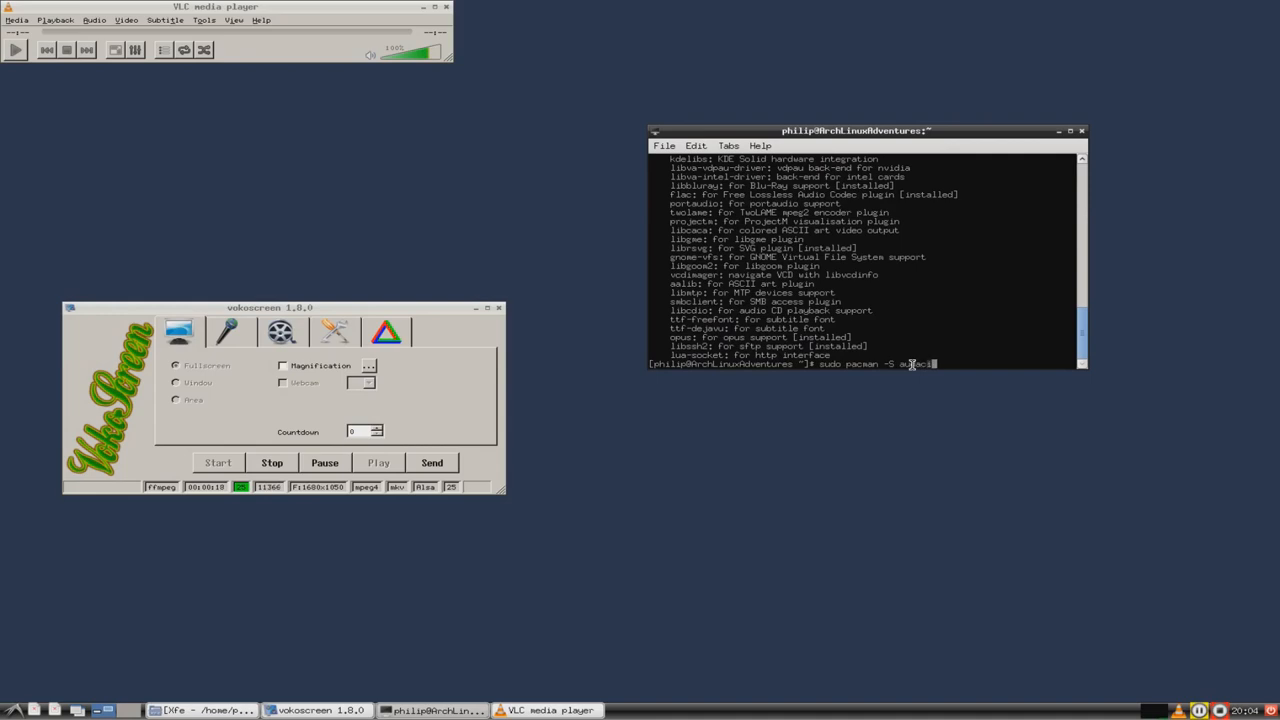
key(Return)
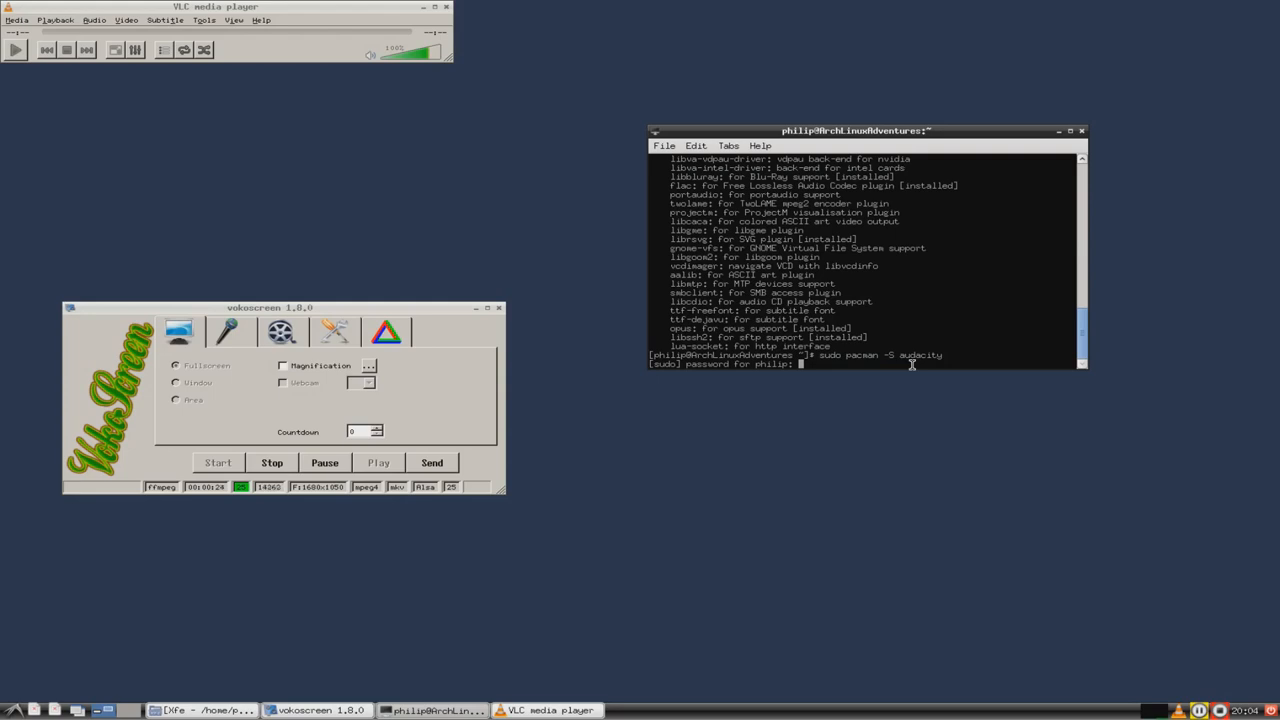
key(Return)
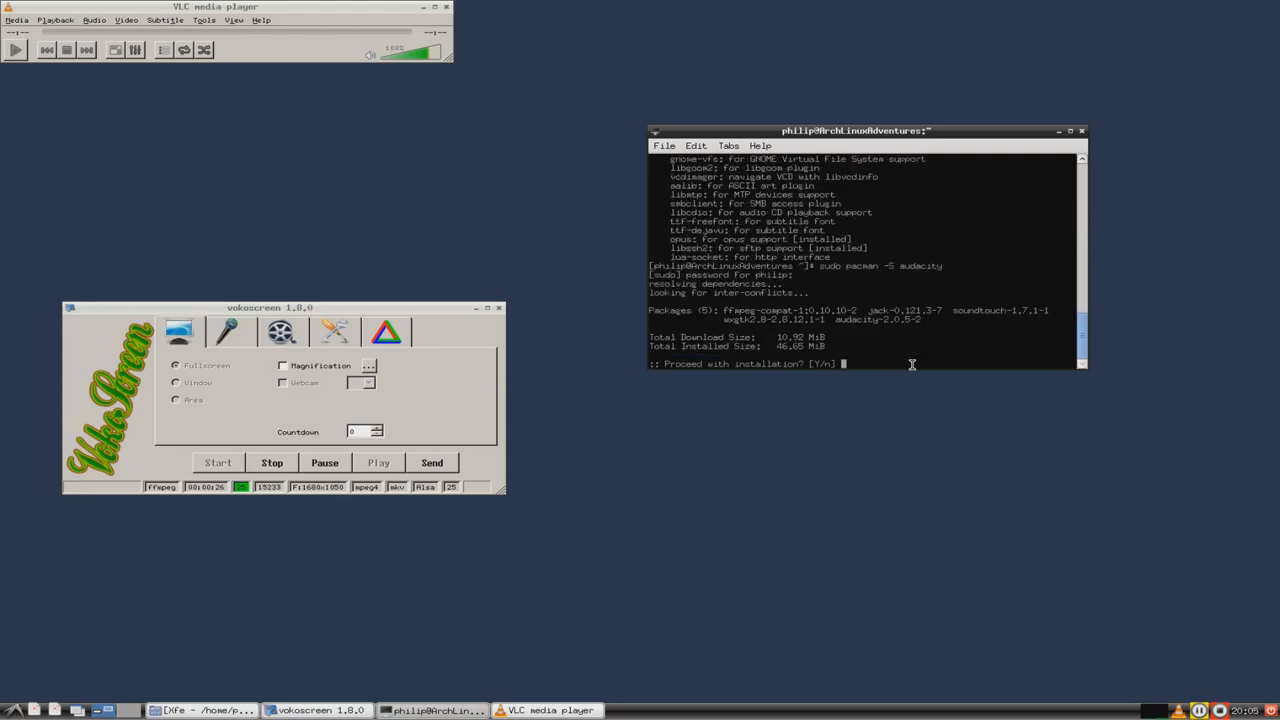
text(y)
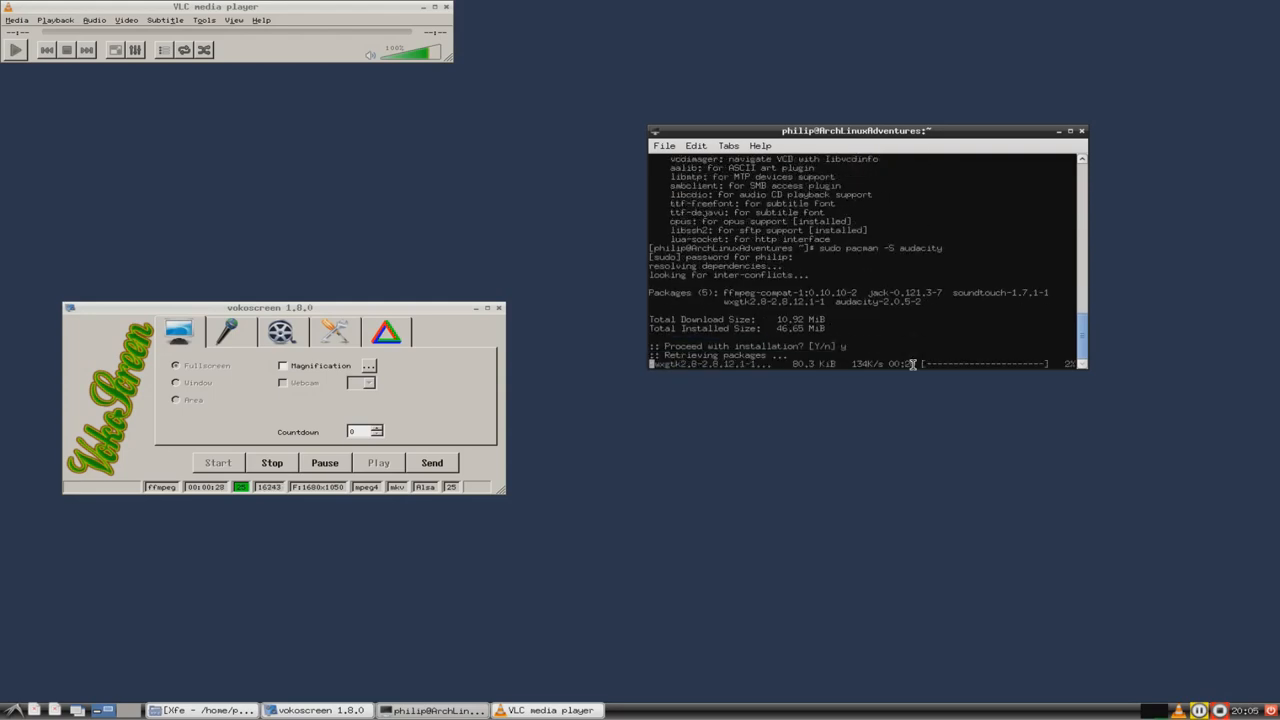
click(10, 710)
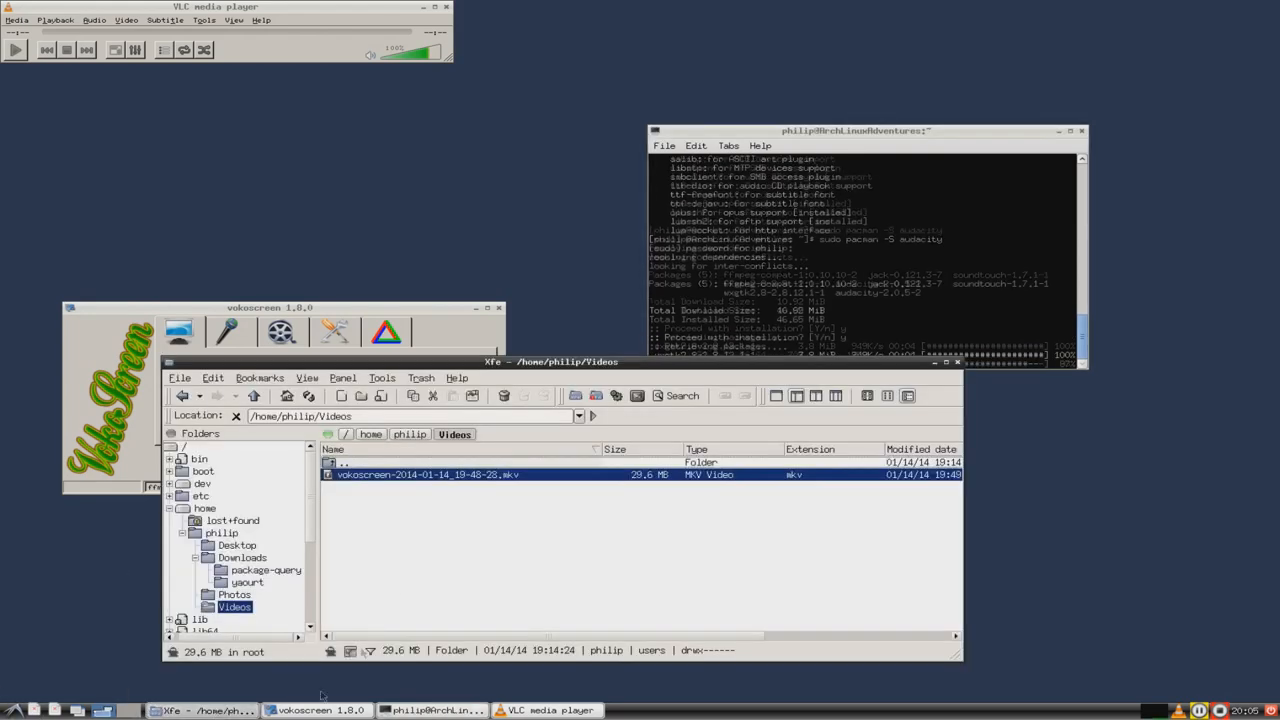
Step: Create an 'Audio Snippets' folder in /home/philip and select it
click(410, 433)
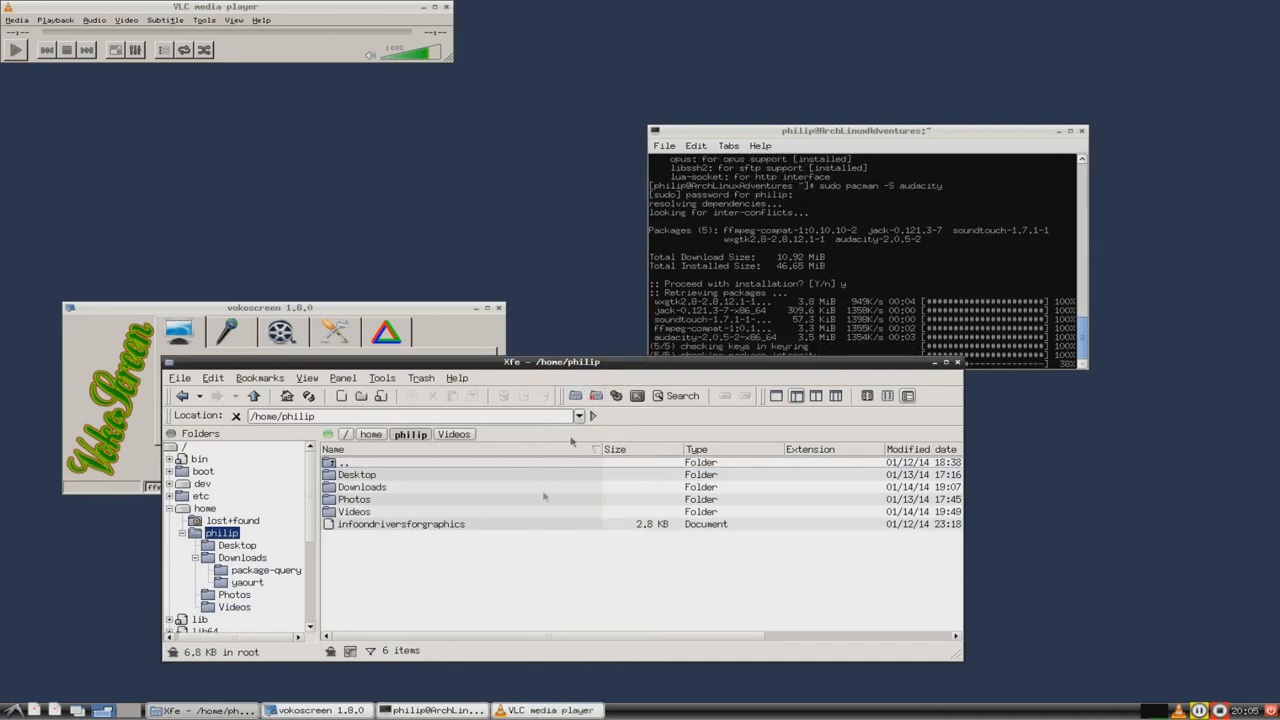
click(360, 396)
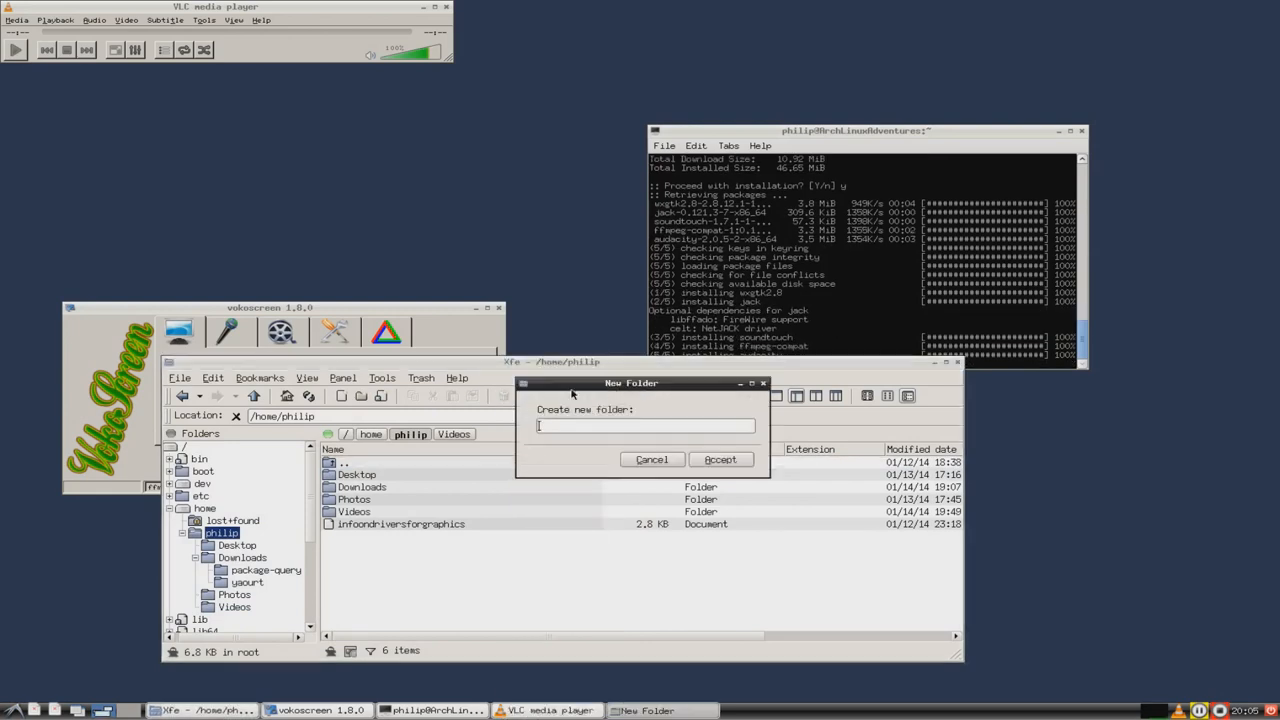
text(Audio)
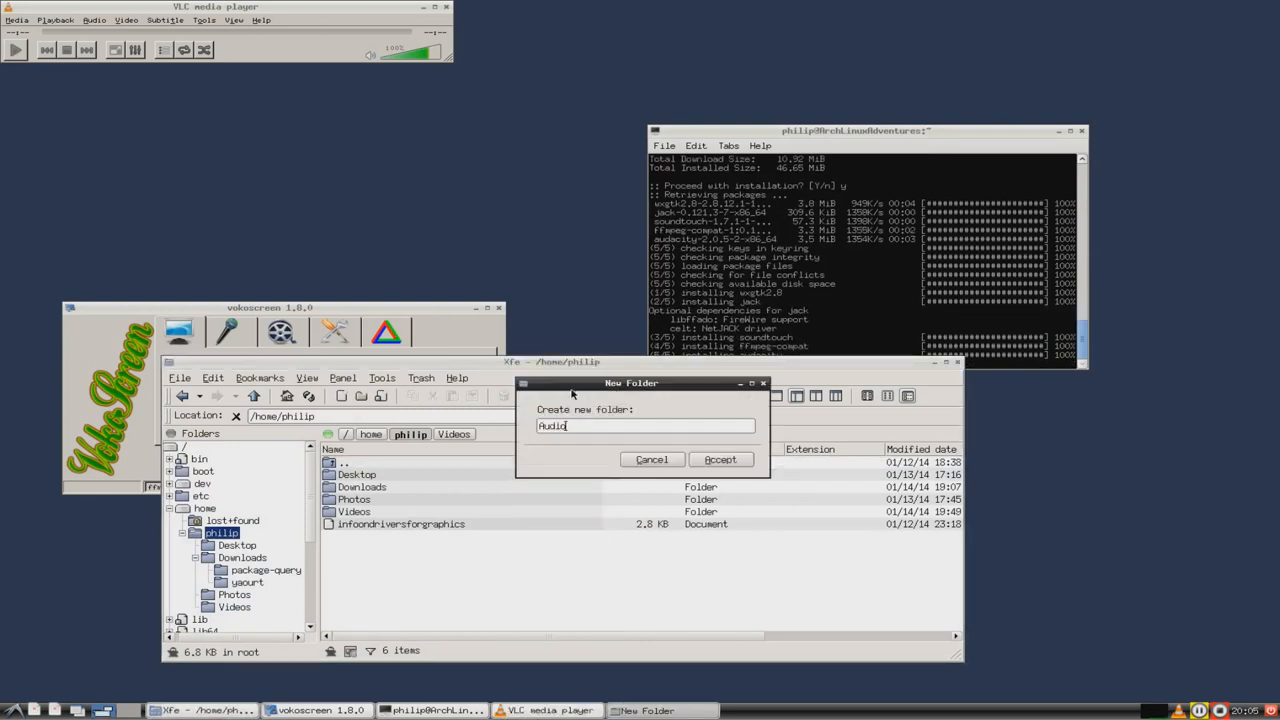
text(Snippets)
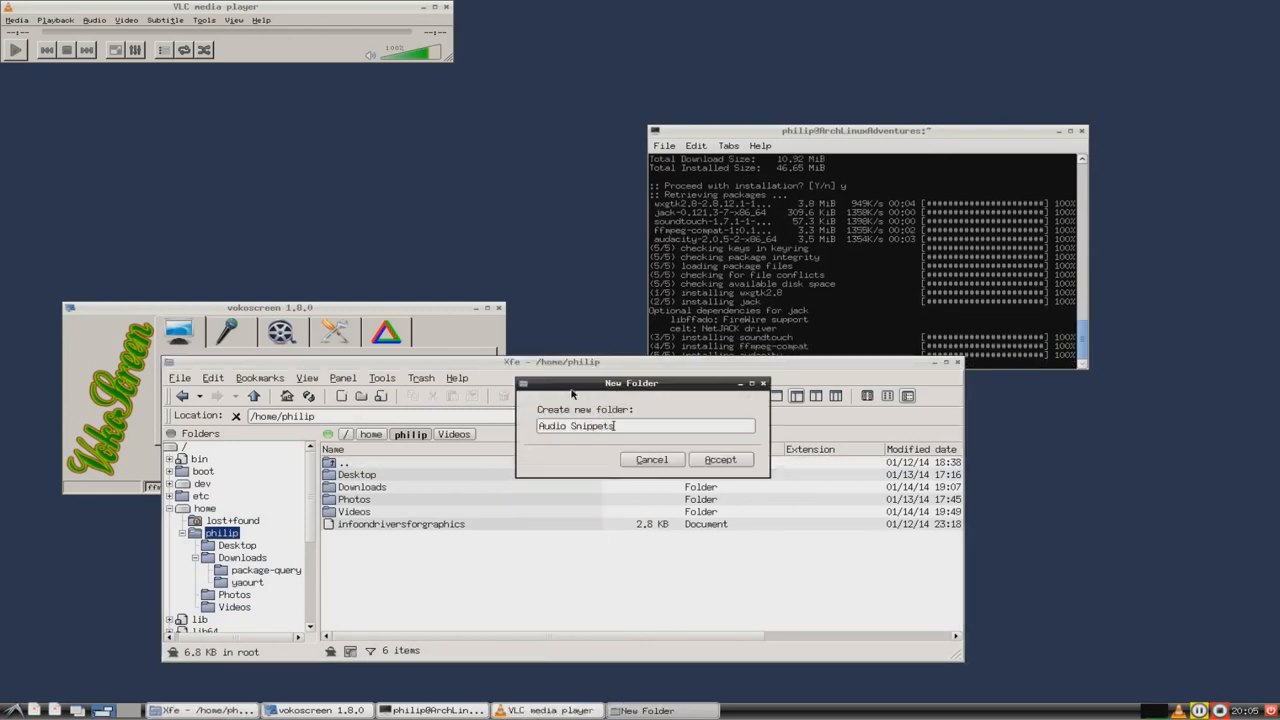
click(720, 459)
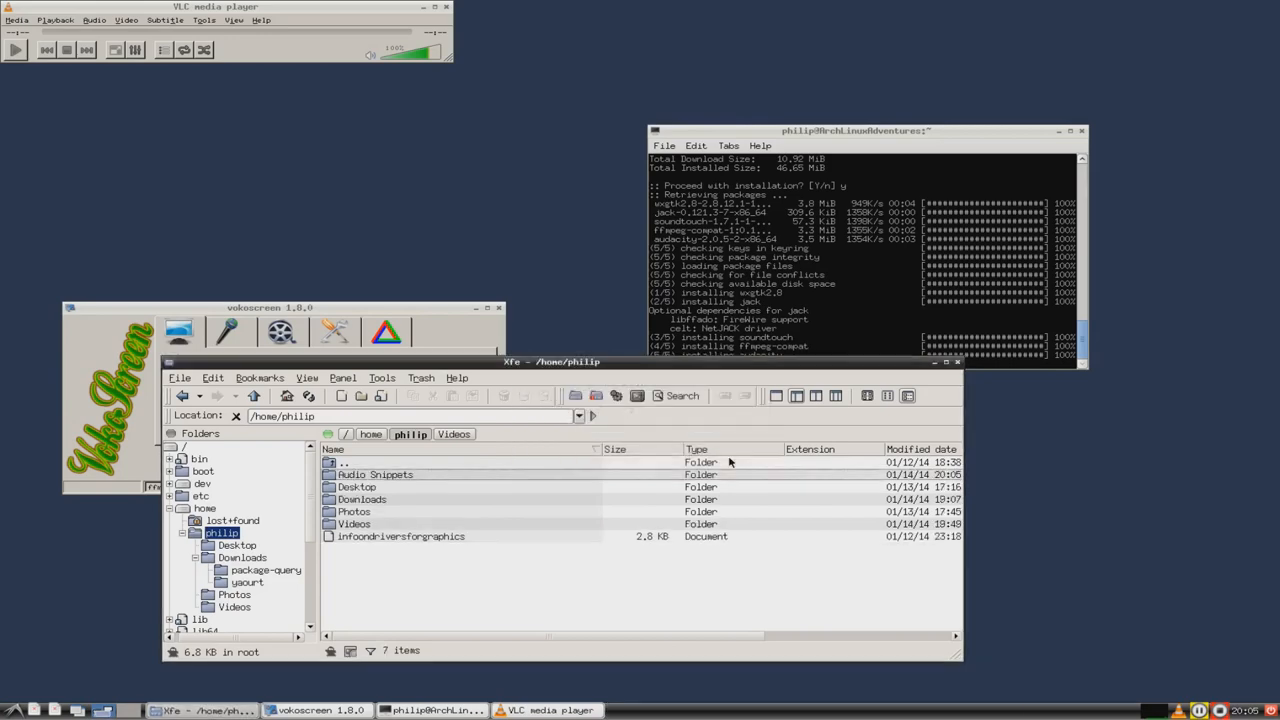
click(374, 474)
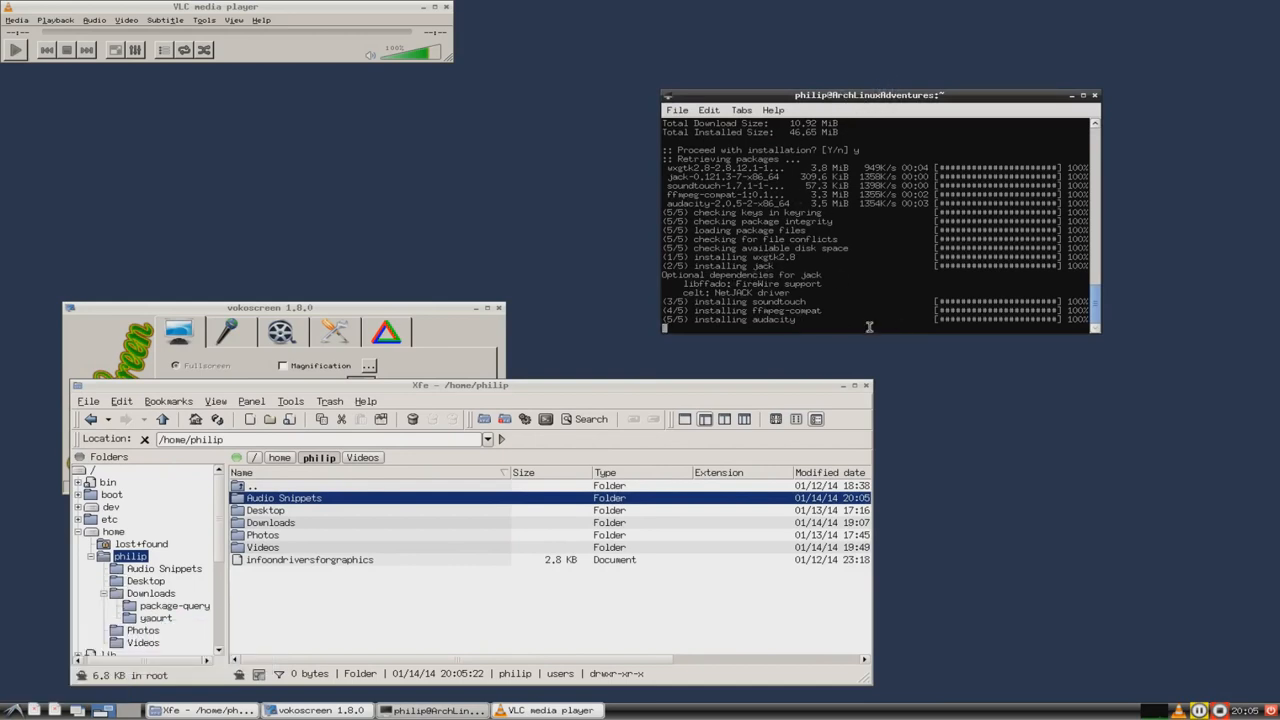
mouse_move(861, 298)
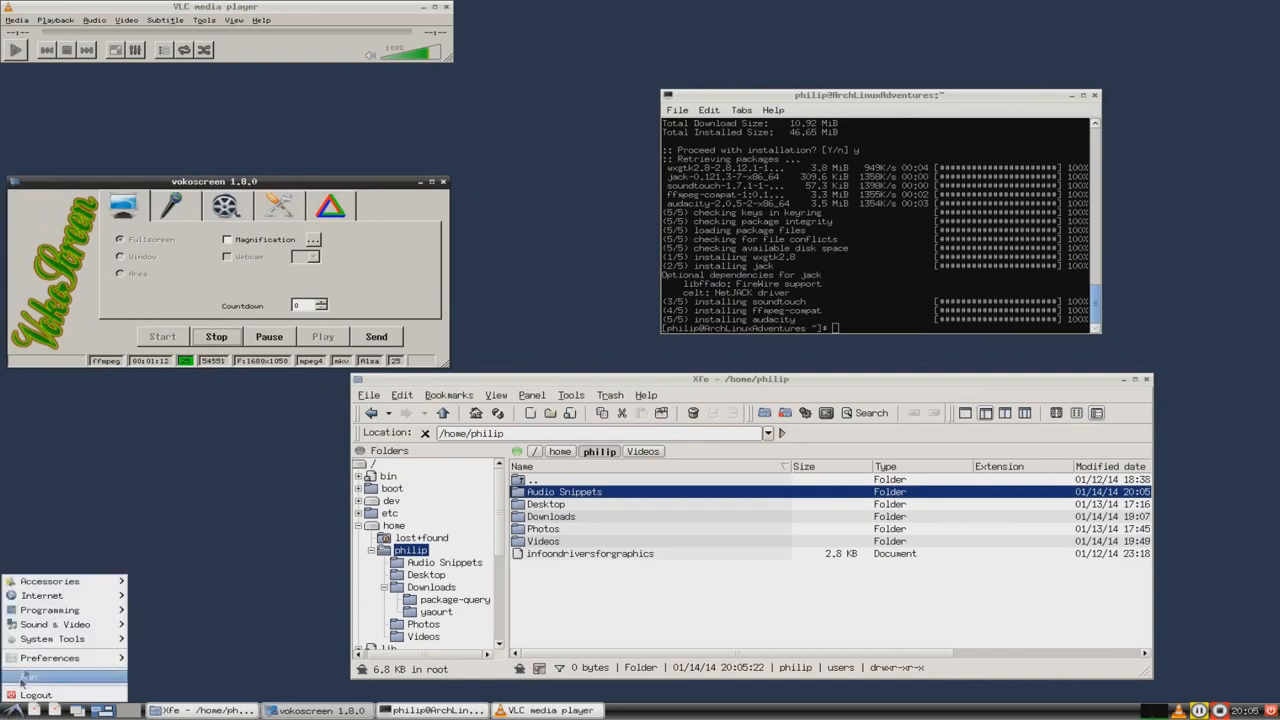
Step: Launch Audacity from Sound & Video and dismiss the welcome screen permanently
click(49, 581)
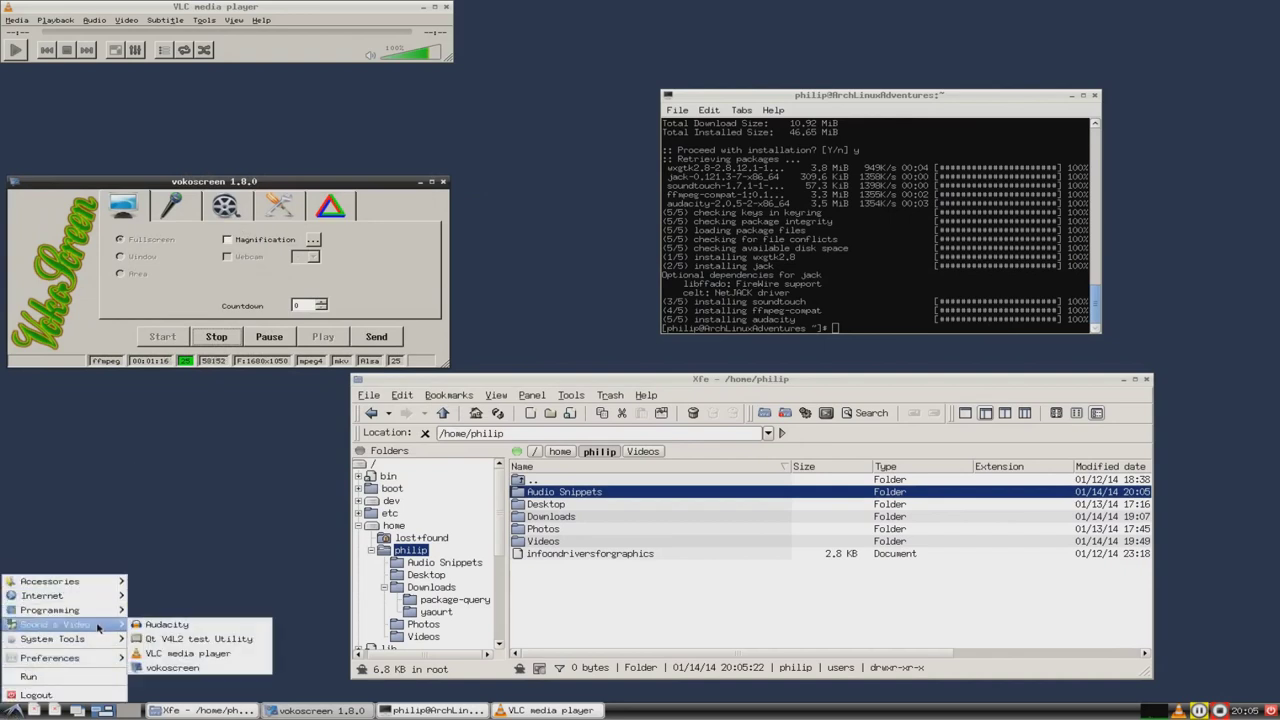
click(166, 624)
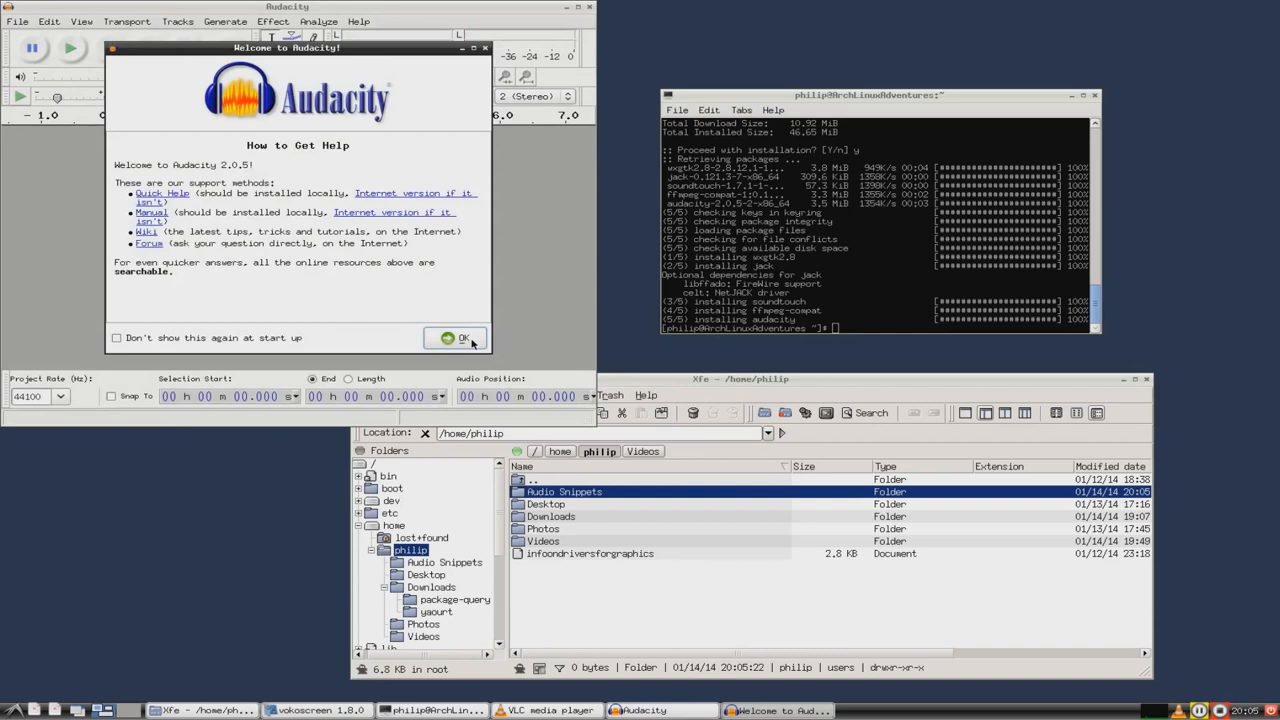
click(116, 337)
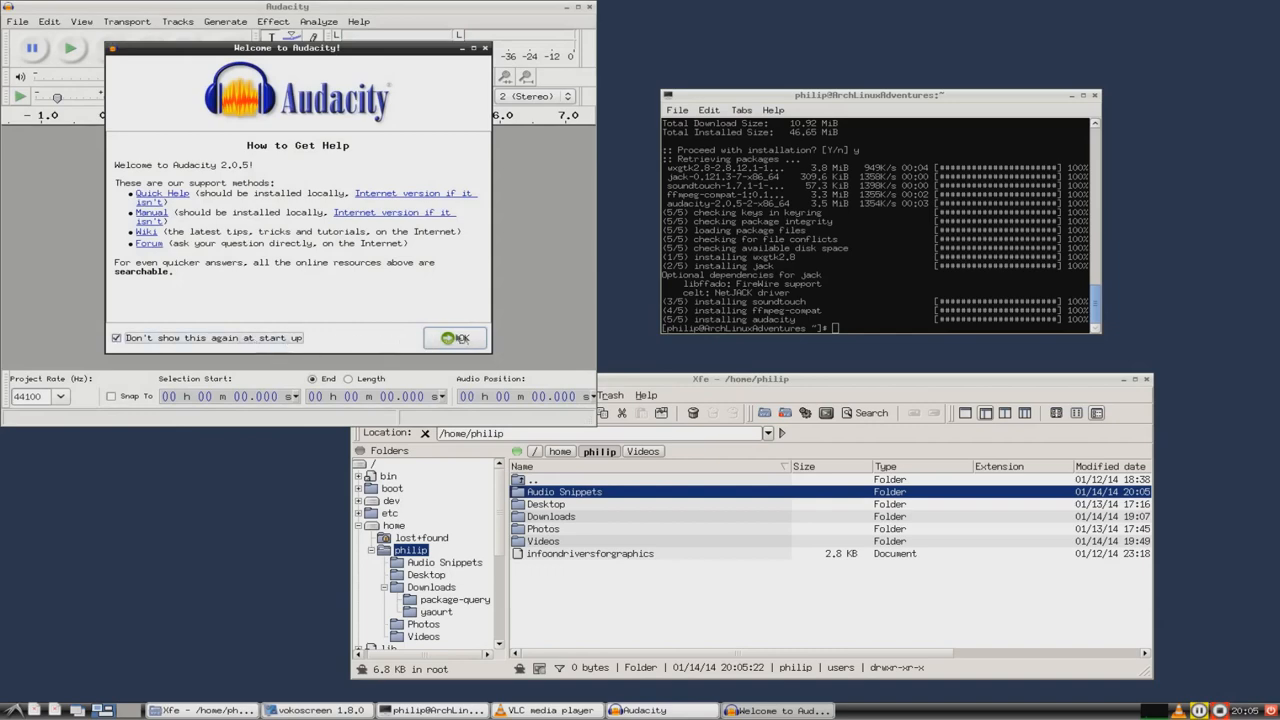
click(455, 337)
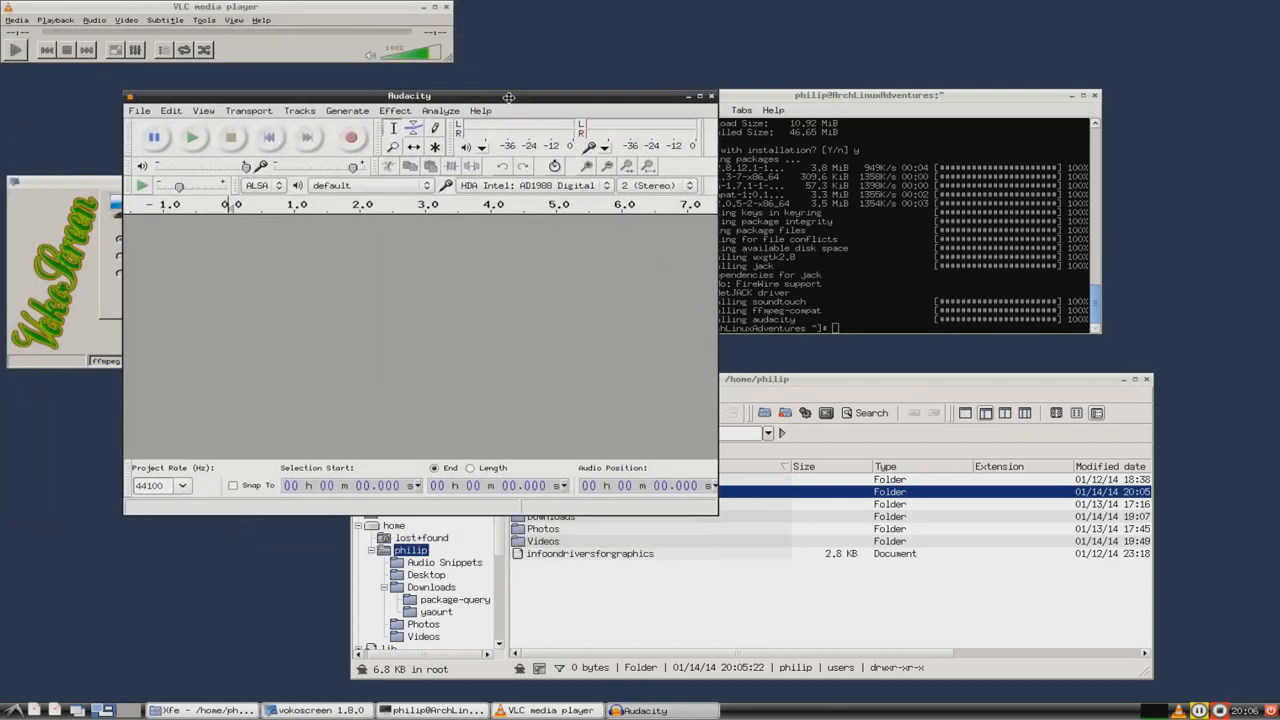
Step: Select the default ALSA playback device in Audacity
drag(409, 95, 481, 130)
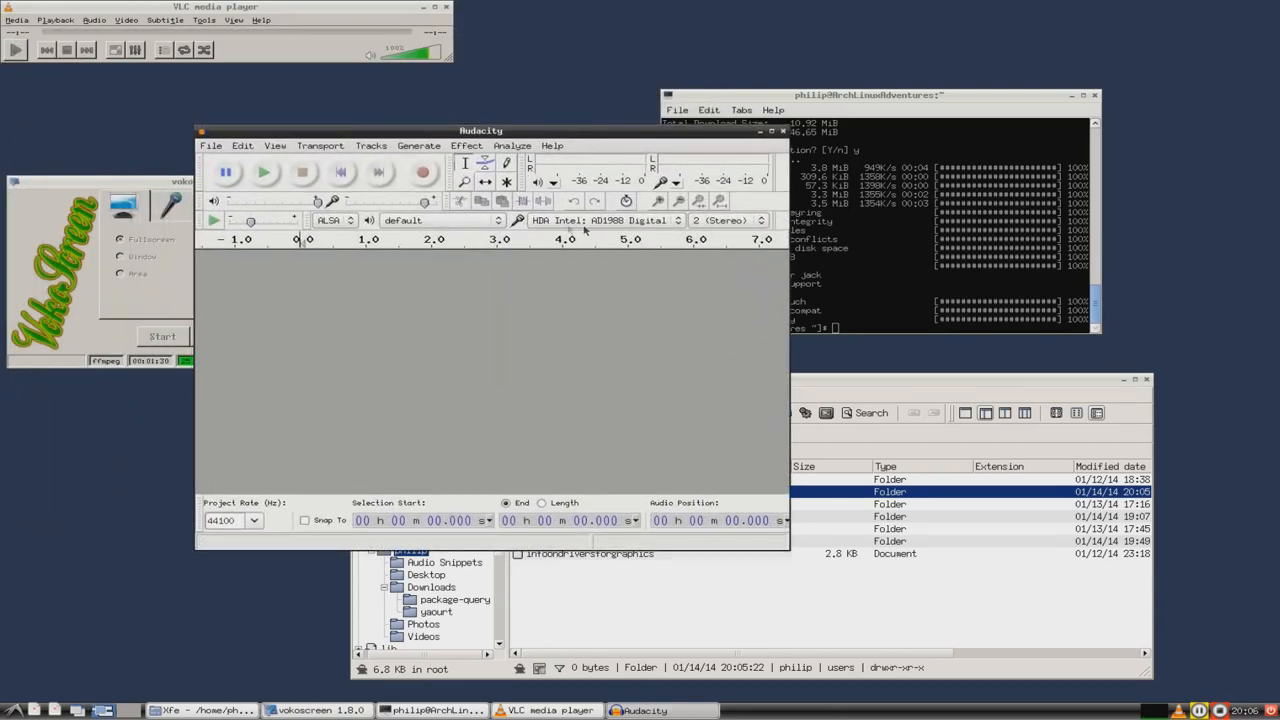
click(610, 220)
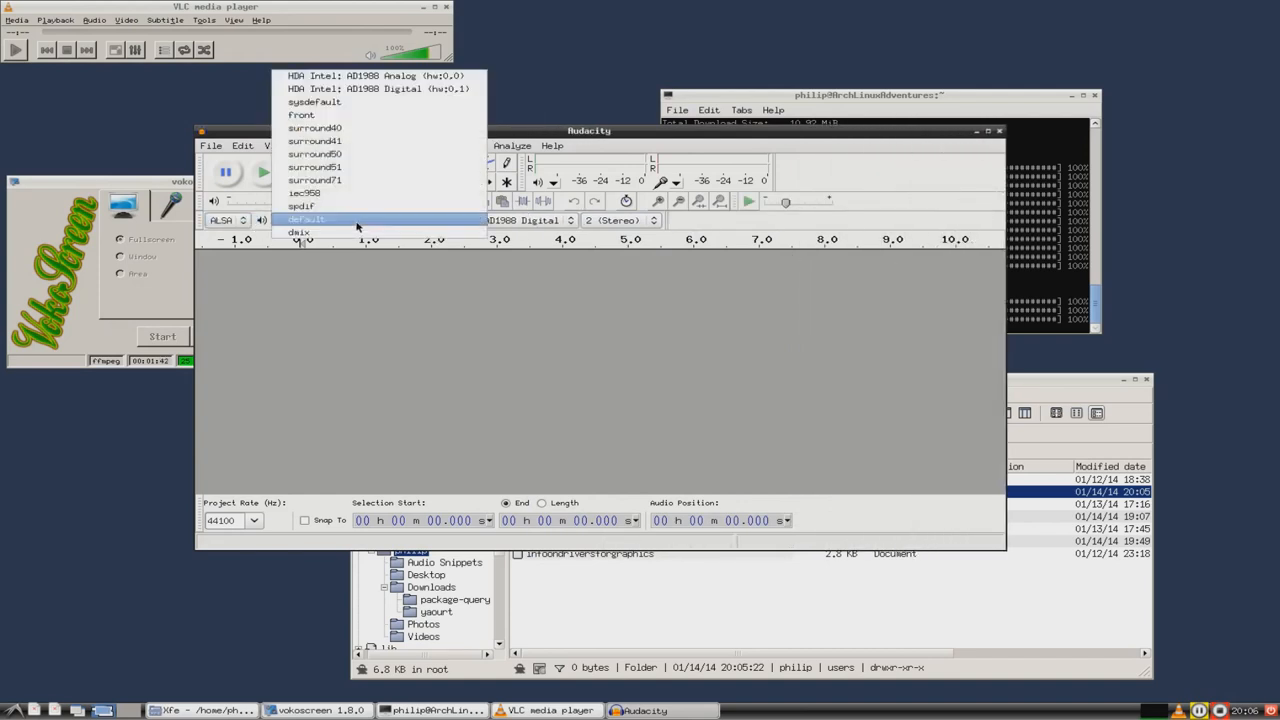
click(307, 219)
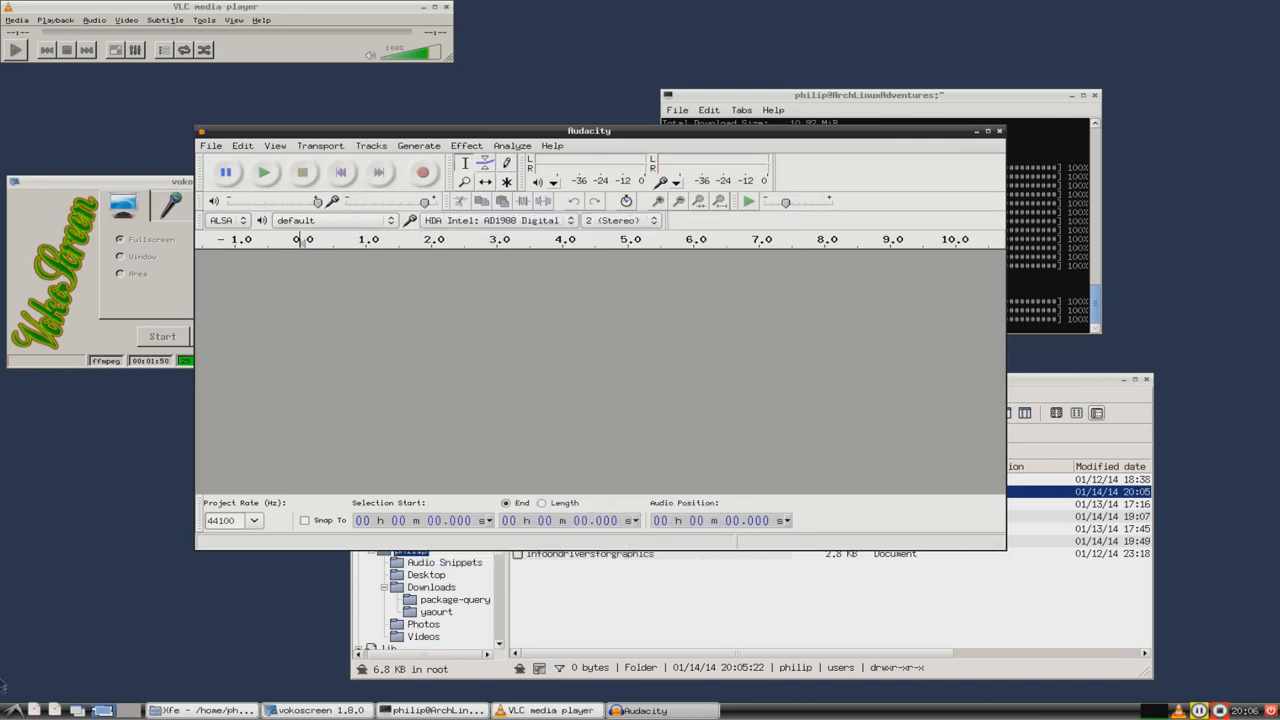
click(8, 710)
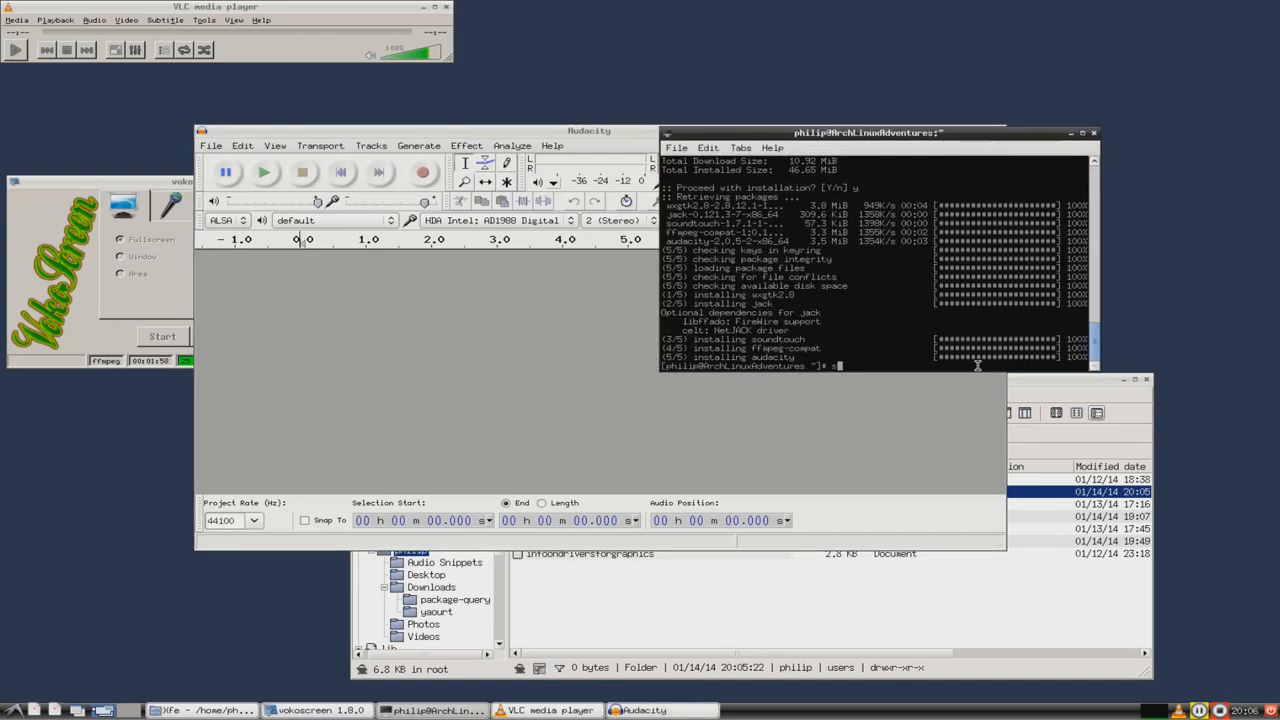
Step: Install Firefox with sudo pacman -S firefox, confirm with y, and find it under Internet
text(sudo pacman)
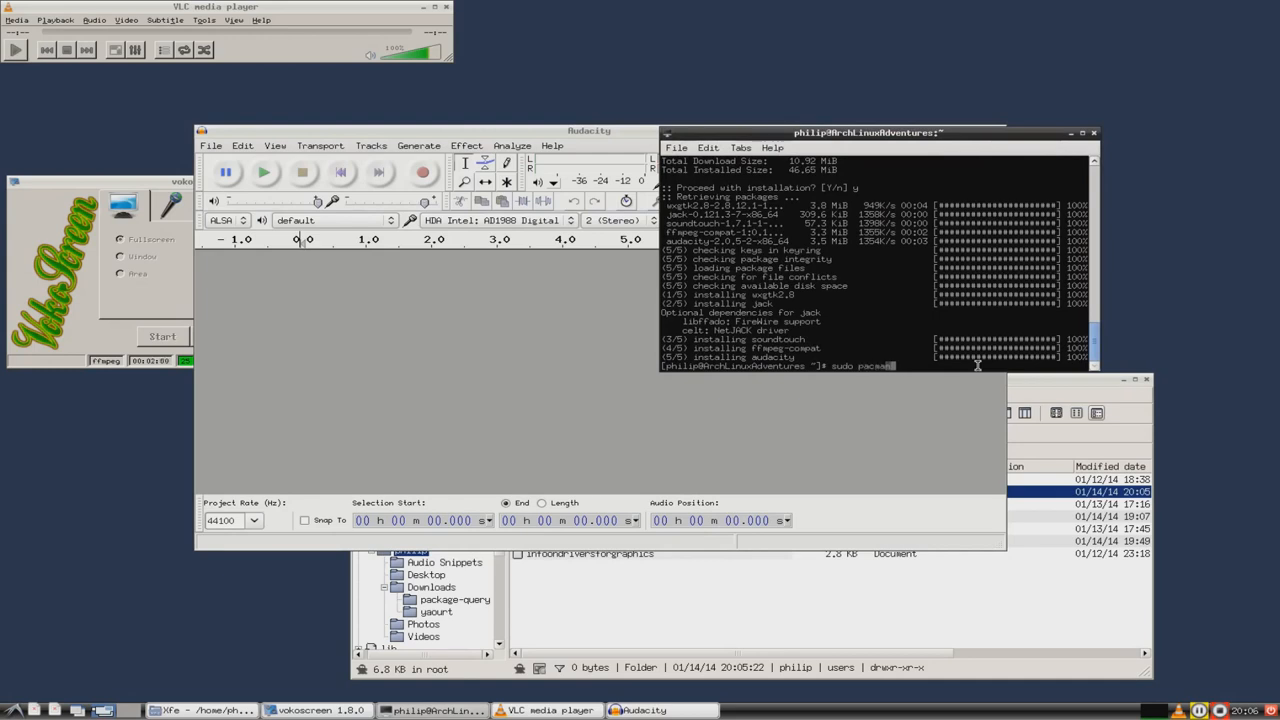
text(-S firefox)
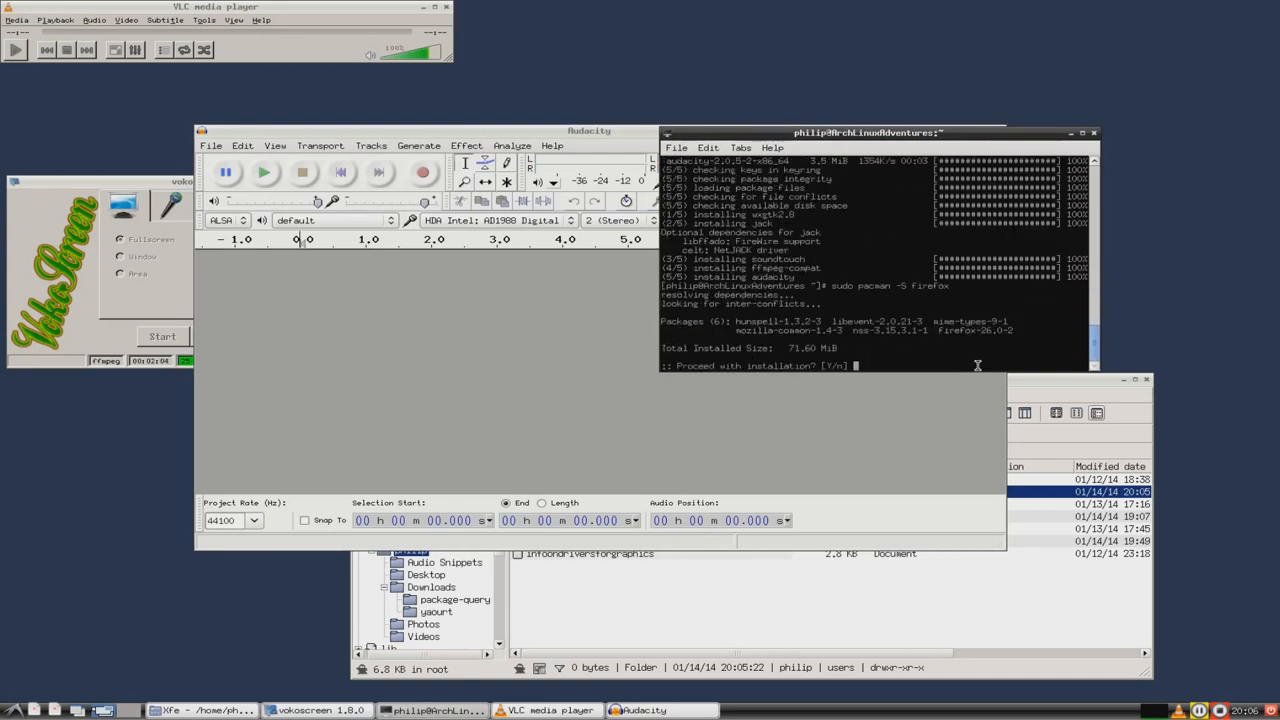
text(y)
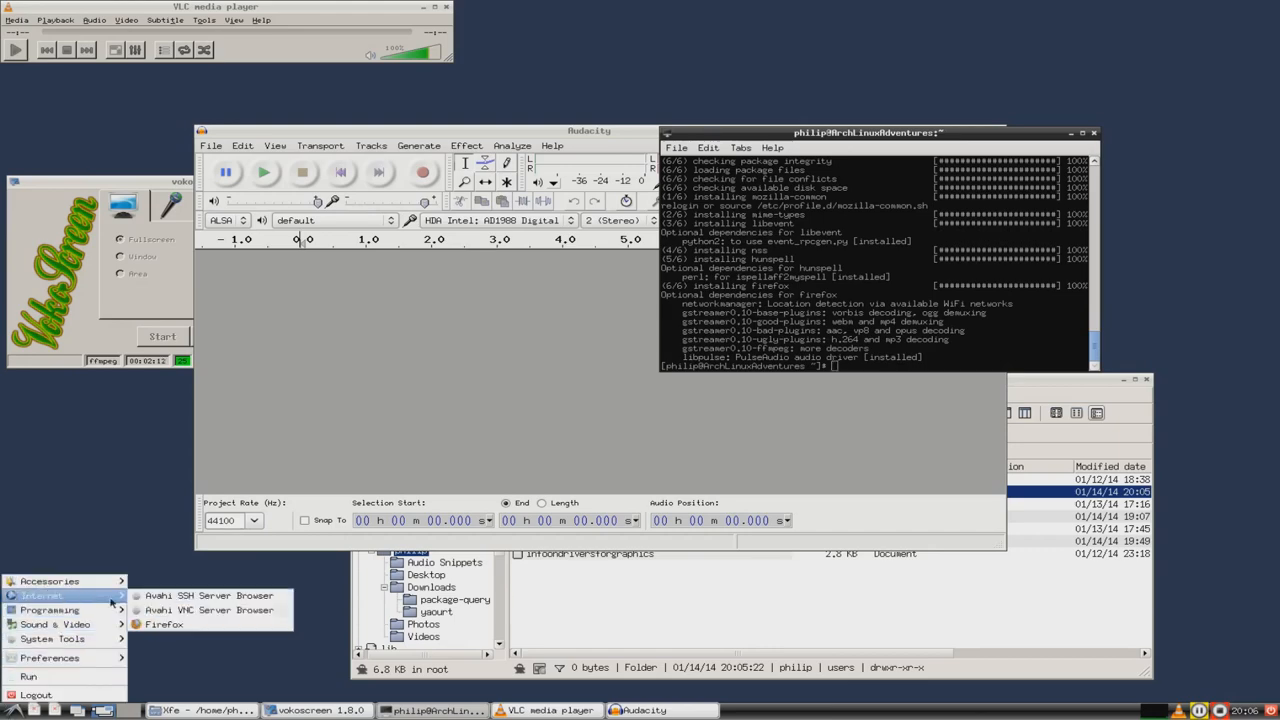
click(163, 623)
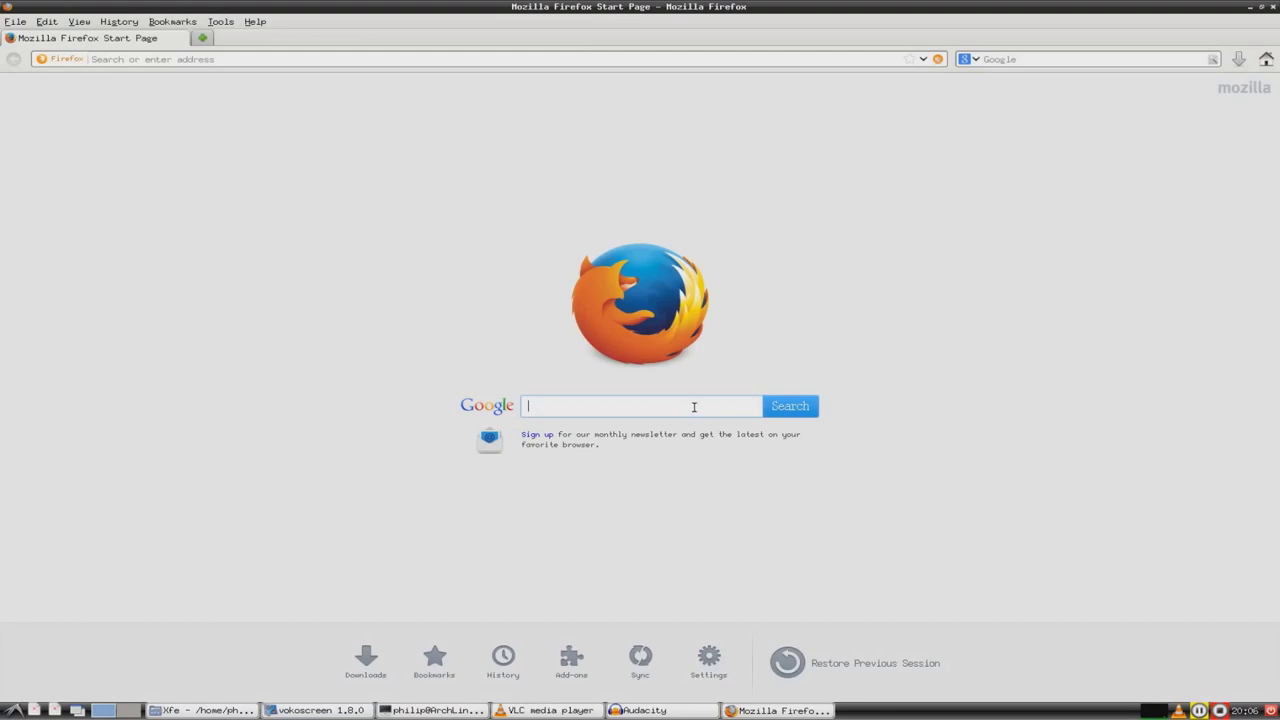
Step: Open YouTube through Google and search for 'mac vs pc vs linux parody'
text(youtl)
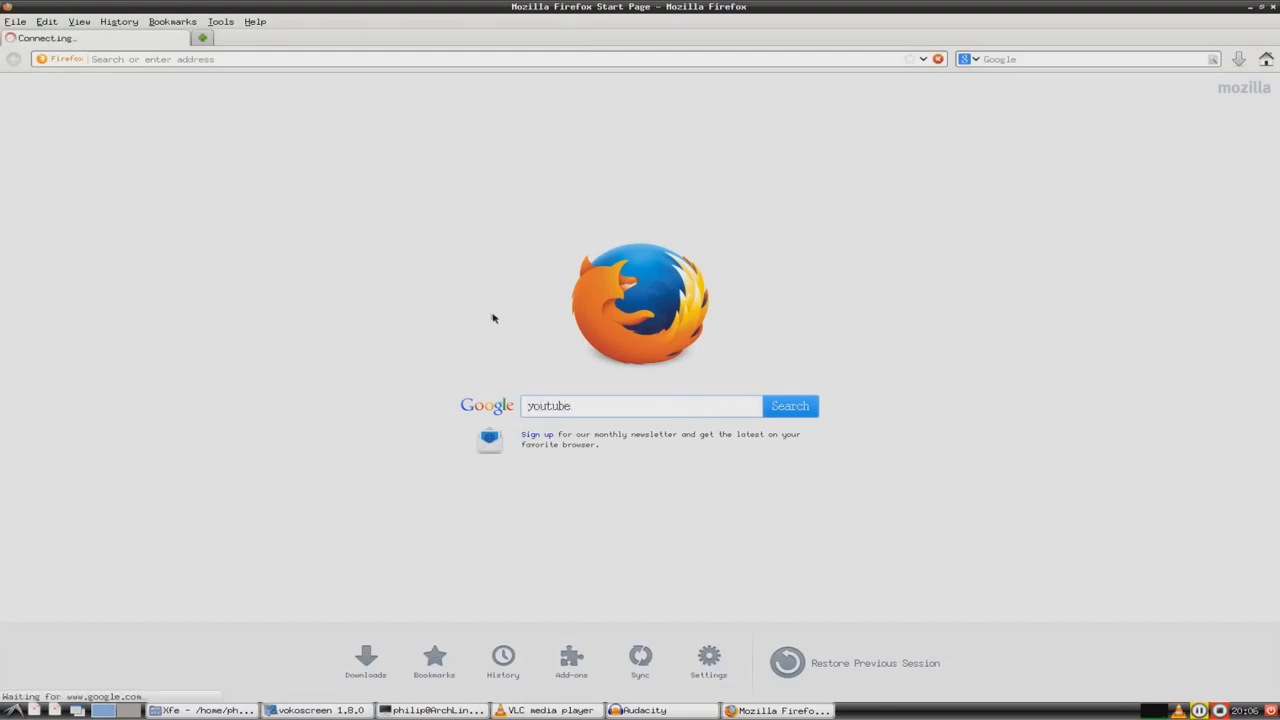
click(789, 405)
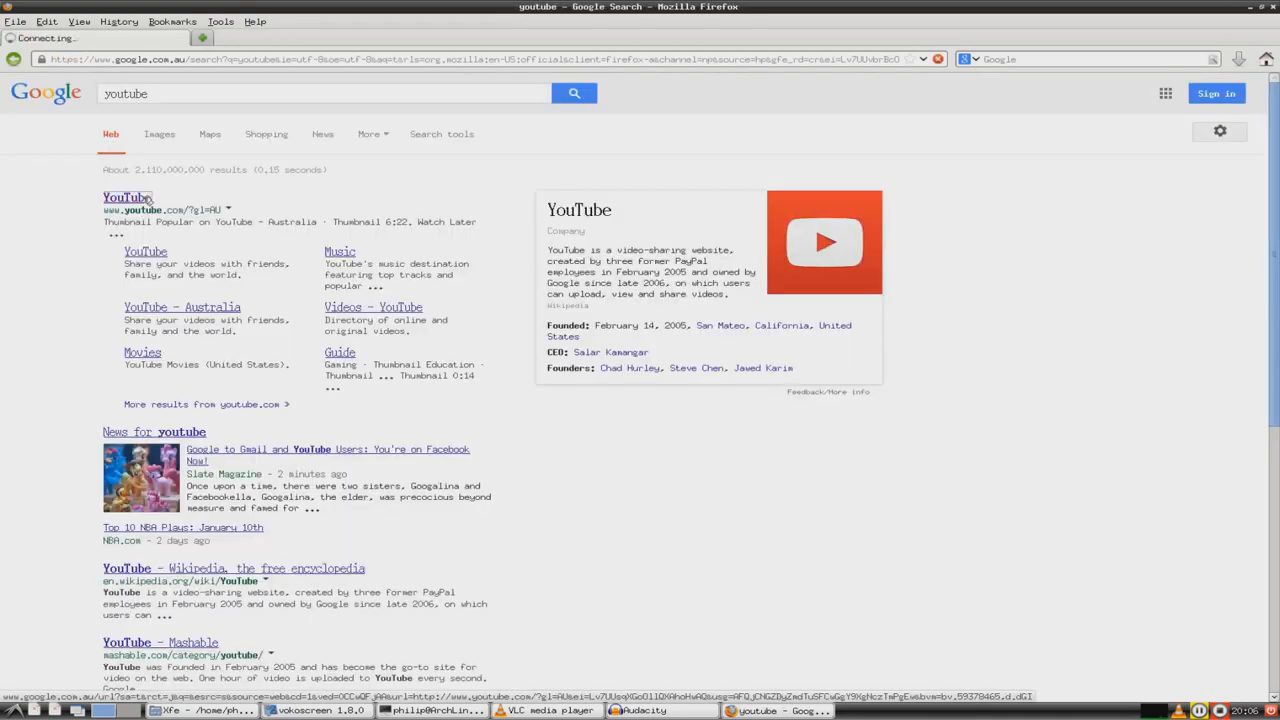
click(127, 197)
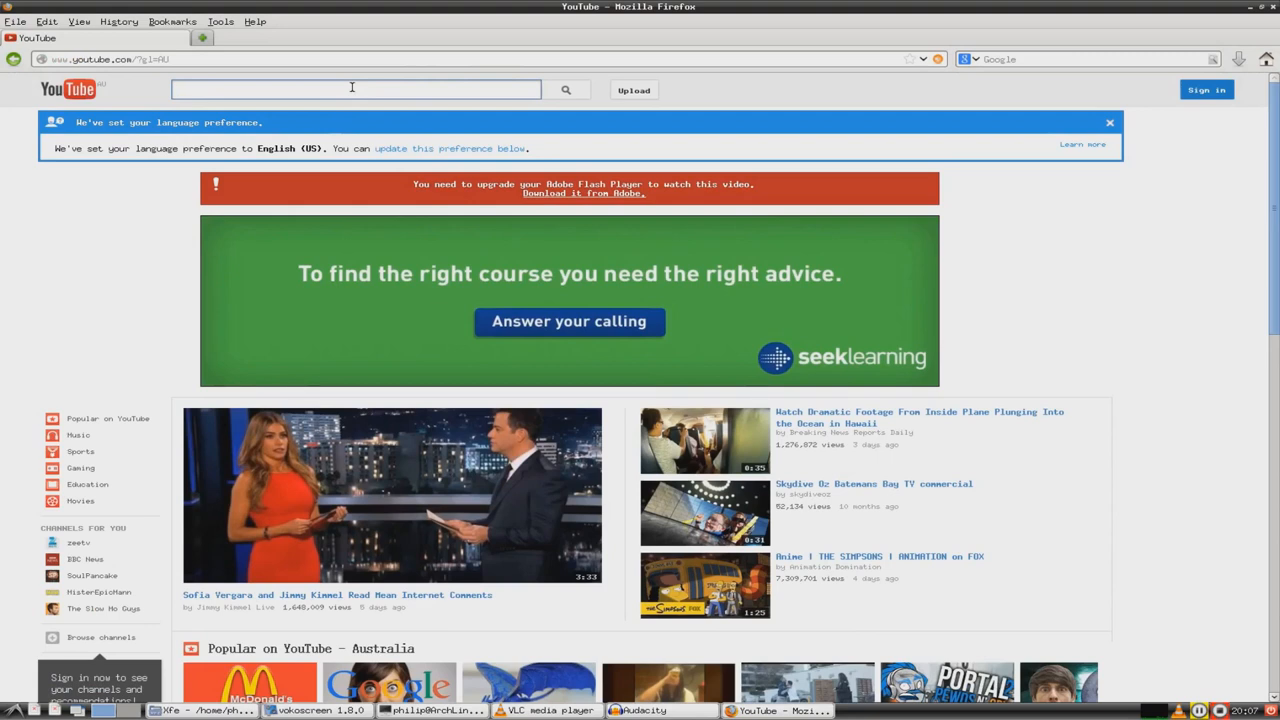
text(mac)
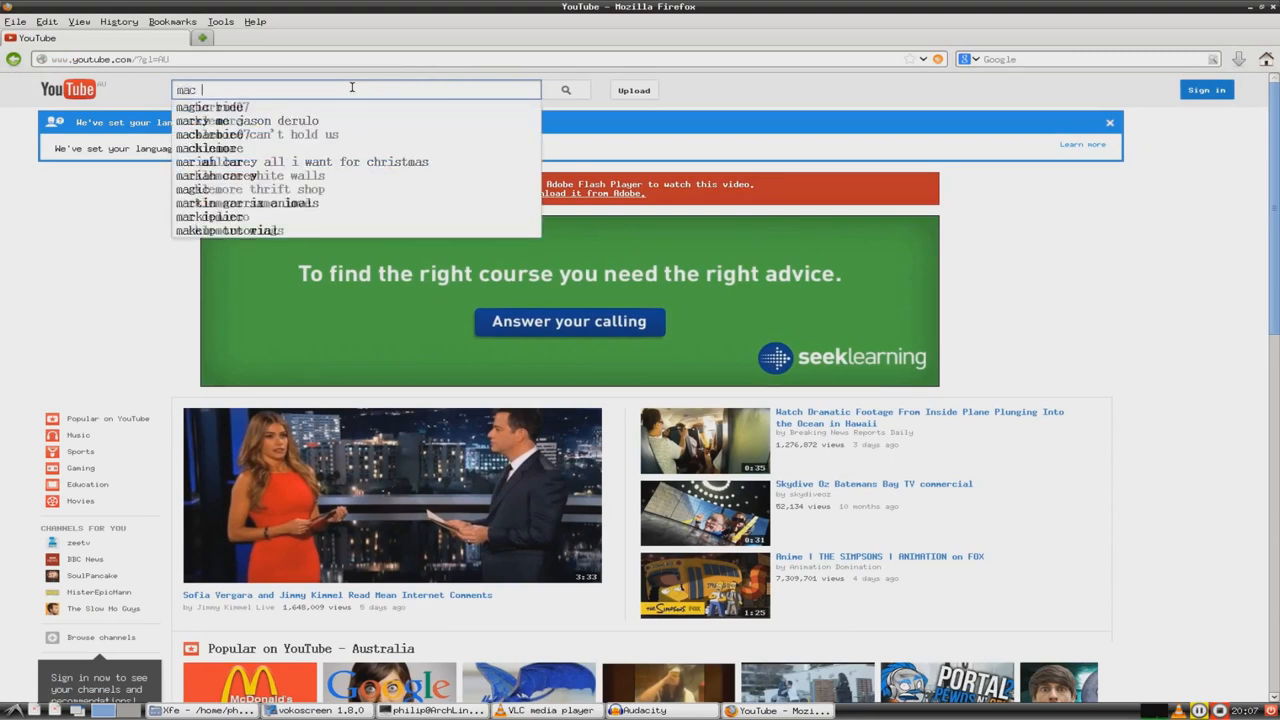
text(vs pc li)
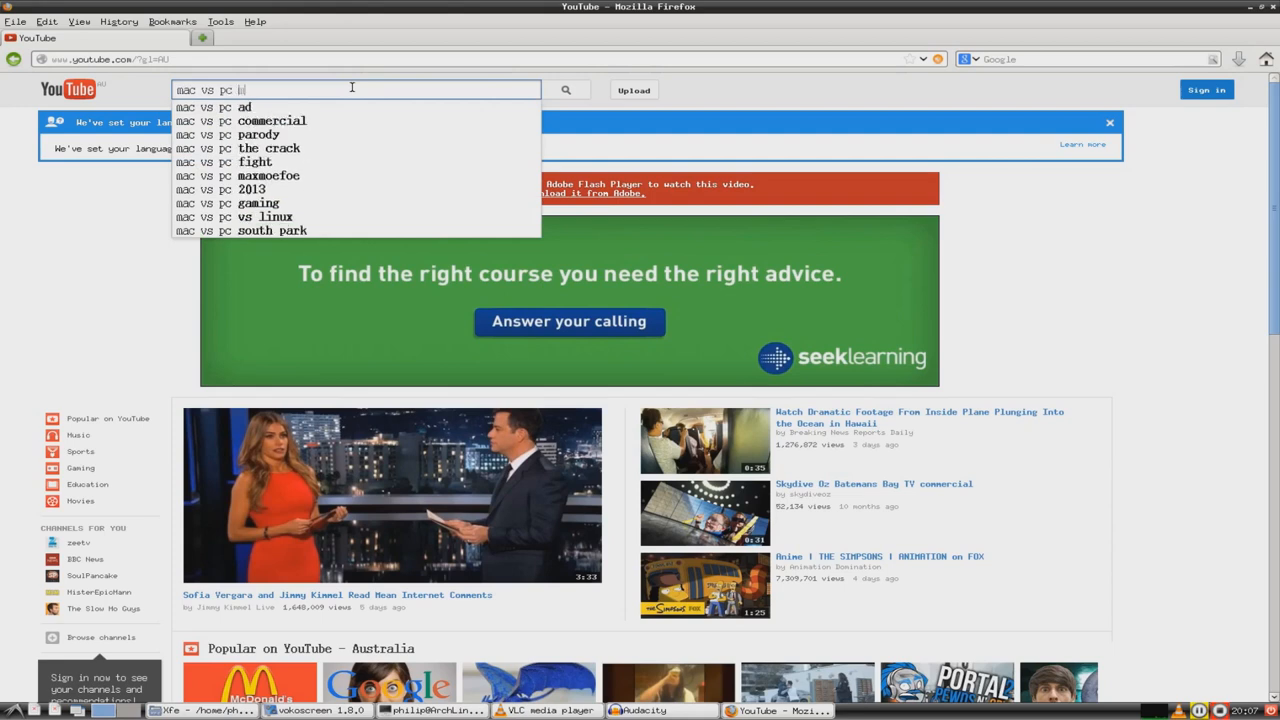
text(vs linux ph)
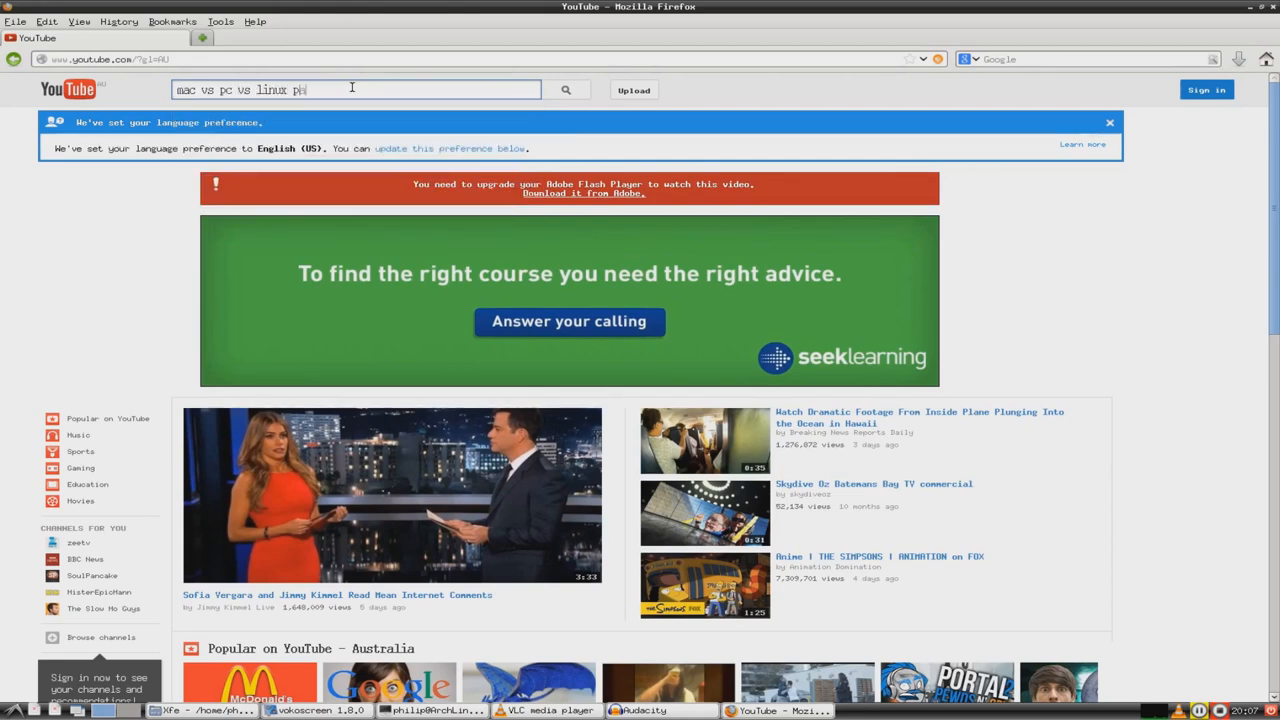
text(arody)
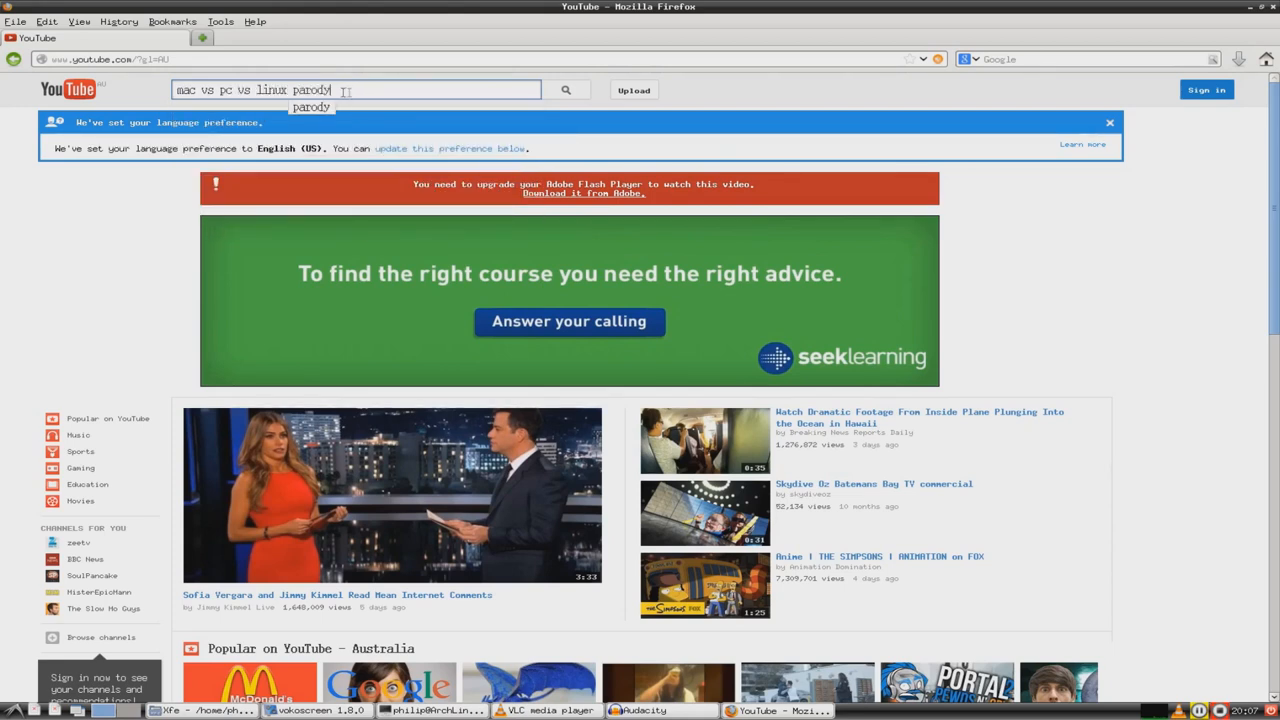
click(565, 90)
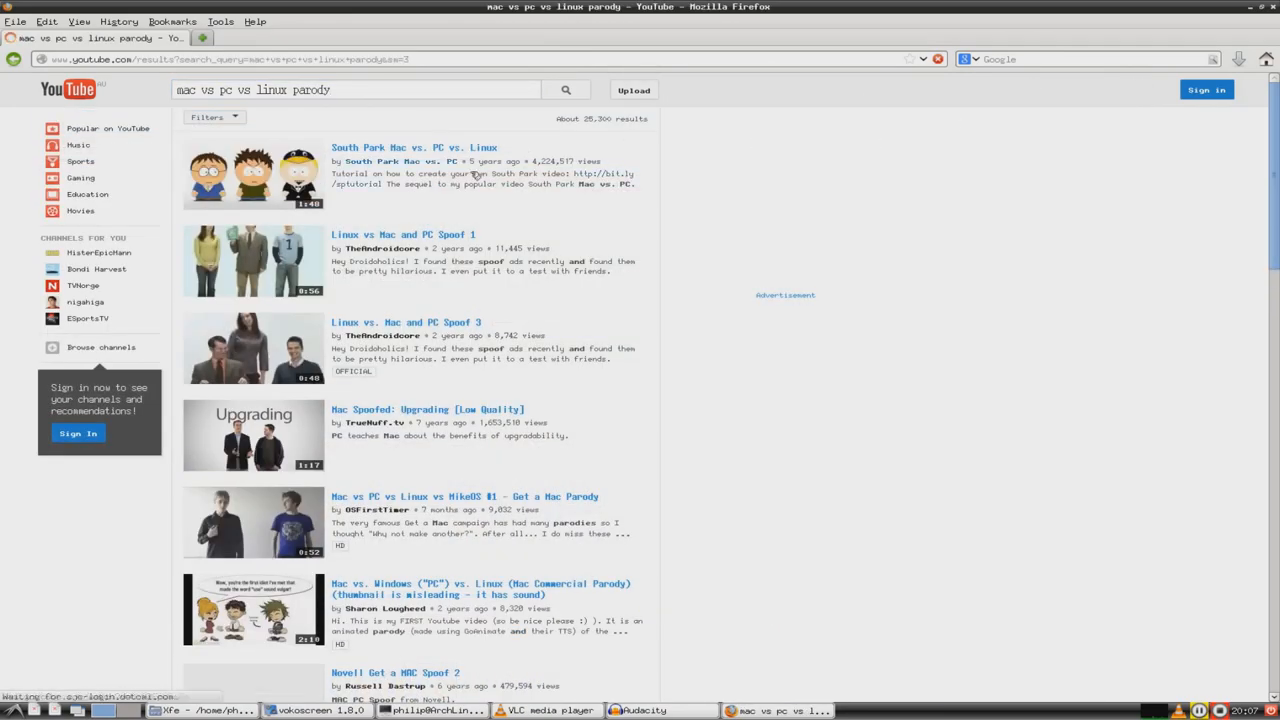
Step: Open the PC vs Mac vs Linux vs MikeOS #2 video and attempt the Flash install
scroll(down, 3)
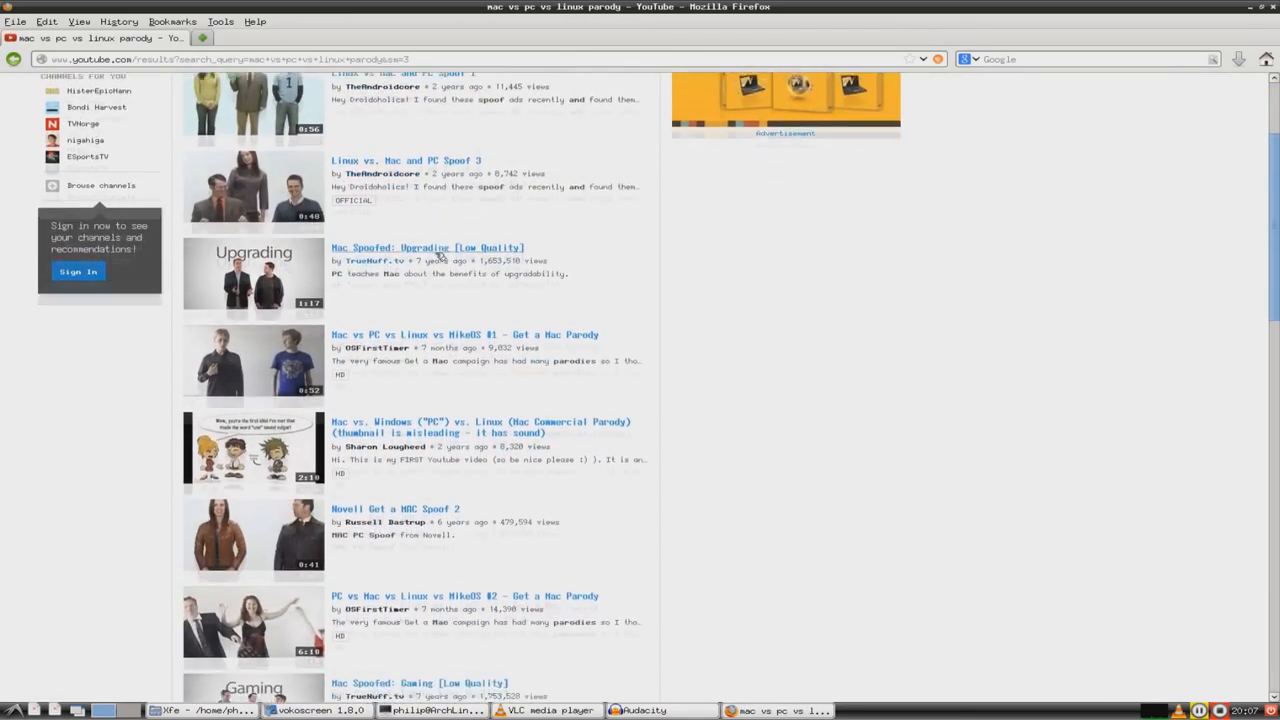
scroll(down, 3)
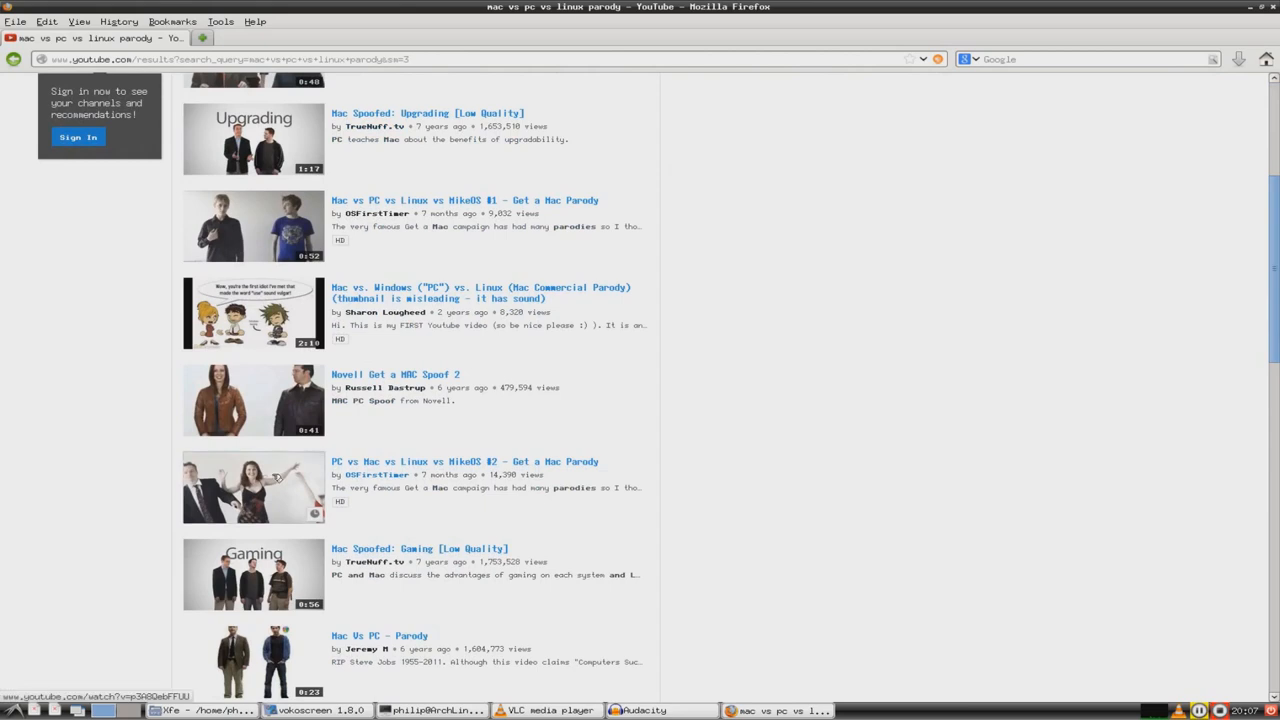
click(465, 461)
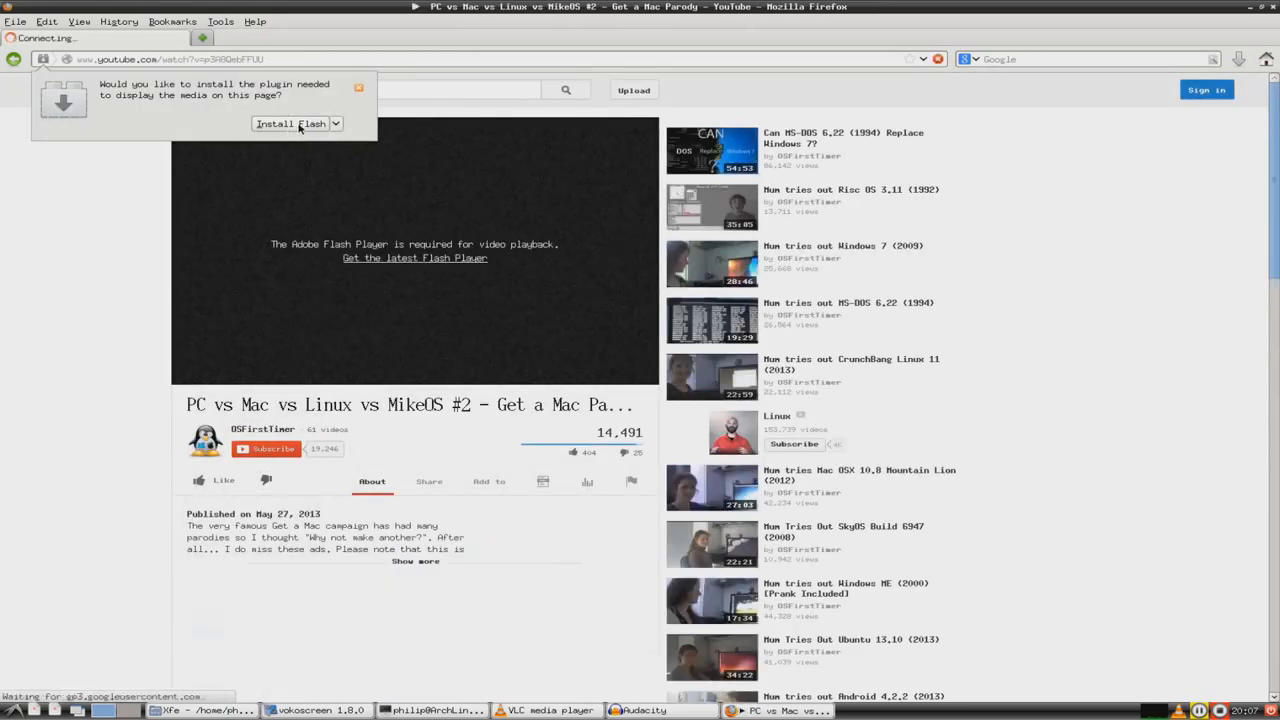
click(290, 123)
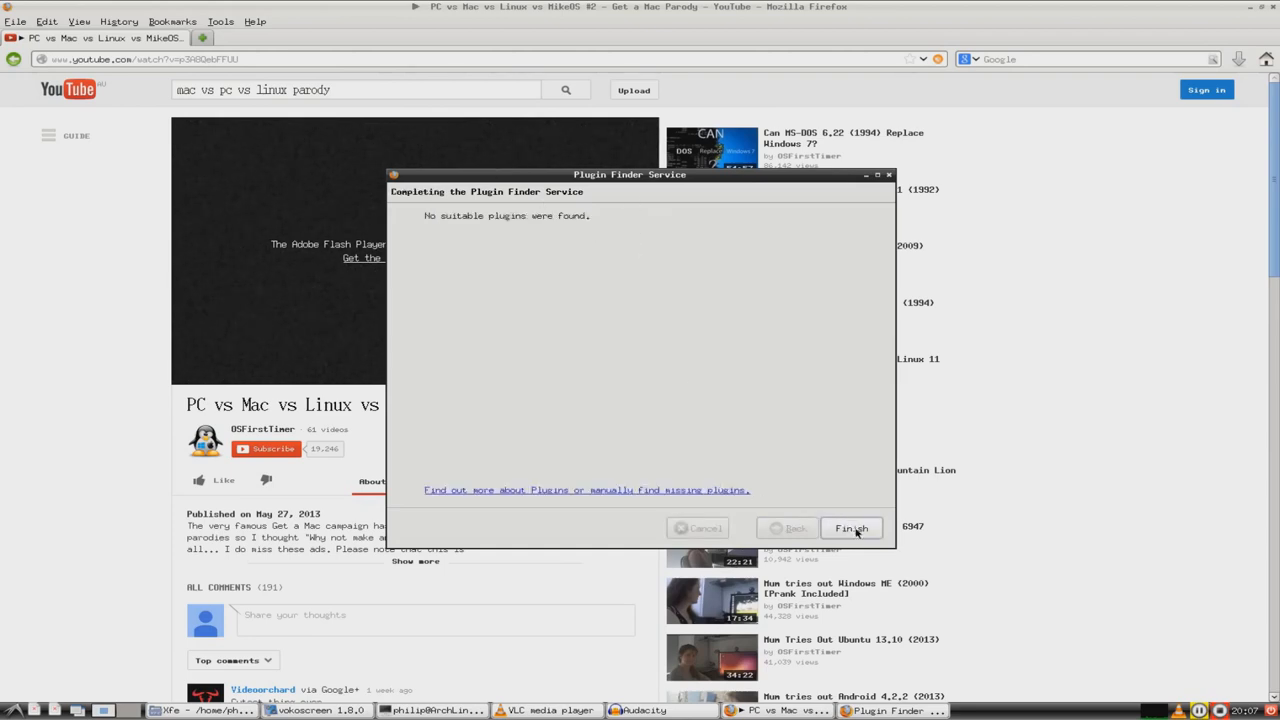
mouse_move(868, 533)
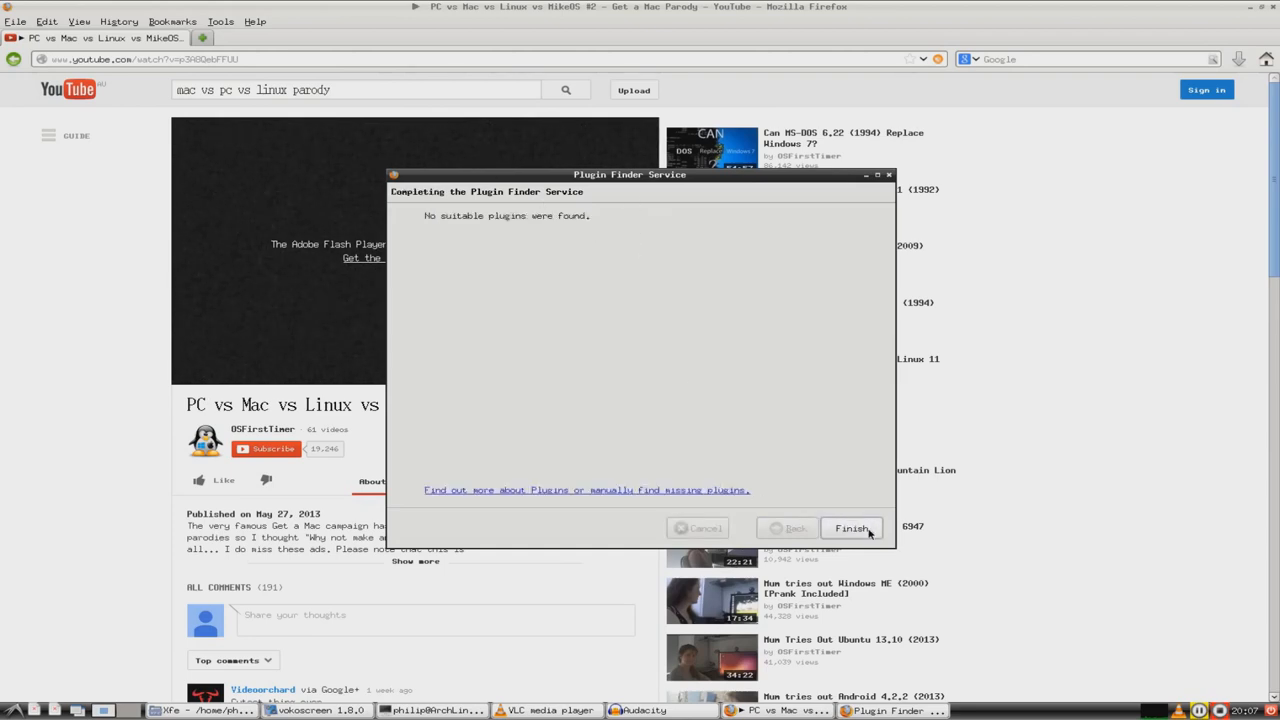
click(851, 528)
text(arch linux flash)
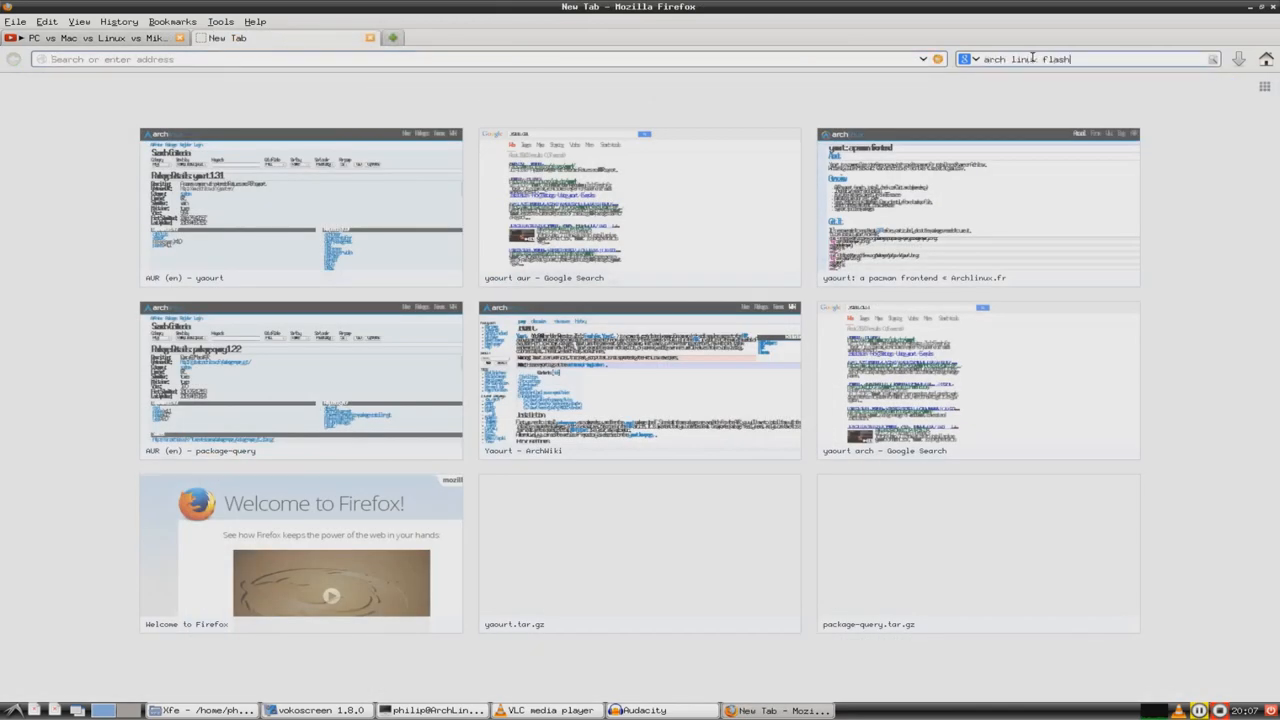
Step: Search 'arch linux flash' and read the Browser Plugins ArchWiki page
key(Return)
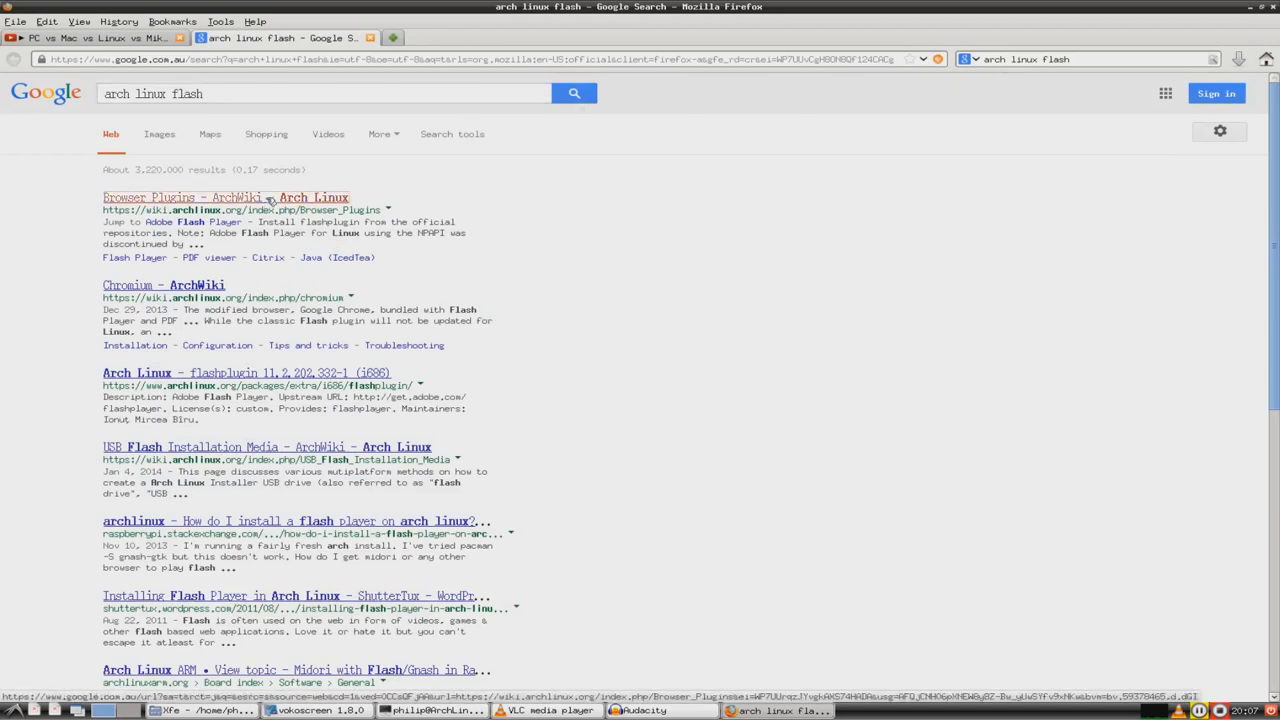
click(225, 197)
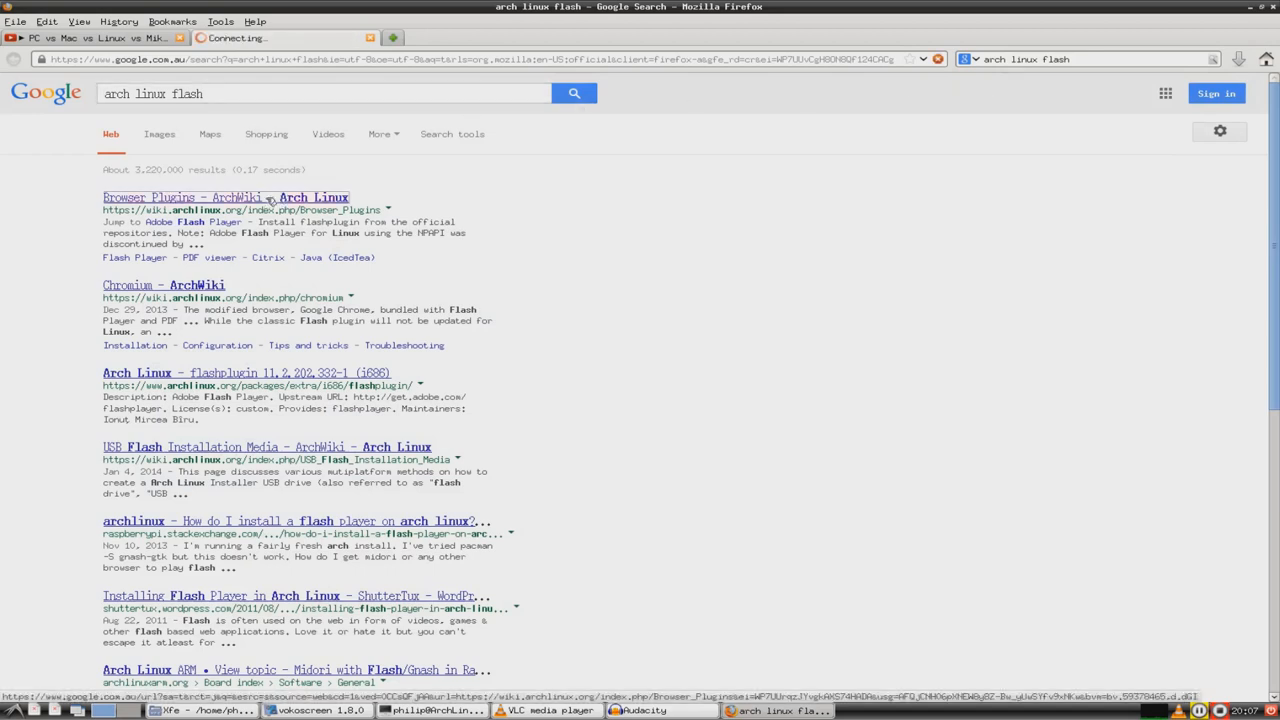
click(225, 196)
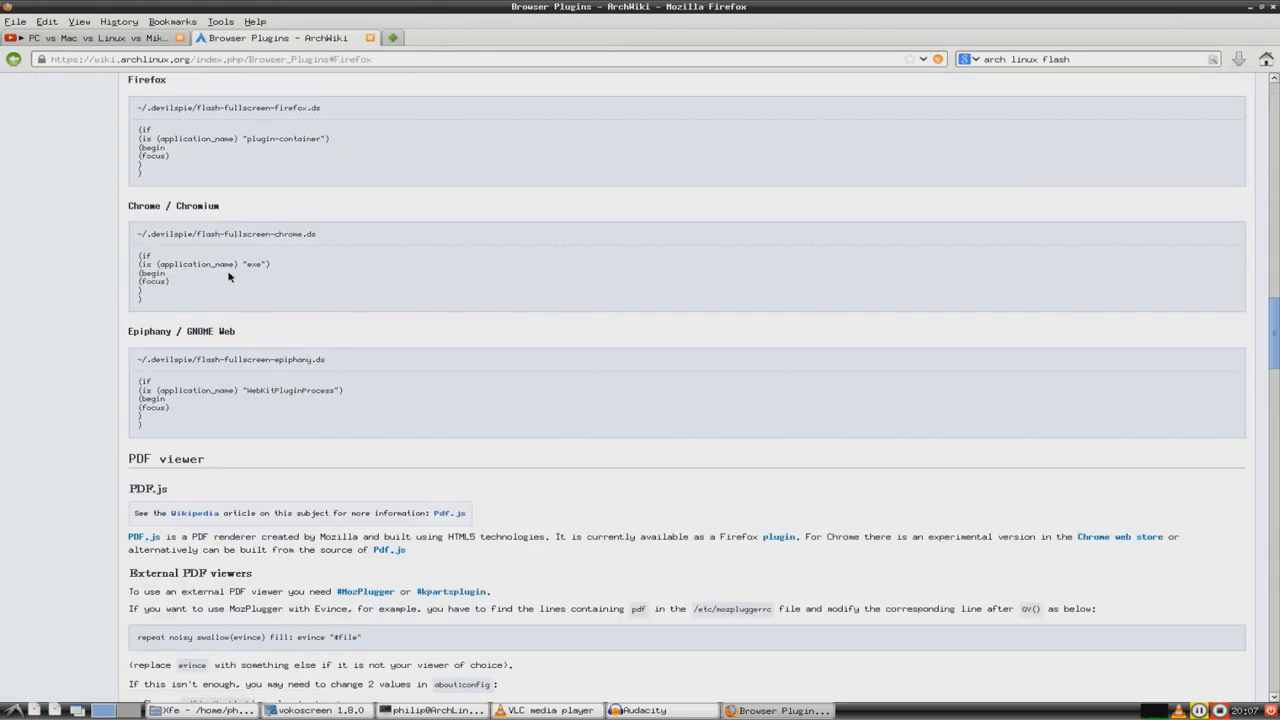
mouse_move(283, 160)
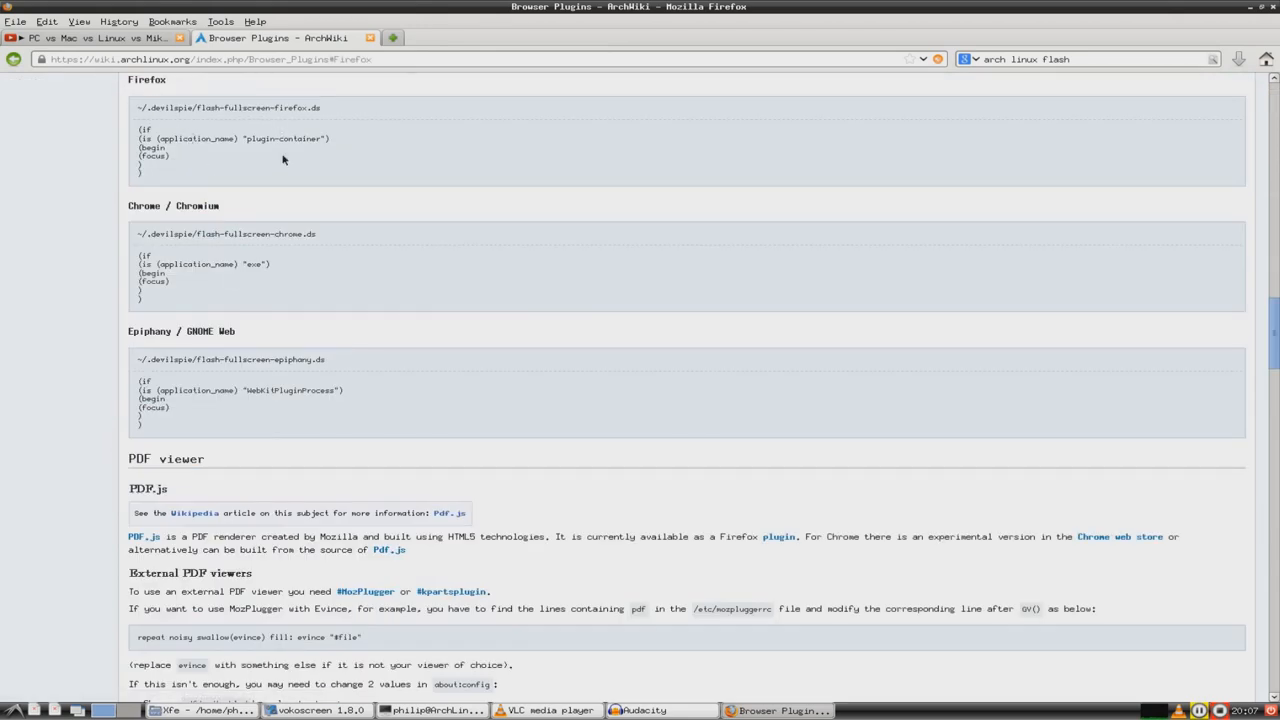
scroll(up, 3)
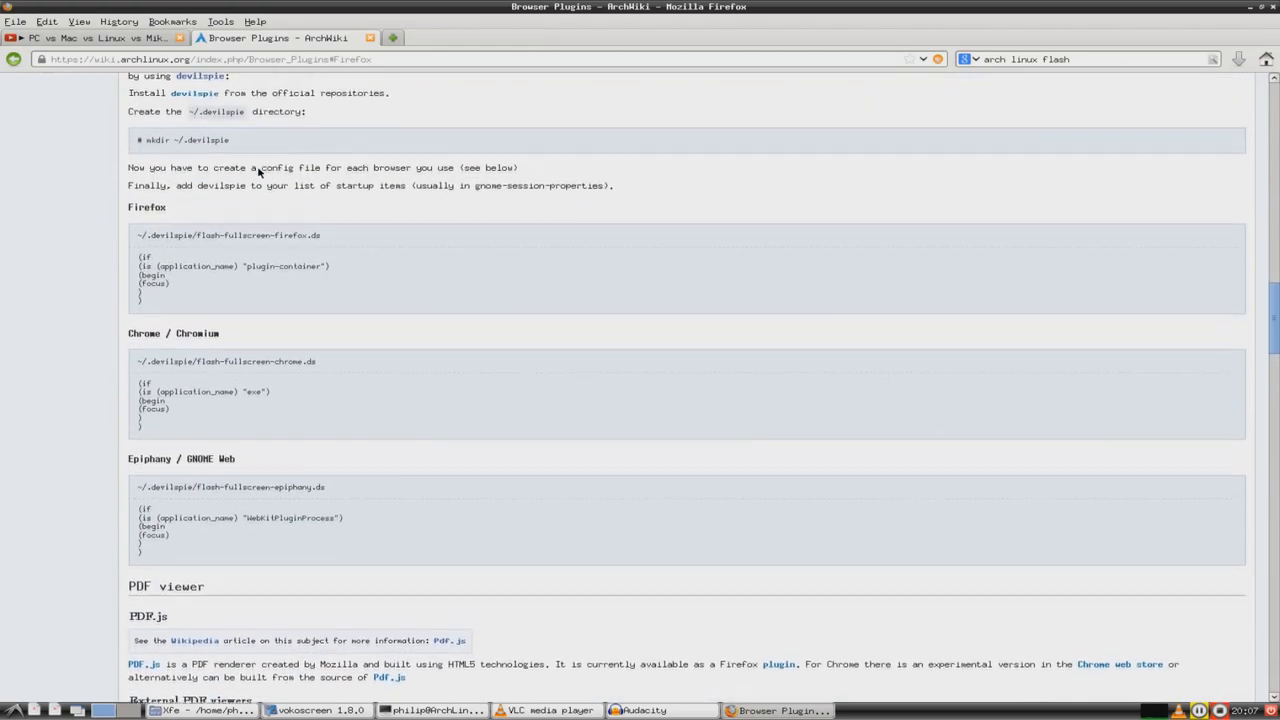
scroll(up, 3)
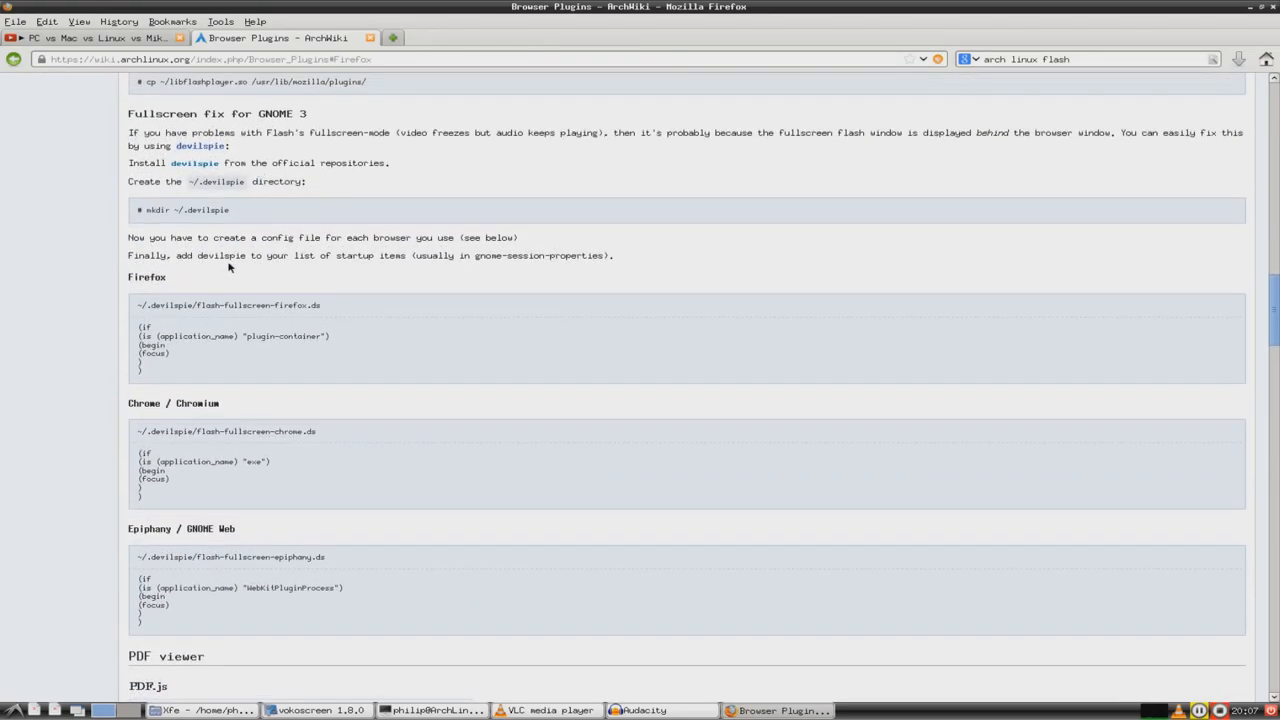
scroll(down, 3)
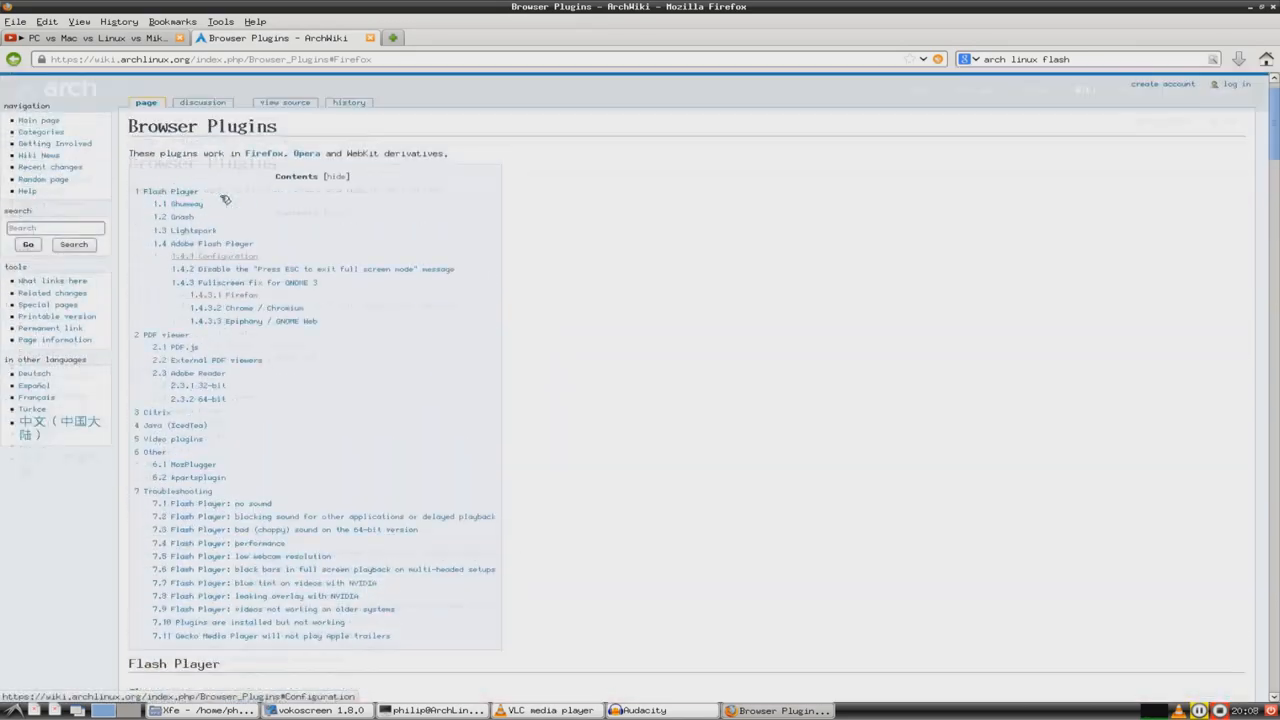
scroll(up, 3)
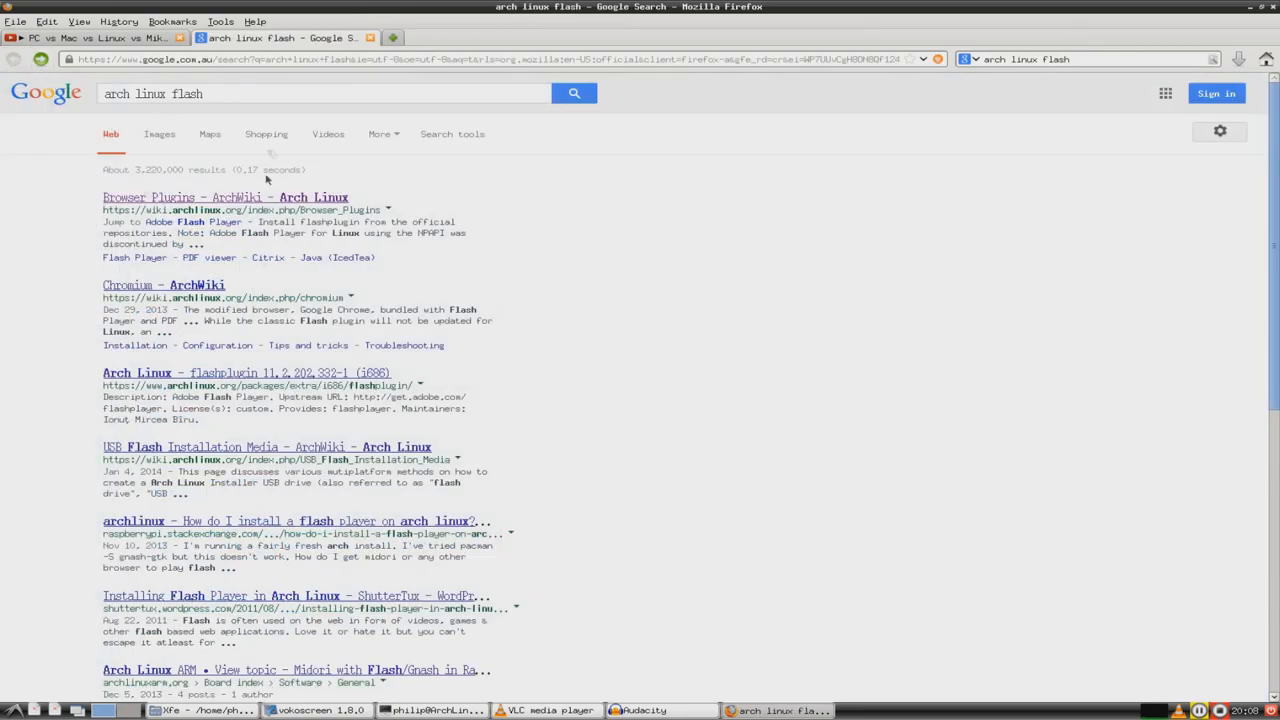
Step: Scroll the ShutterTux 'Installing Flash Player in Arch Linux' post to its pacman commands
scroll(down, 3)
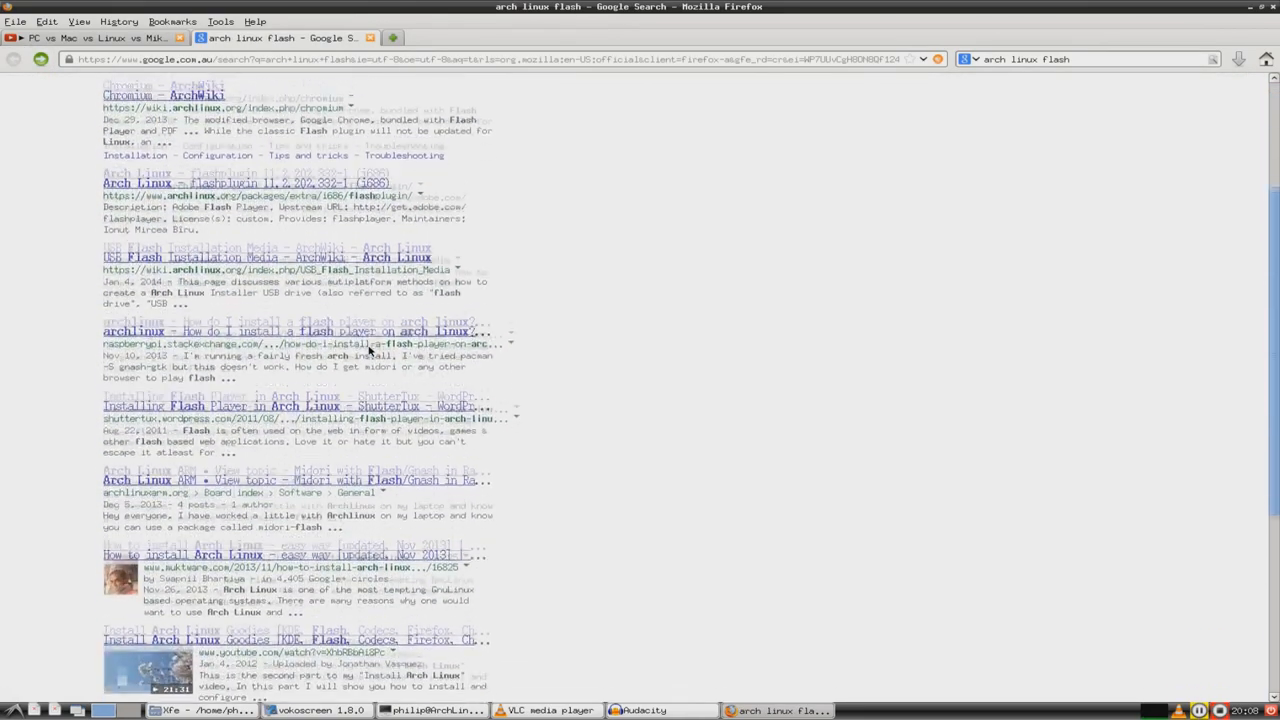
scroll(down, 3)
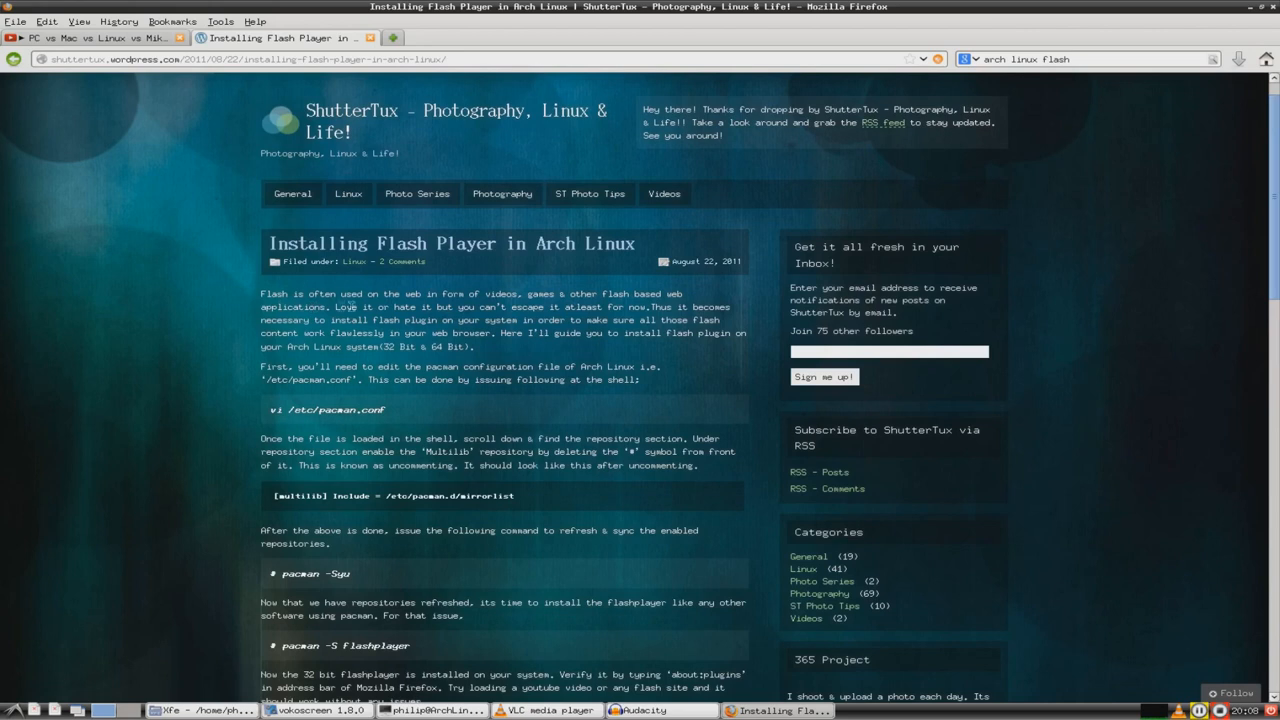
mouse_move(603, 306)
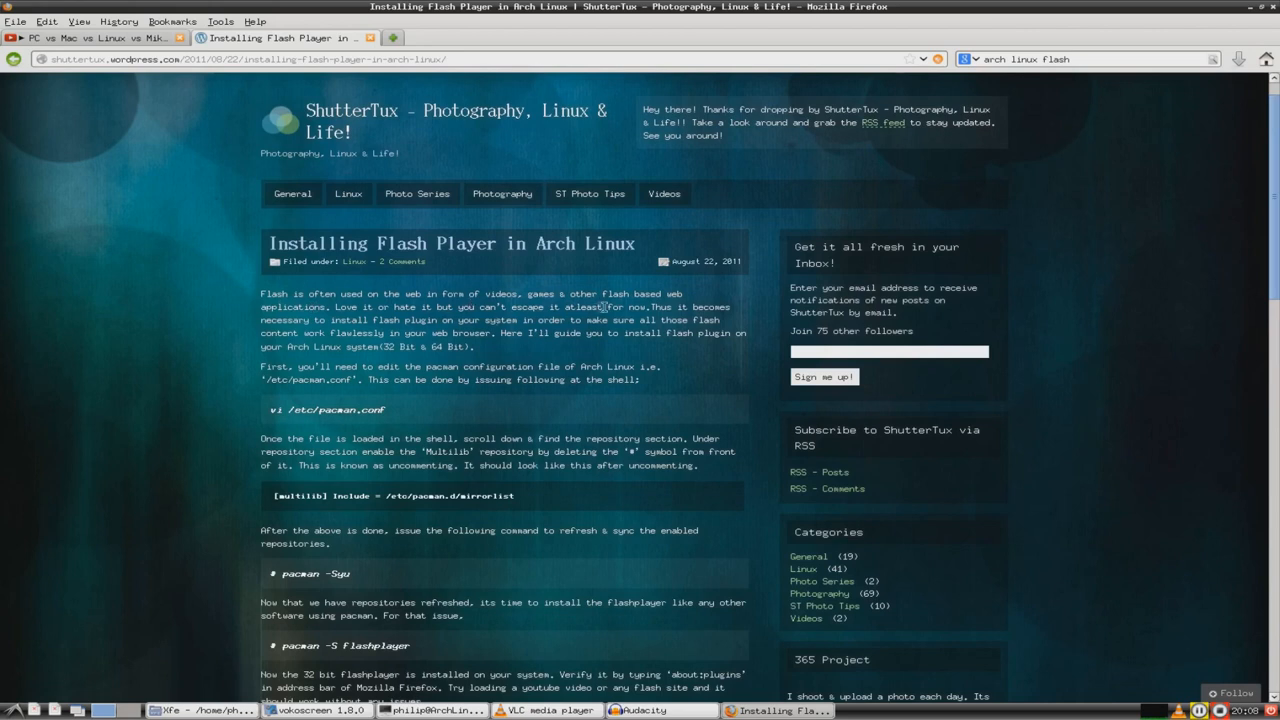
mouse_move(515, 332)
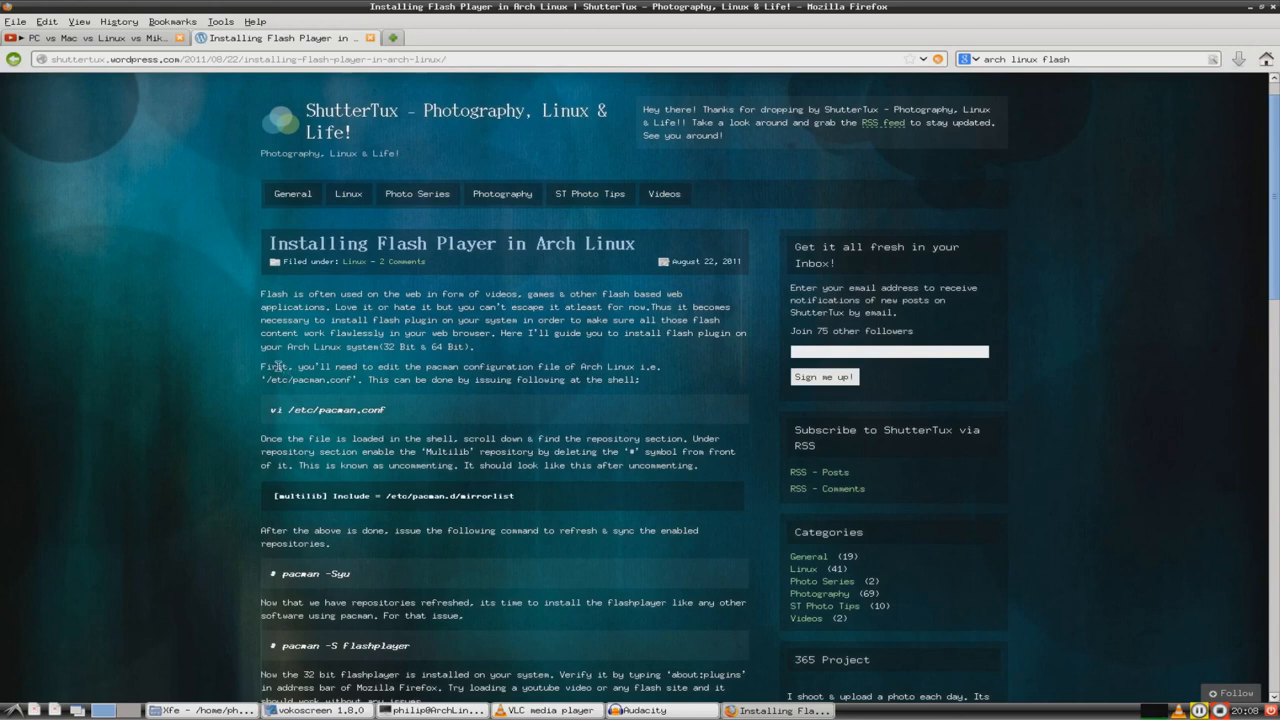
drag(280, 367, 565, 367)
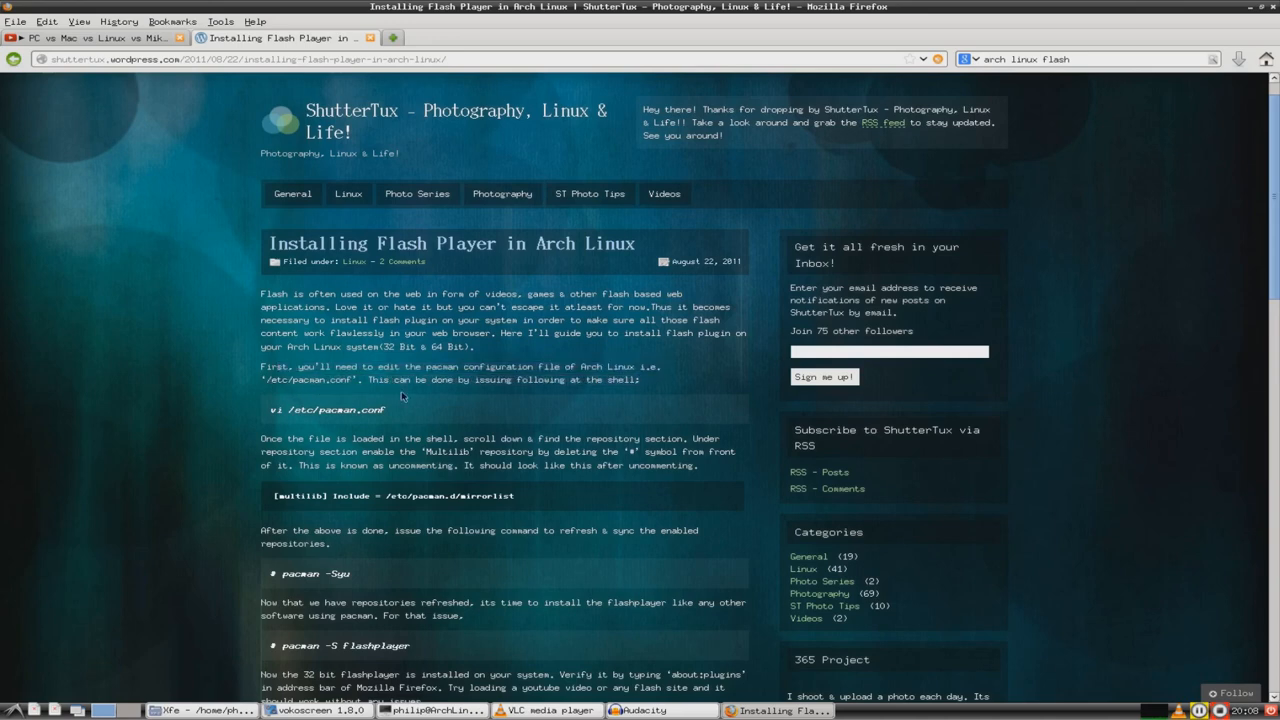
scroll(down, 3)
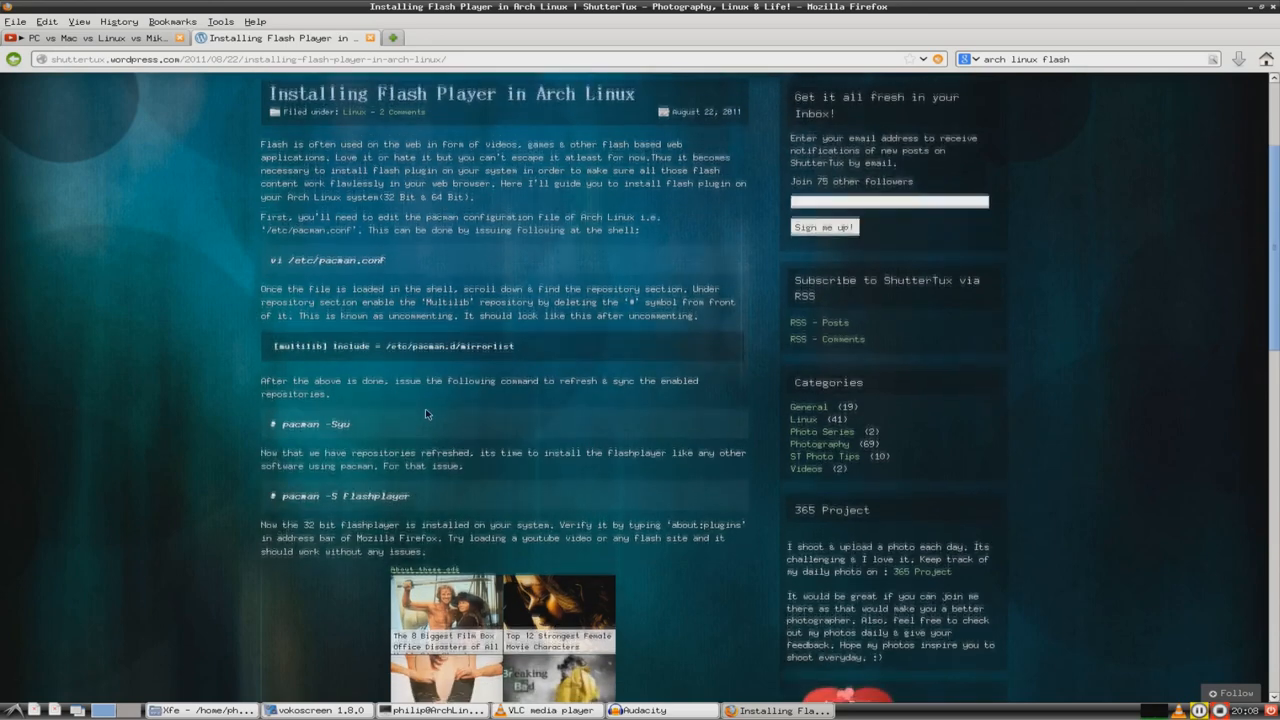
scroll(down, 3)
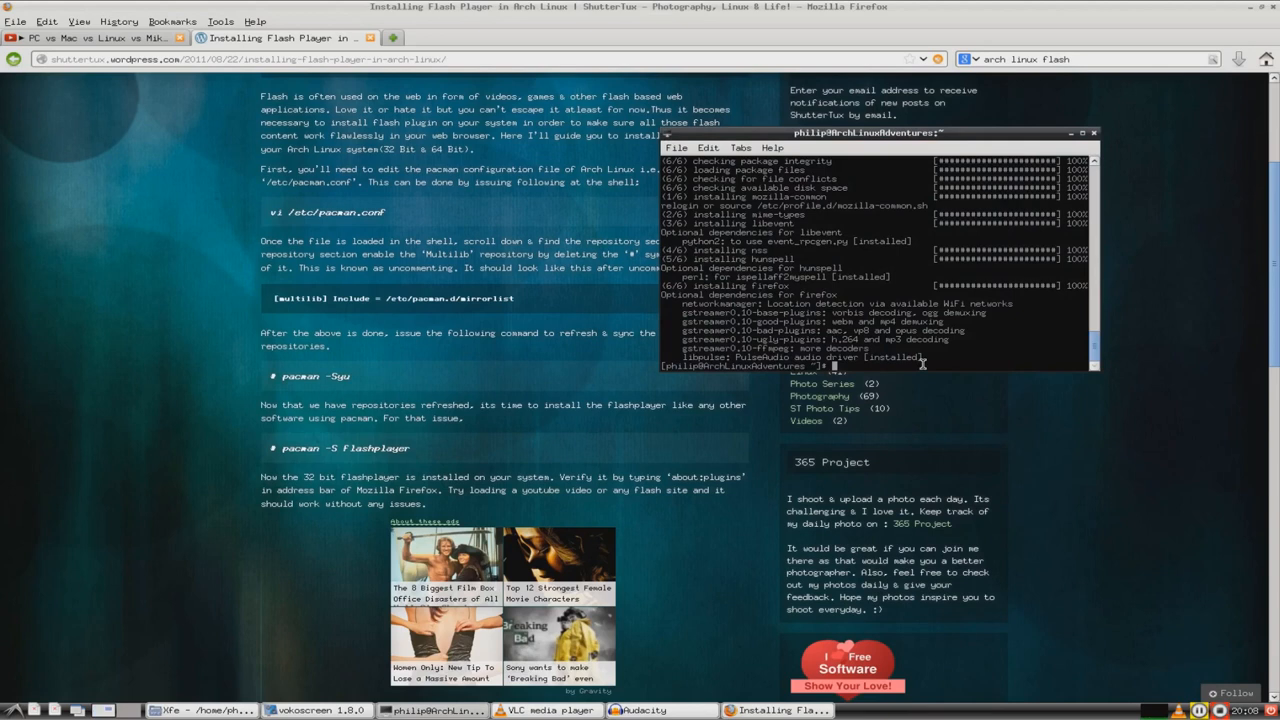
Step: Install flashplugin with sudo pacman -S flashplugin and return to the YouTube video tab
text(sudo pacman -S flashplay)
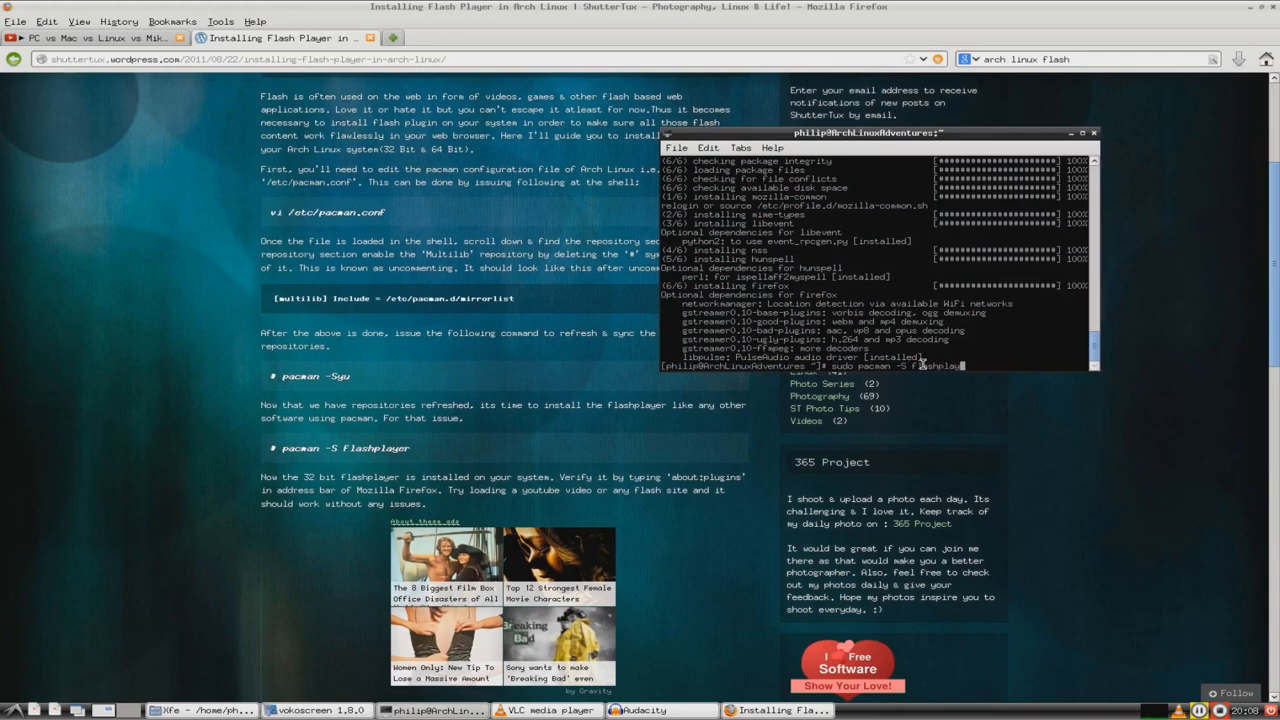
key(Return)
text(y)
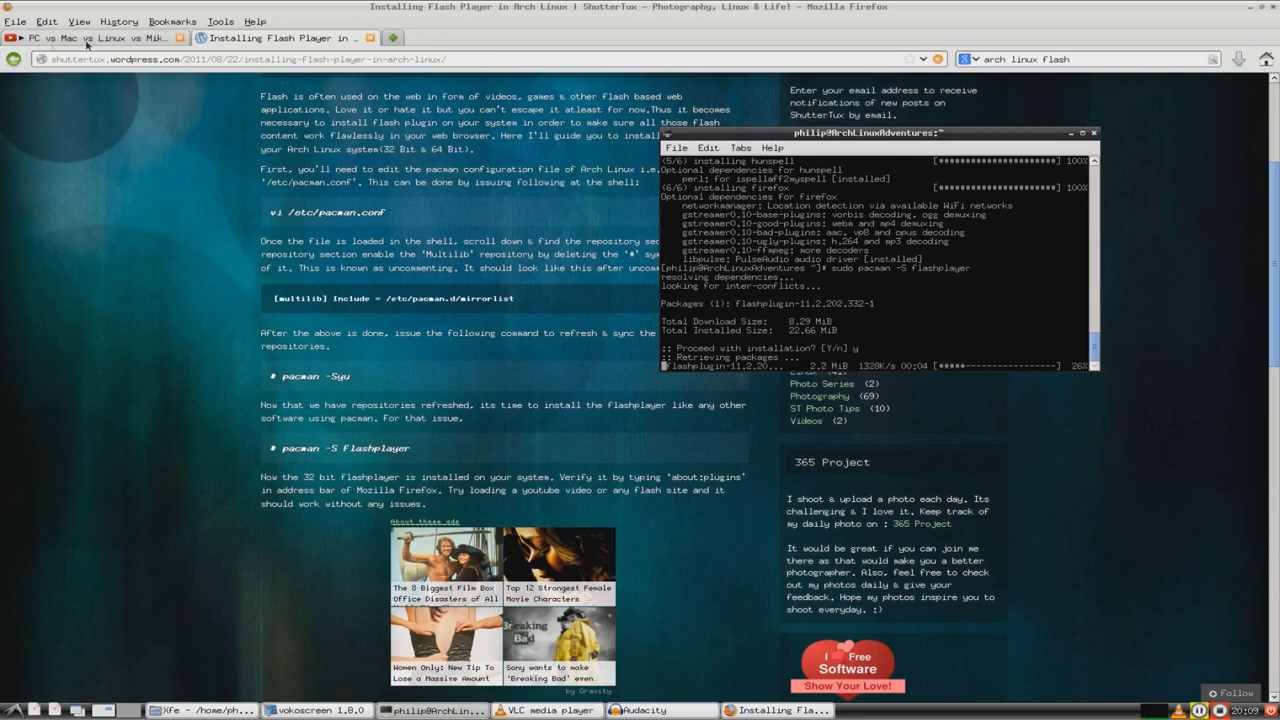
click(90, 37)
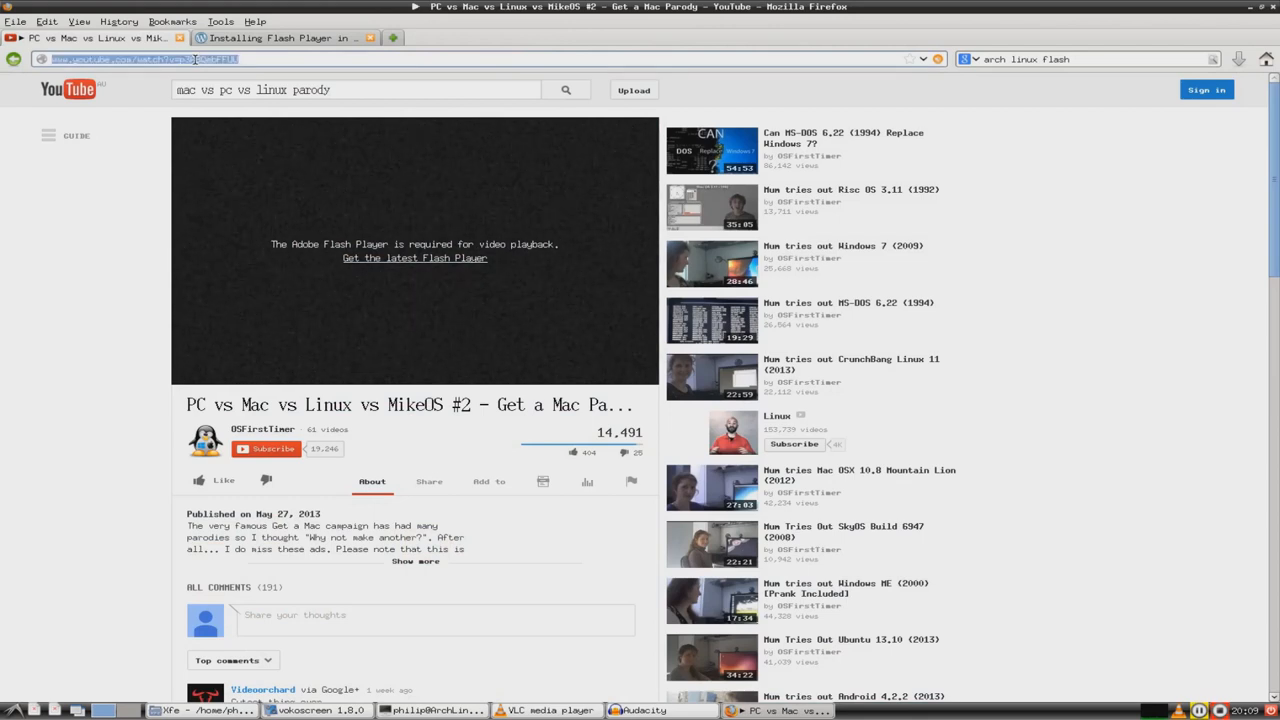
click(10, 709)
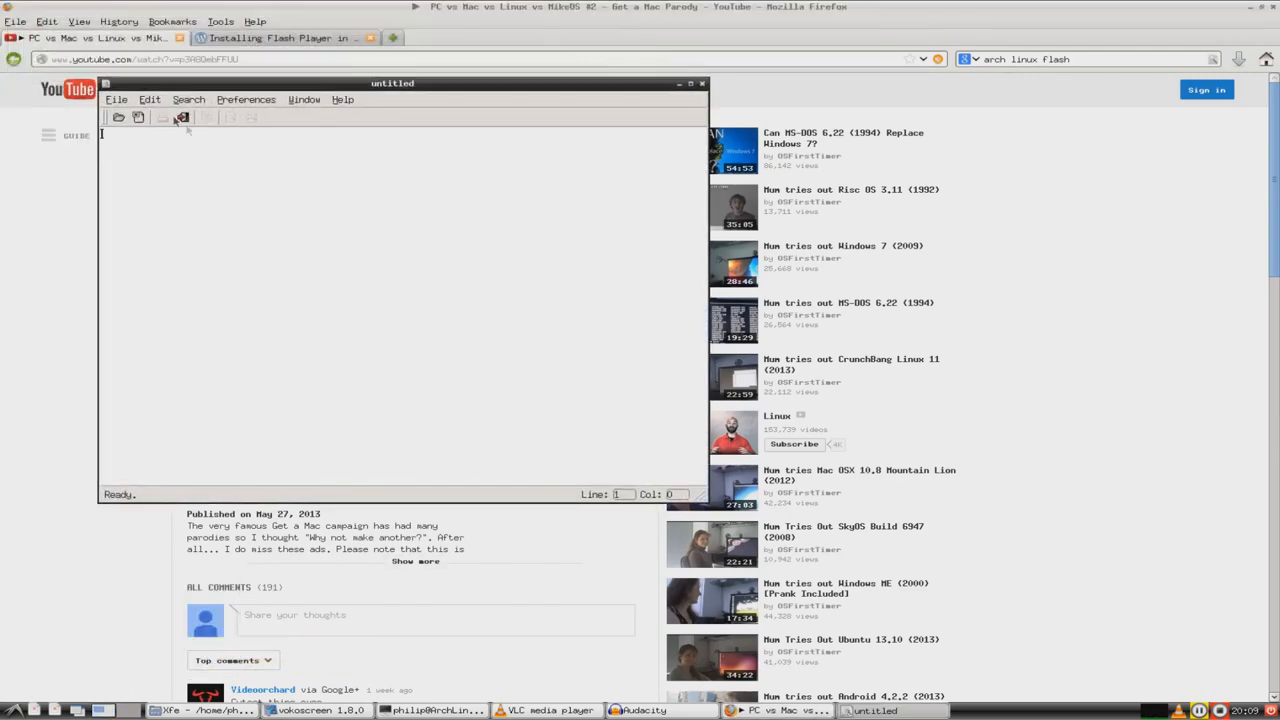
click(149, 99)
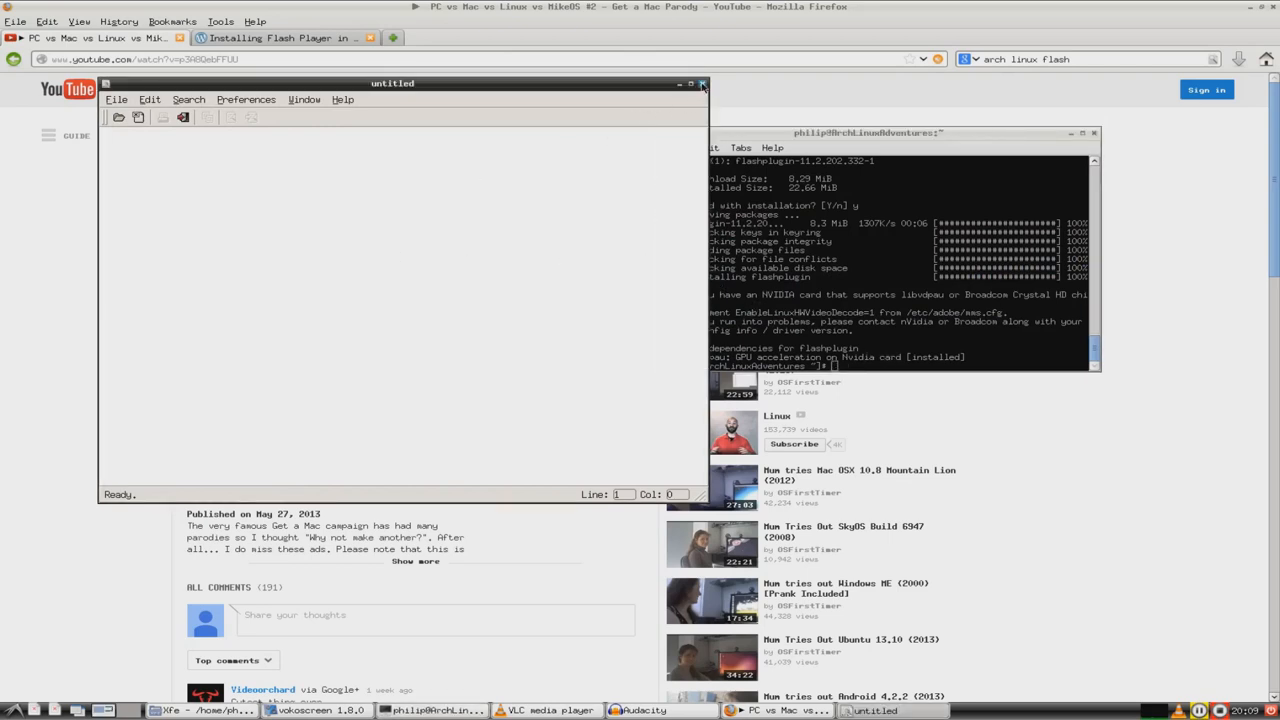
click(702, 83)
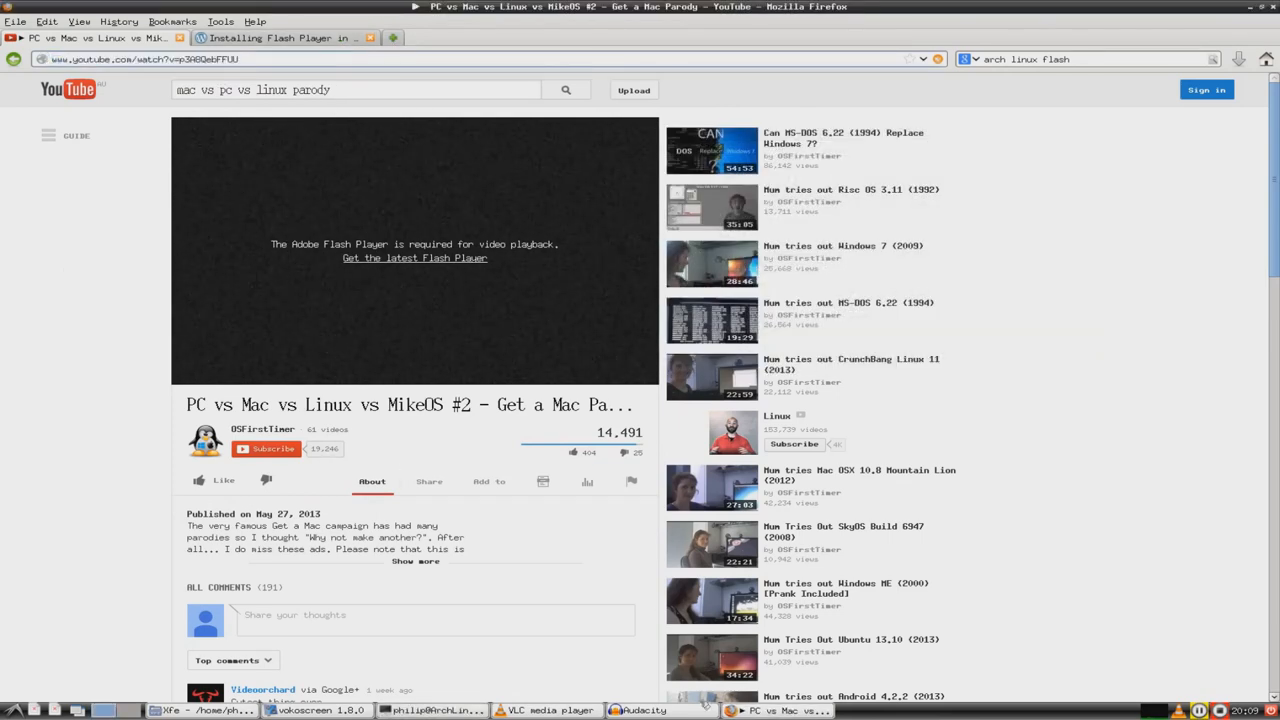
Step: Retry the video's plugin install, dismiss 'no suitable plugins', and close Firefox with both tabs
click(432, 710)
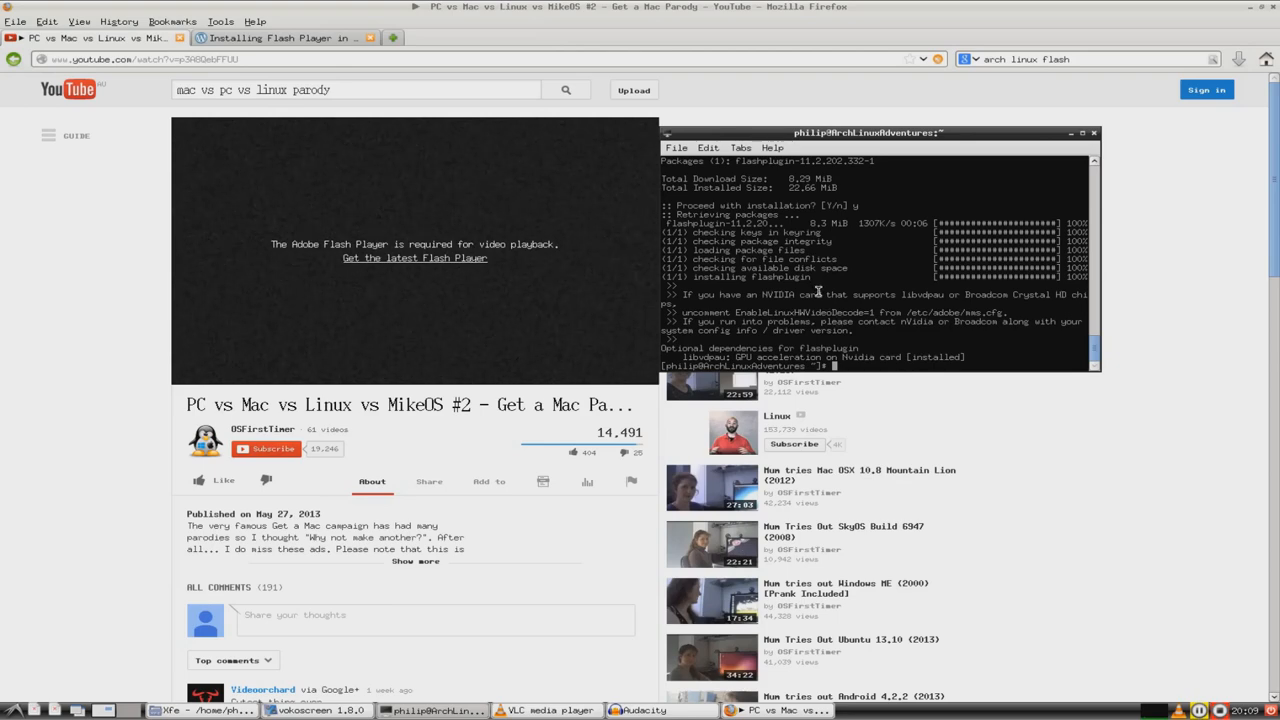
mouse_move(292, 62)
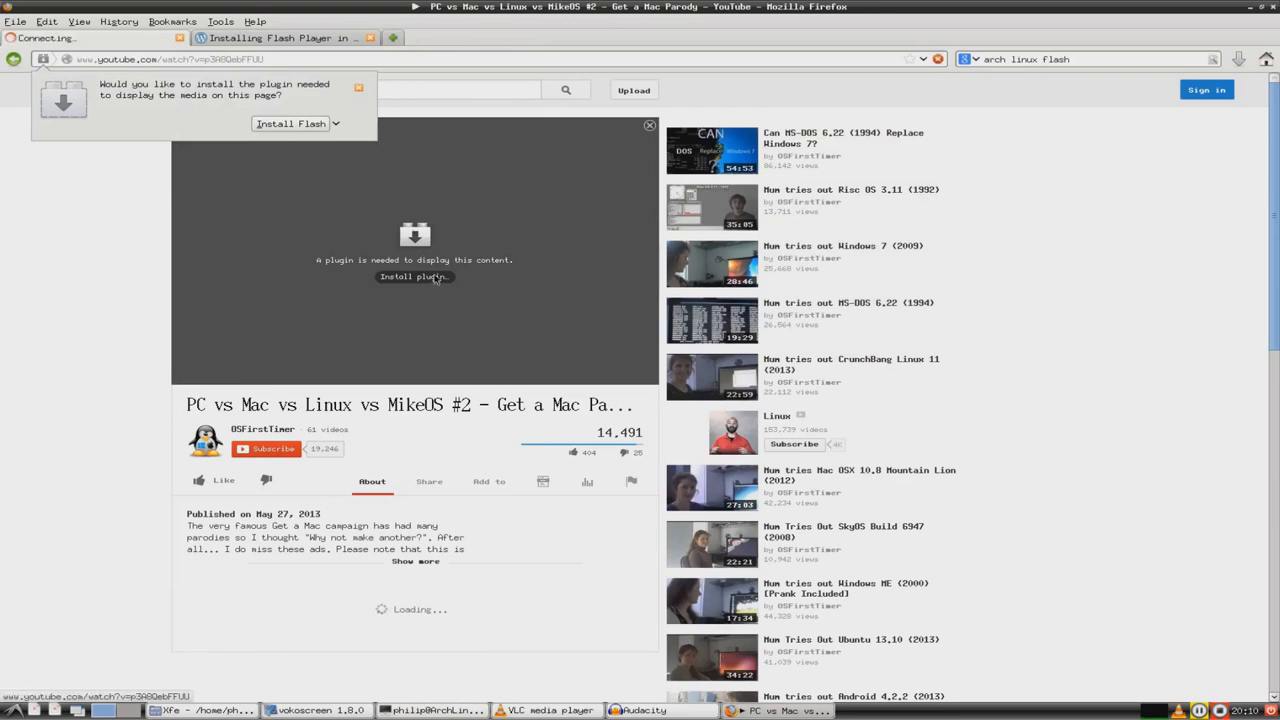
click(414, 277)
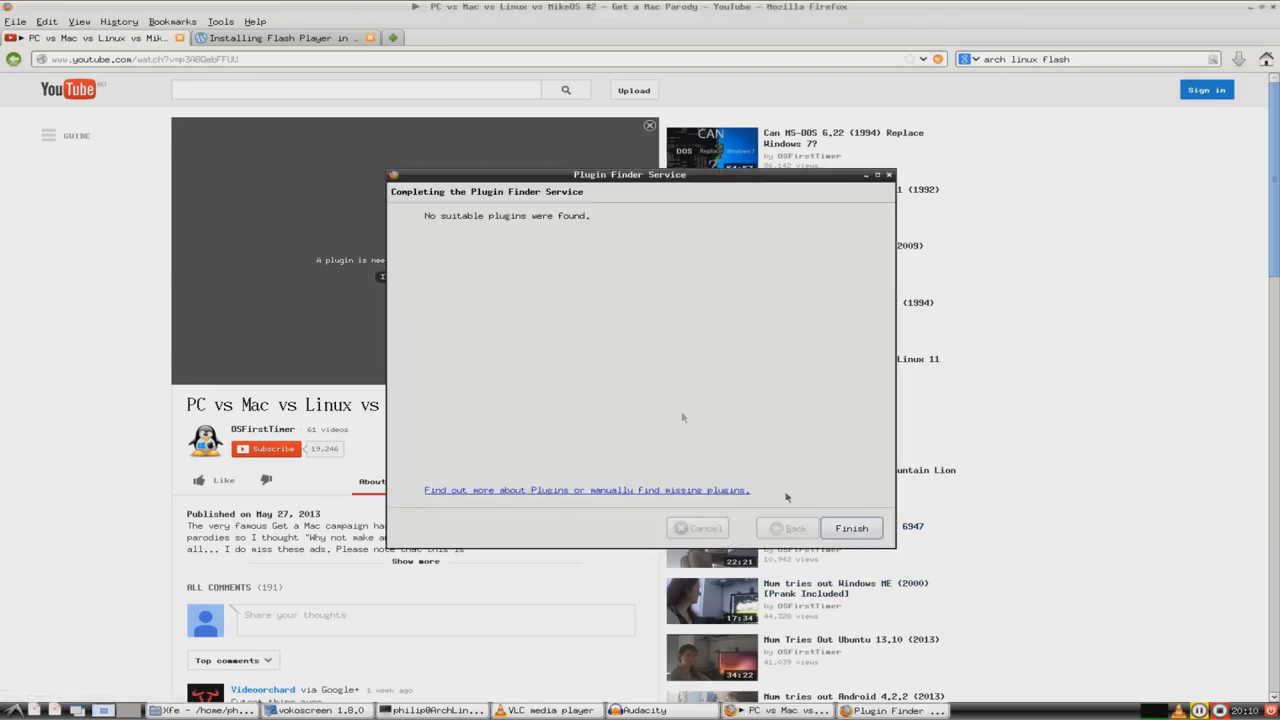
click(851, 528)
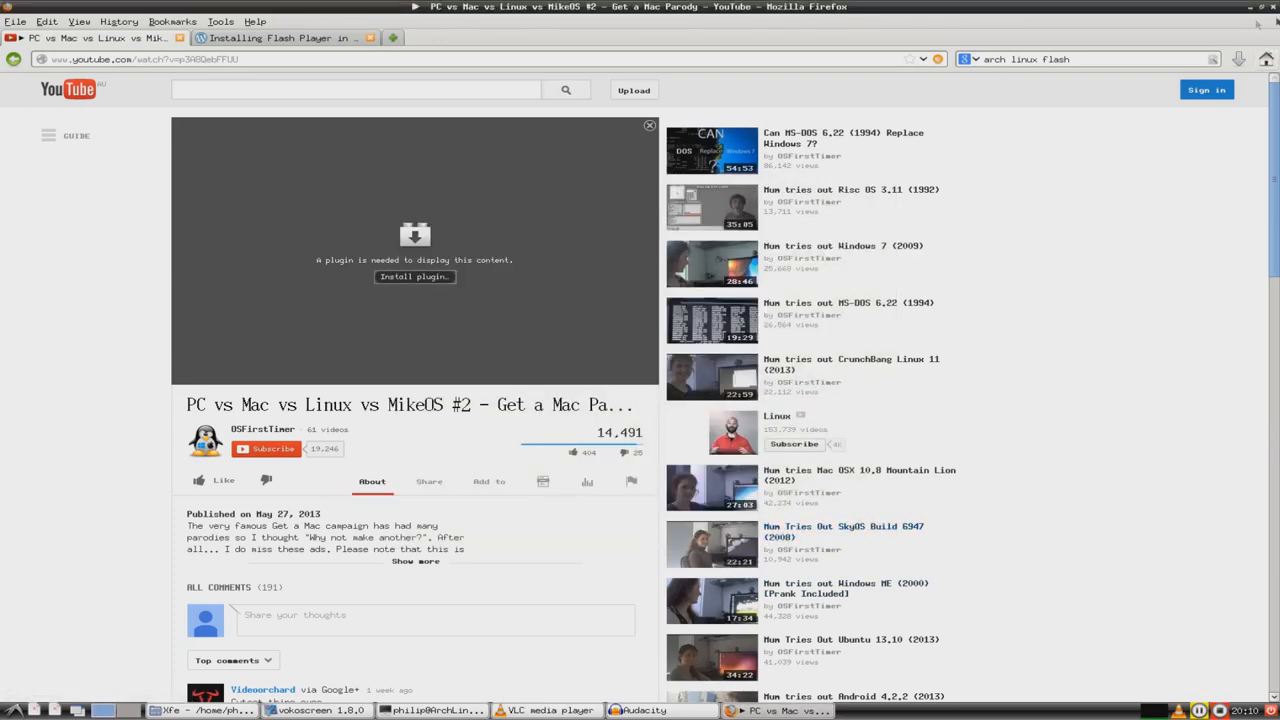
click(1271, 7)
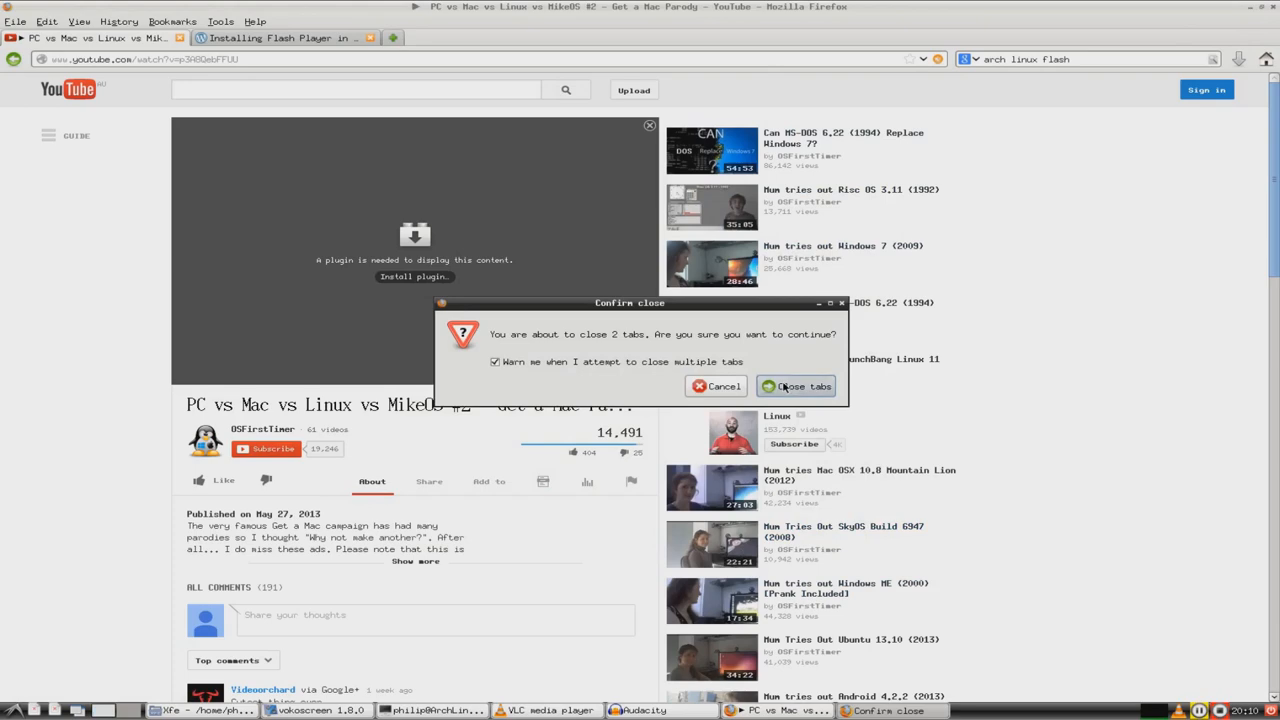
click(802, 386)
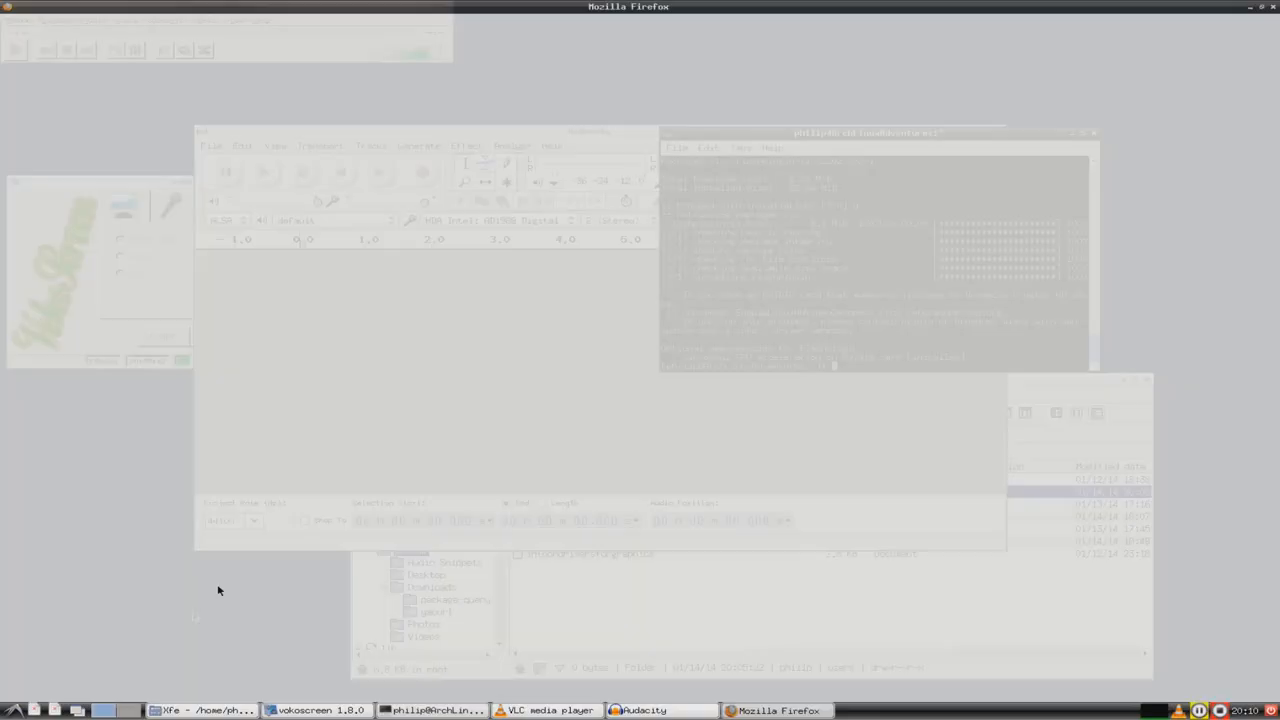
Step: Reopen the MikeOS #2 parody video from history, pause it, and expand its description
click(775, 710)
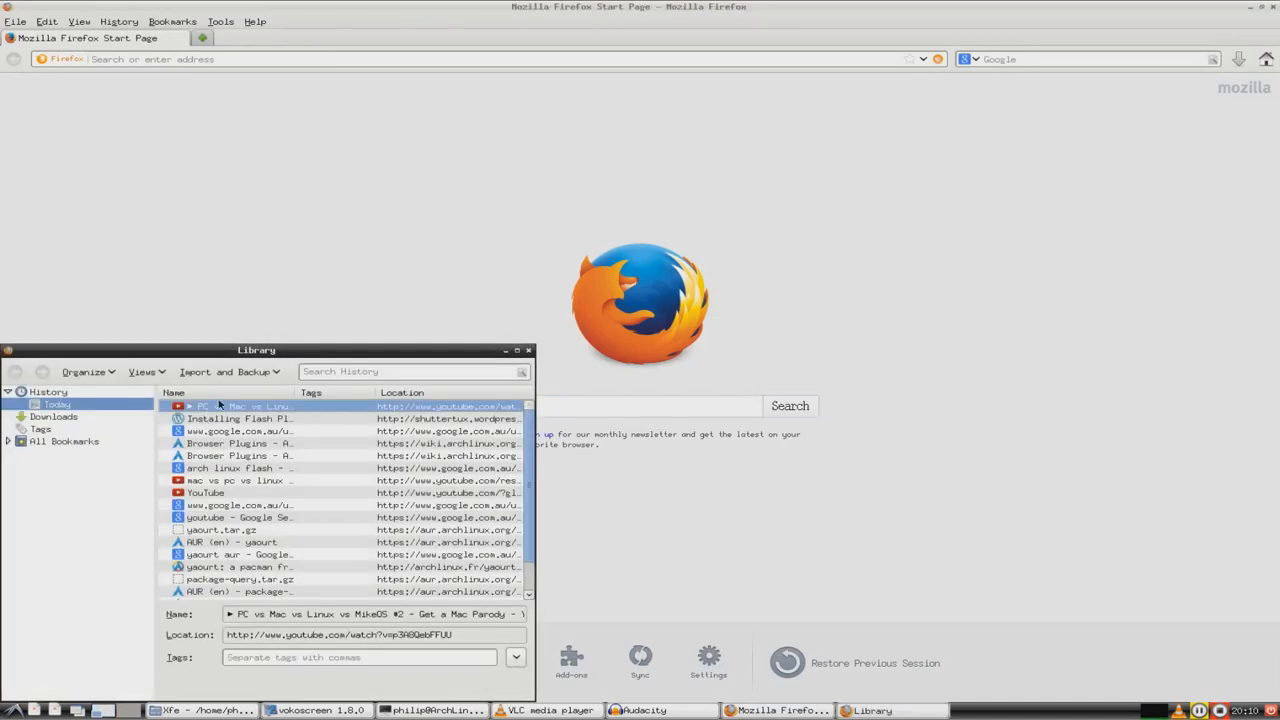
double_click(240, 405)
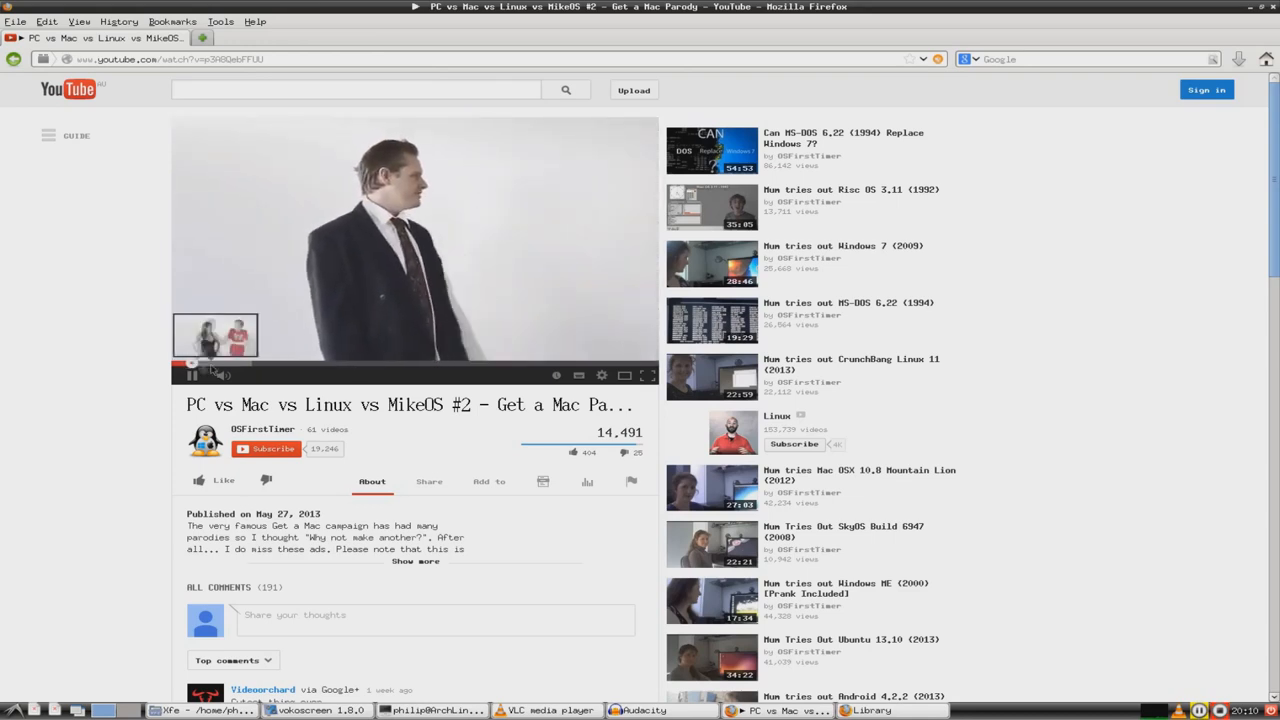
click(191, 374)
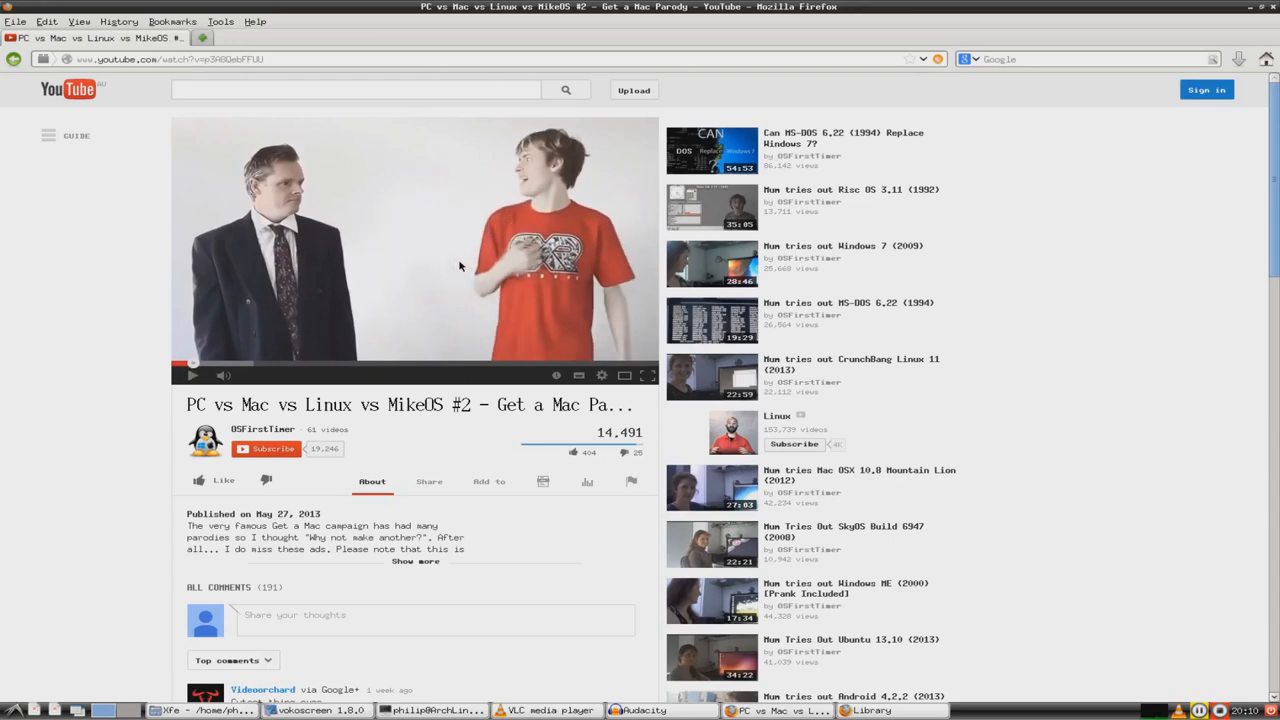
mouse_move(248, 537)
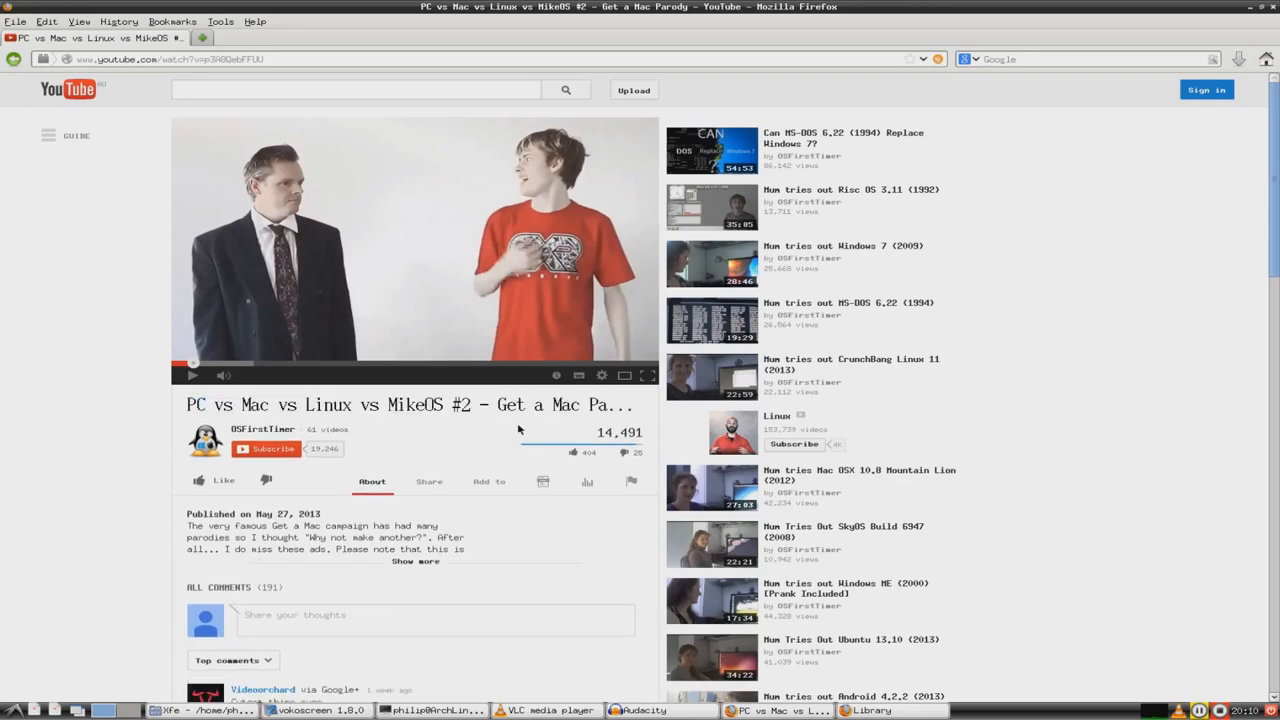
scroll(down, 3)
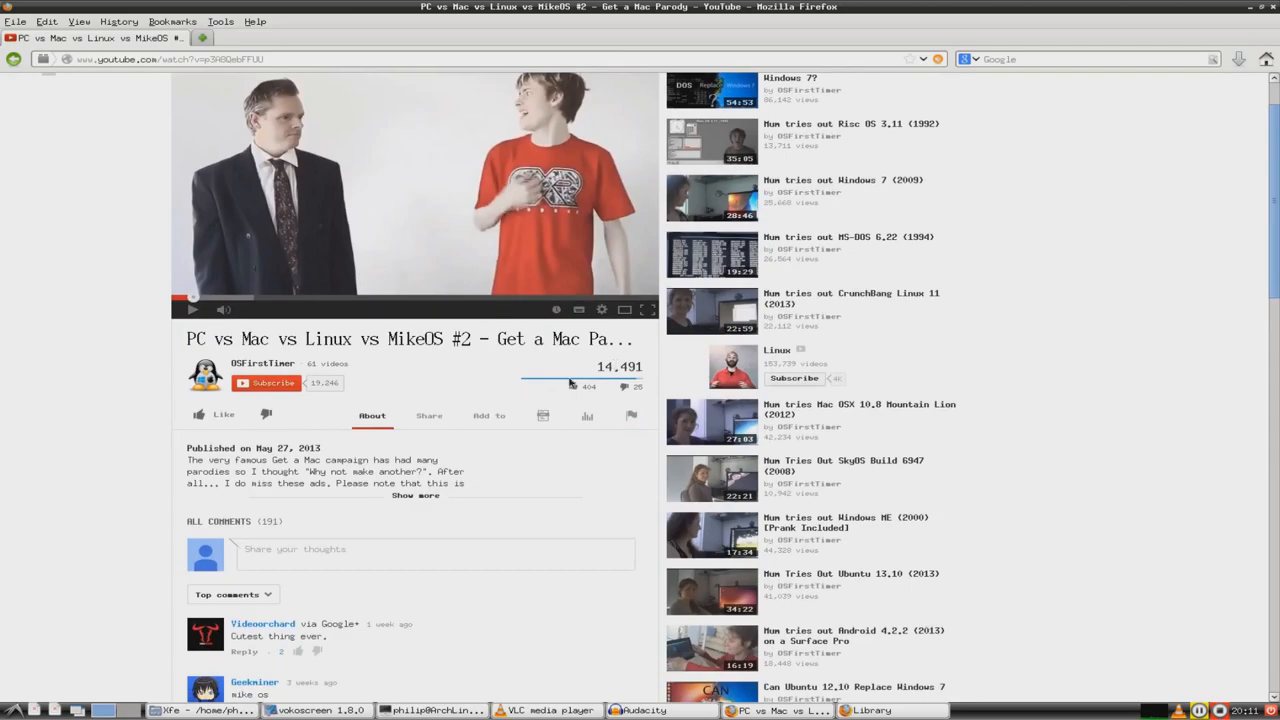
scroll(down, 3)
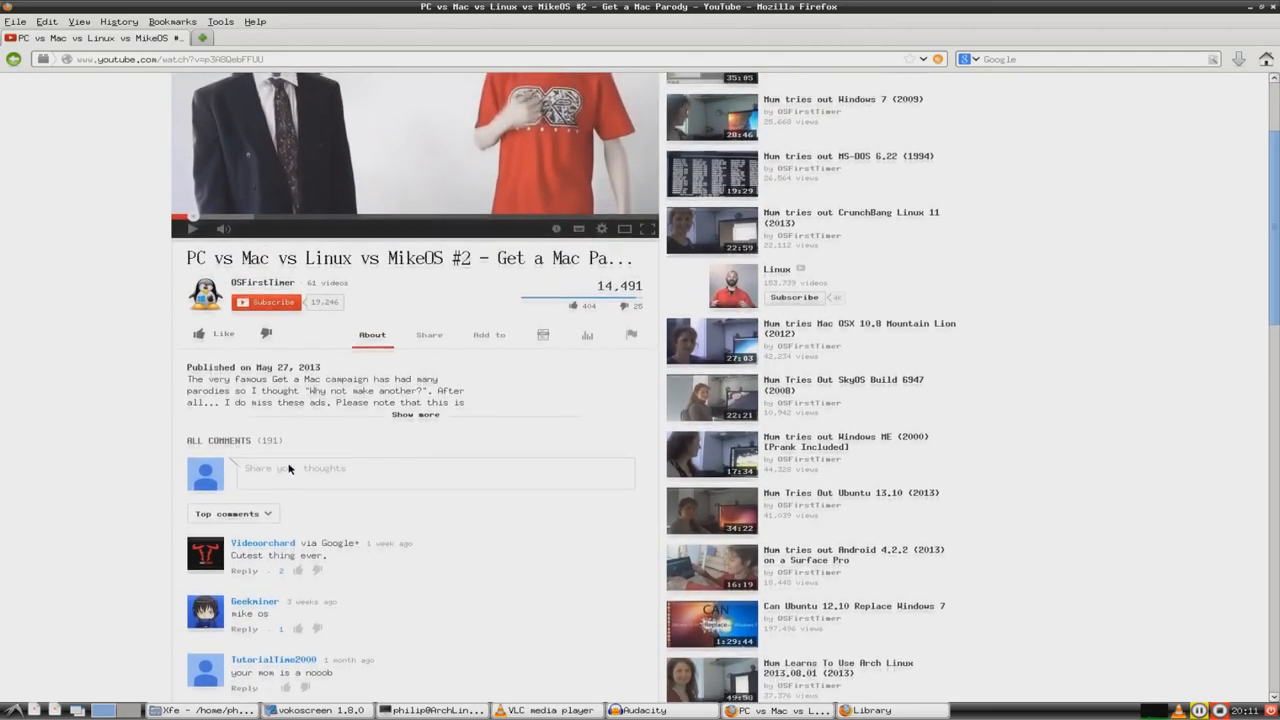
click(415, 414)
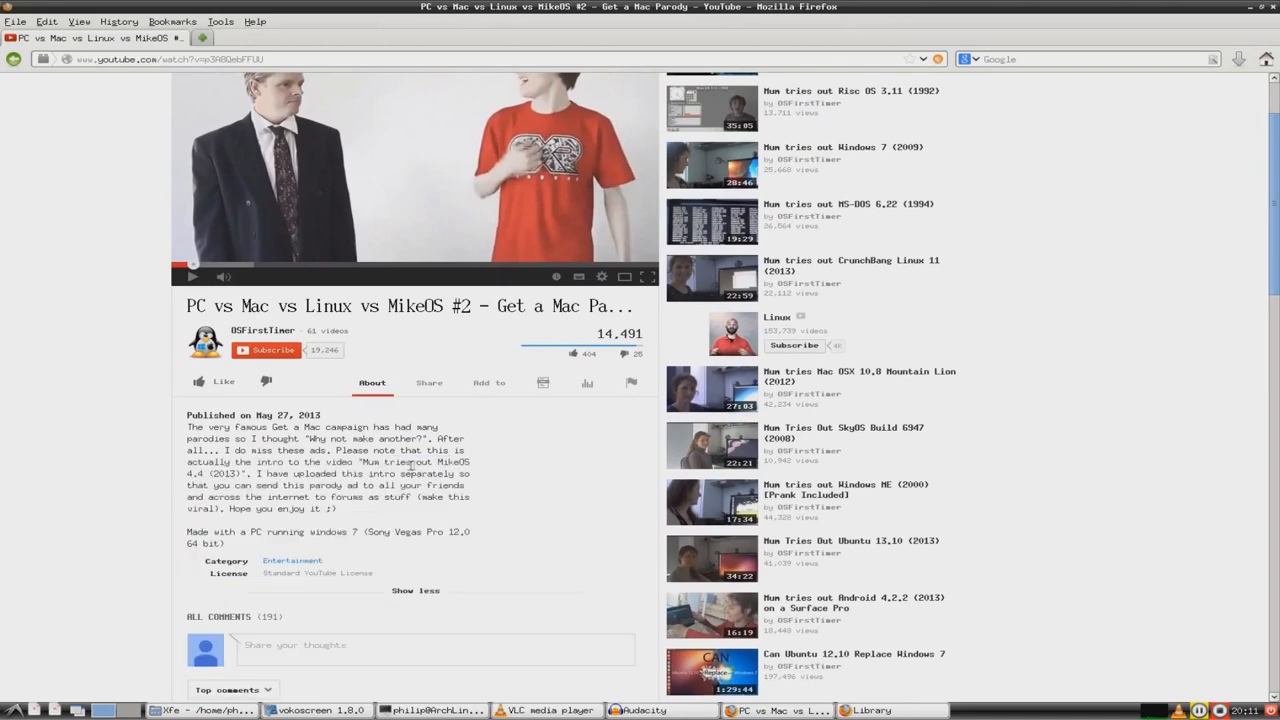
scroll(up, 3)
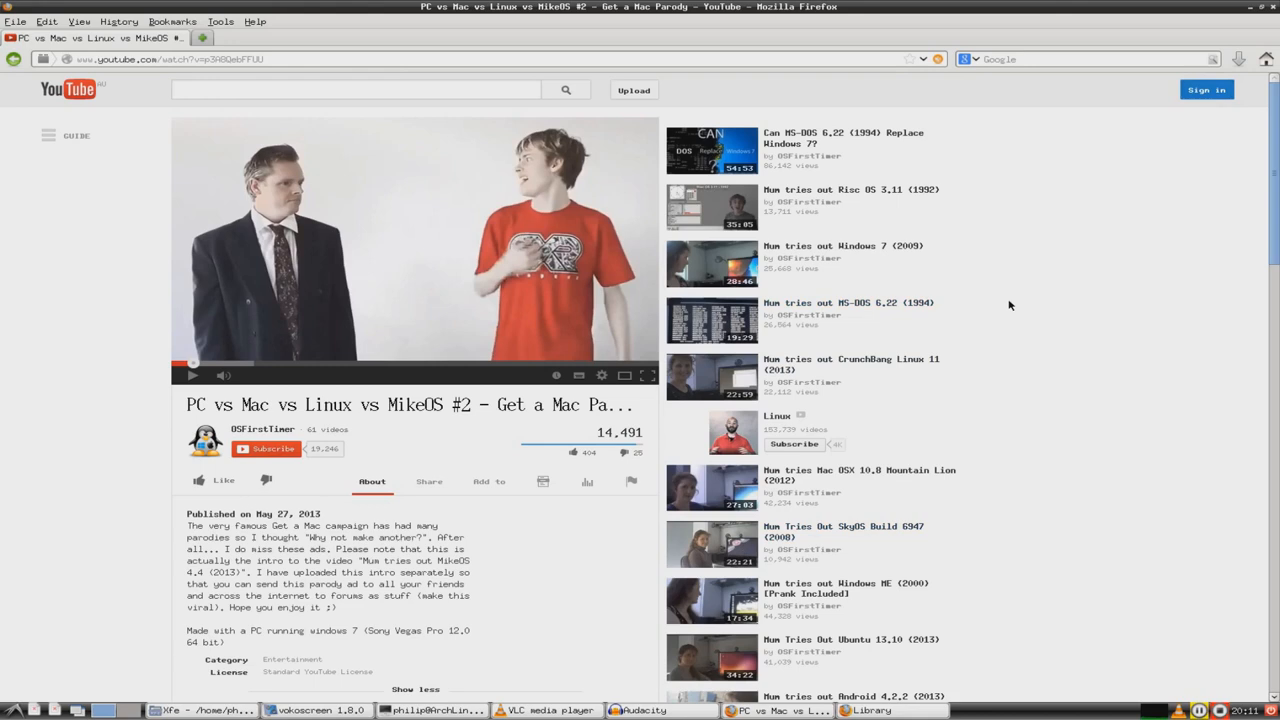
mouse_move(456, 120)
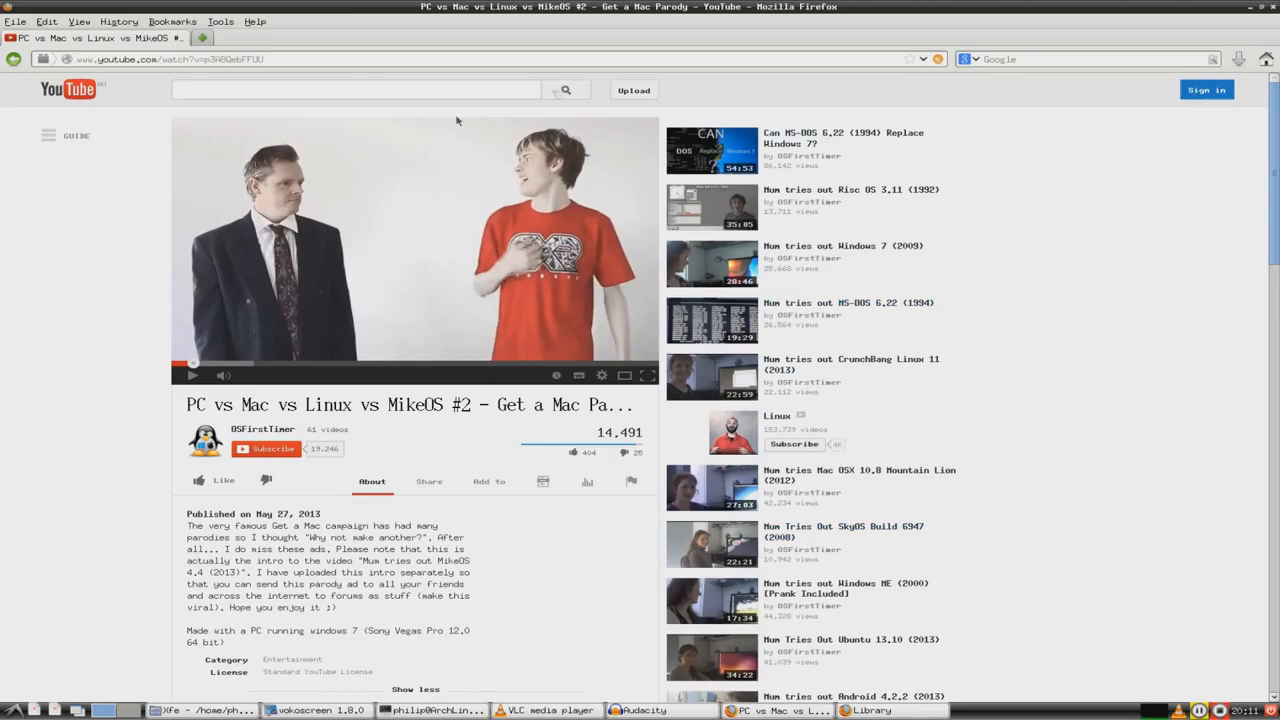
scroll(down, 3)
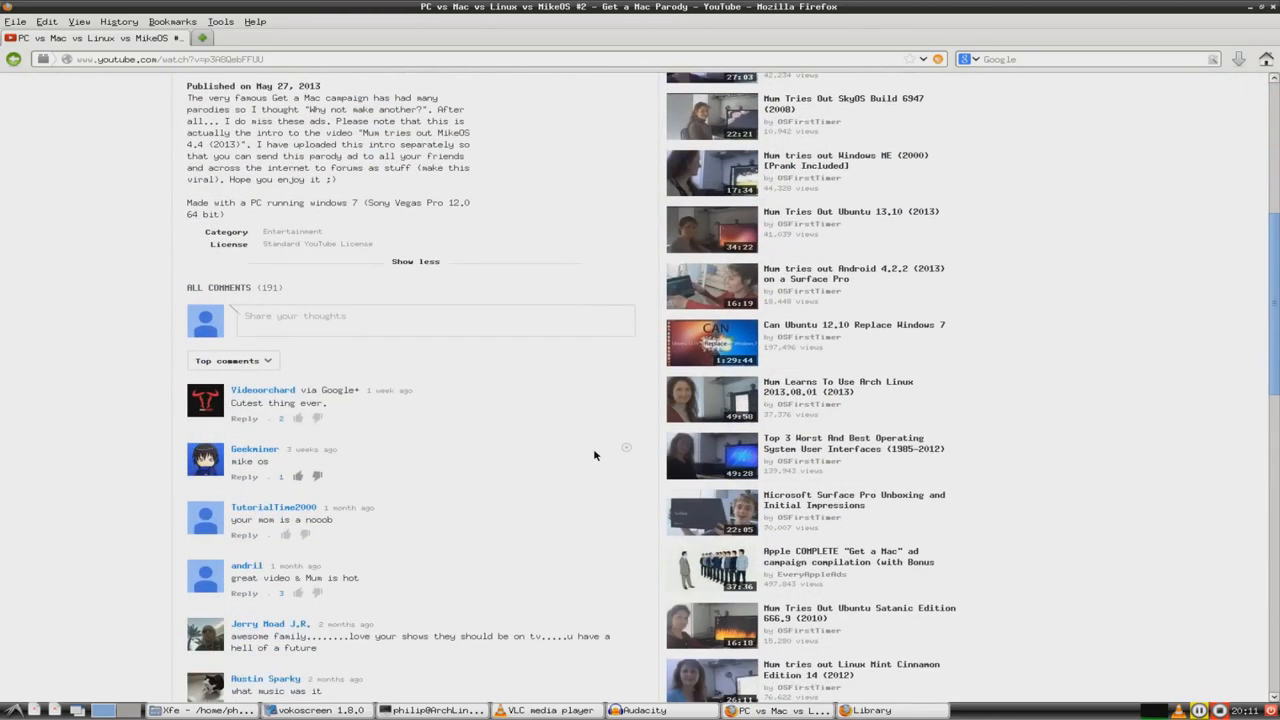
scroll(up, 3)
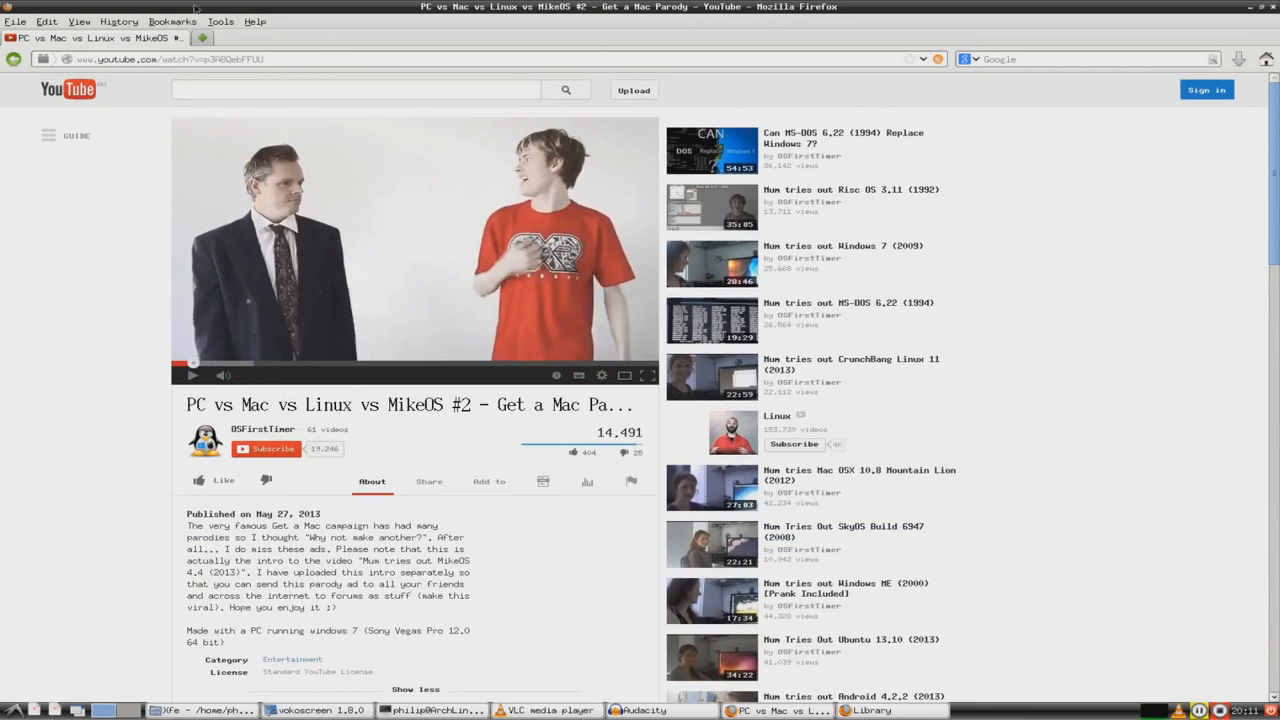
mouse_move(475, 157)
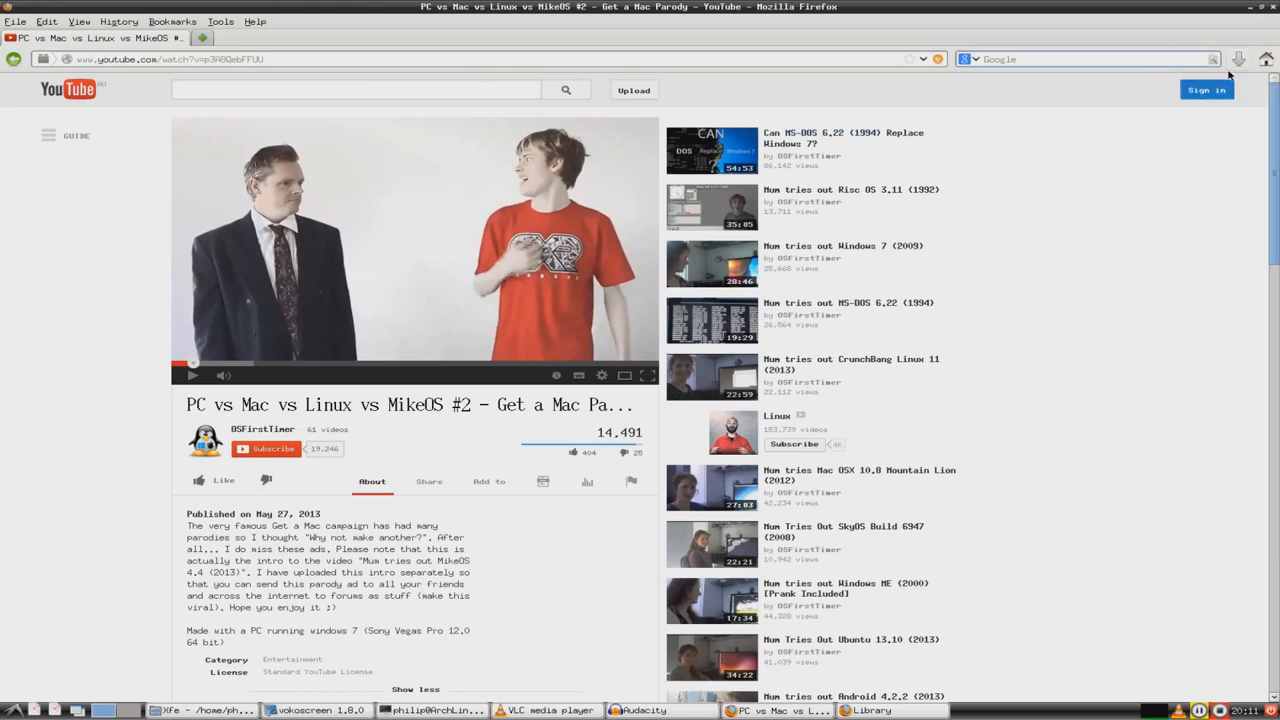
Step: Search Google for 'royalty free music', browse the results, then search for 'incompetech'
text(royalty free mus)
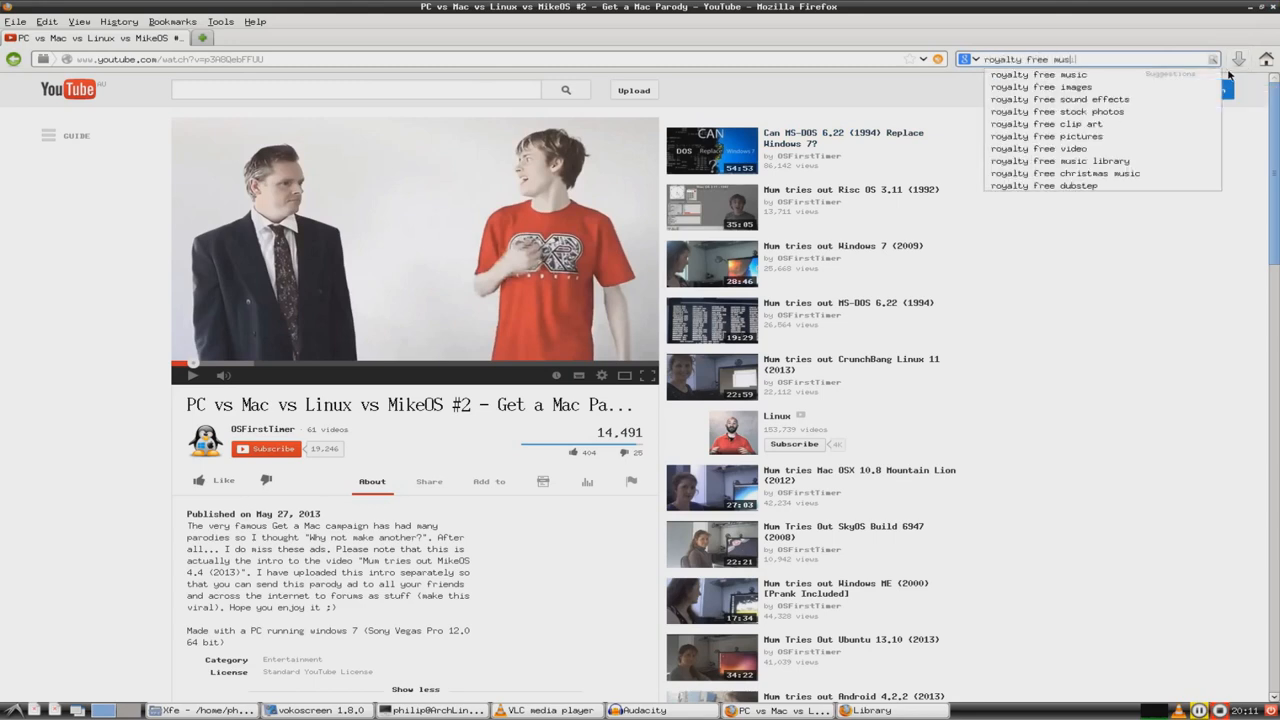
key(Return)
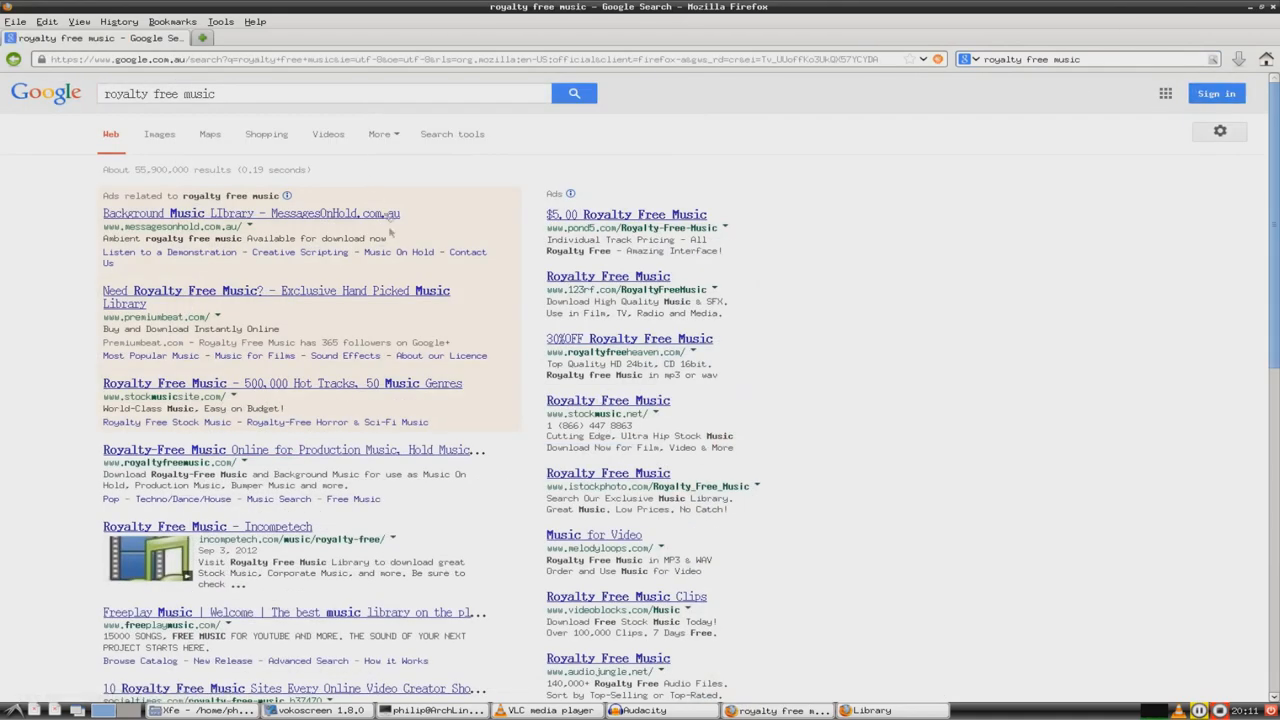
scroll(down, 3)
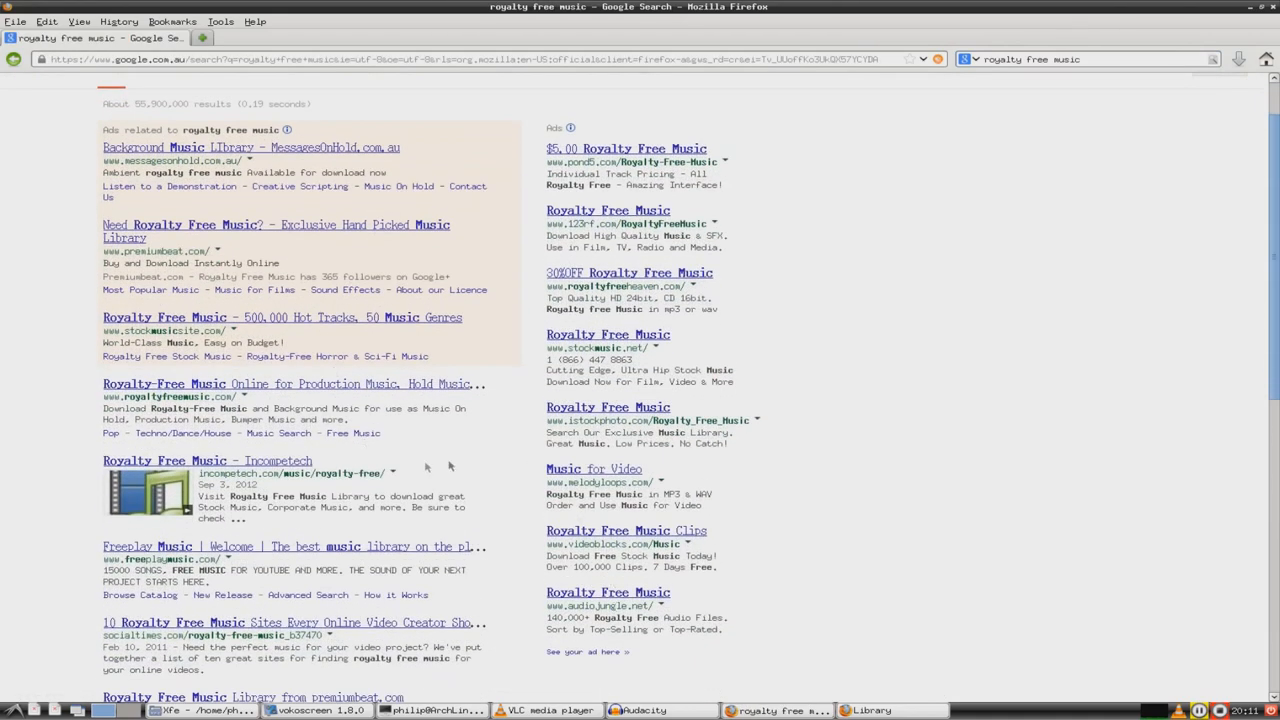
mouse_move(336, 187)
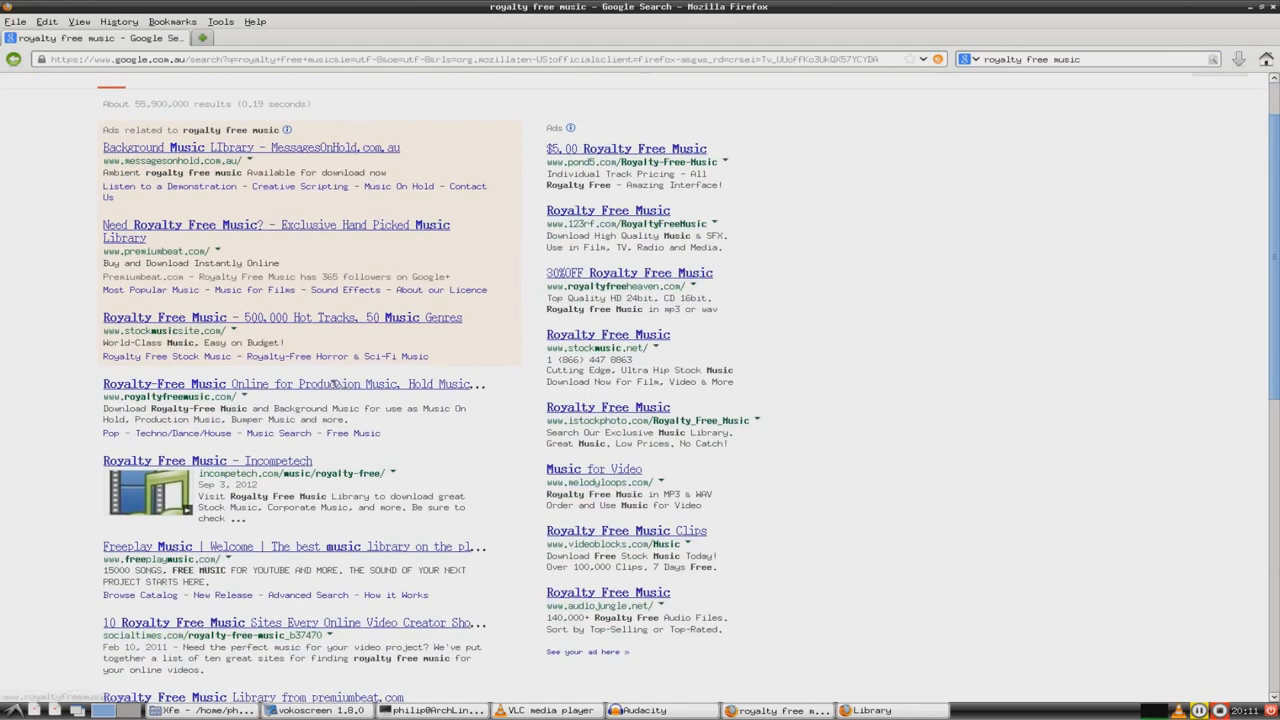
scroll(up, 3)
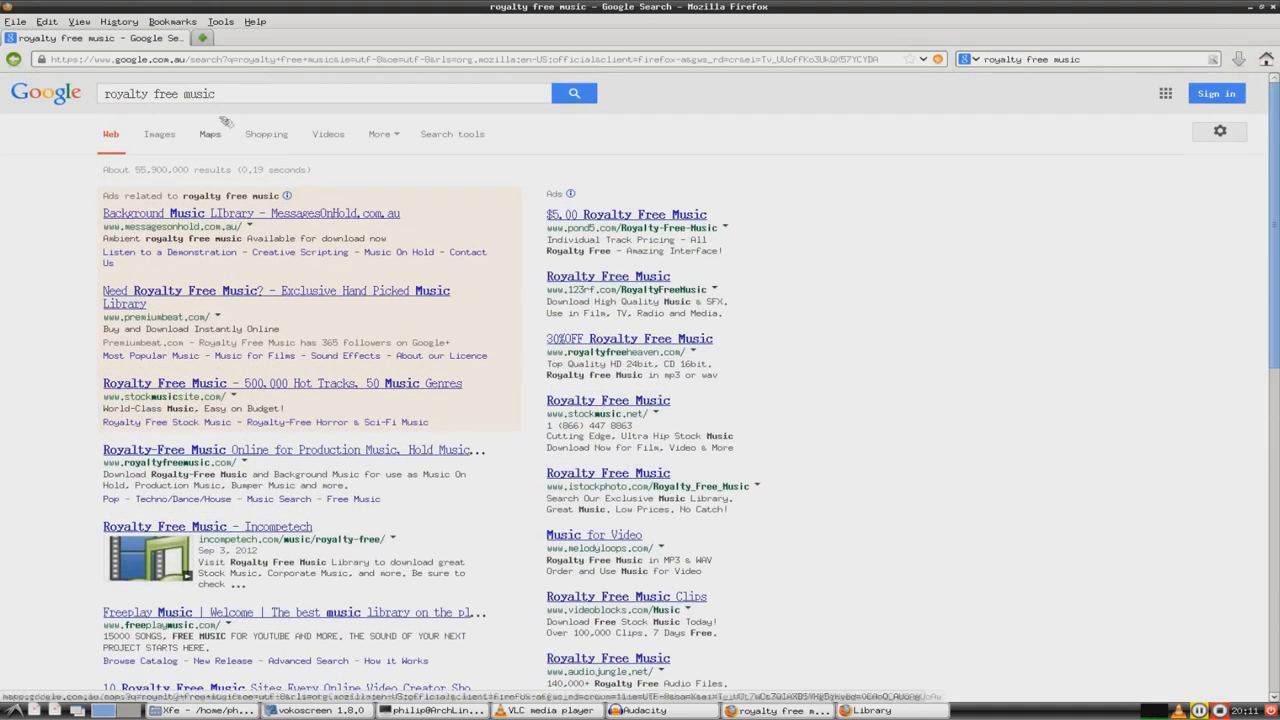
scroll(down, 3)
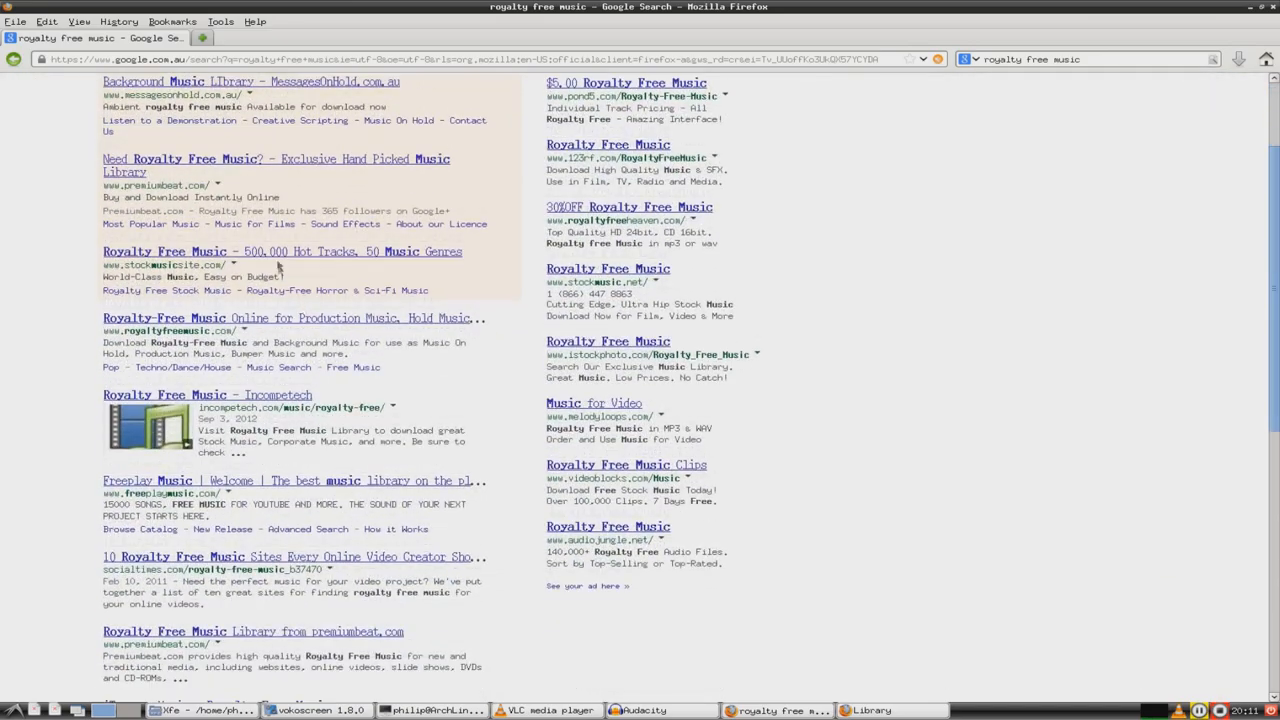
scroll(up, 3)
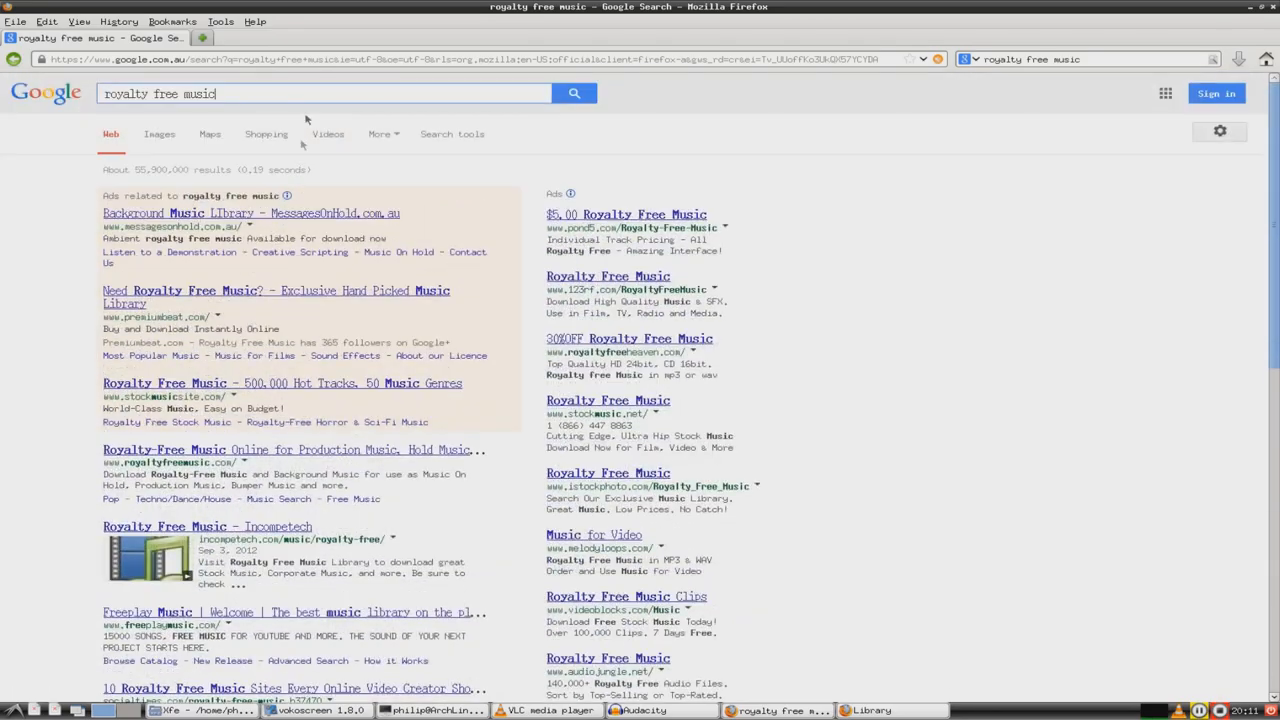
click(320, 93)
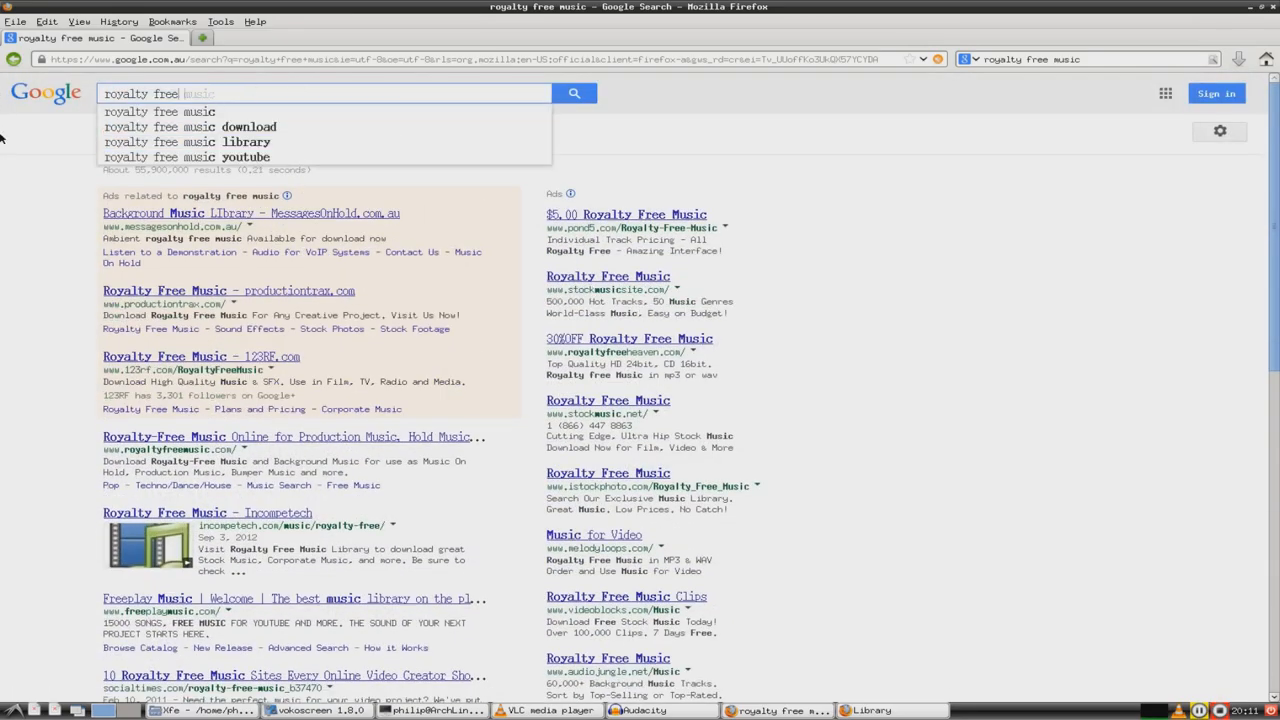
text(incomptech)
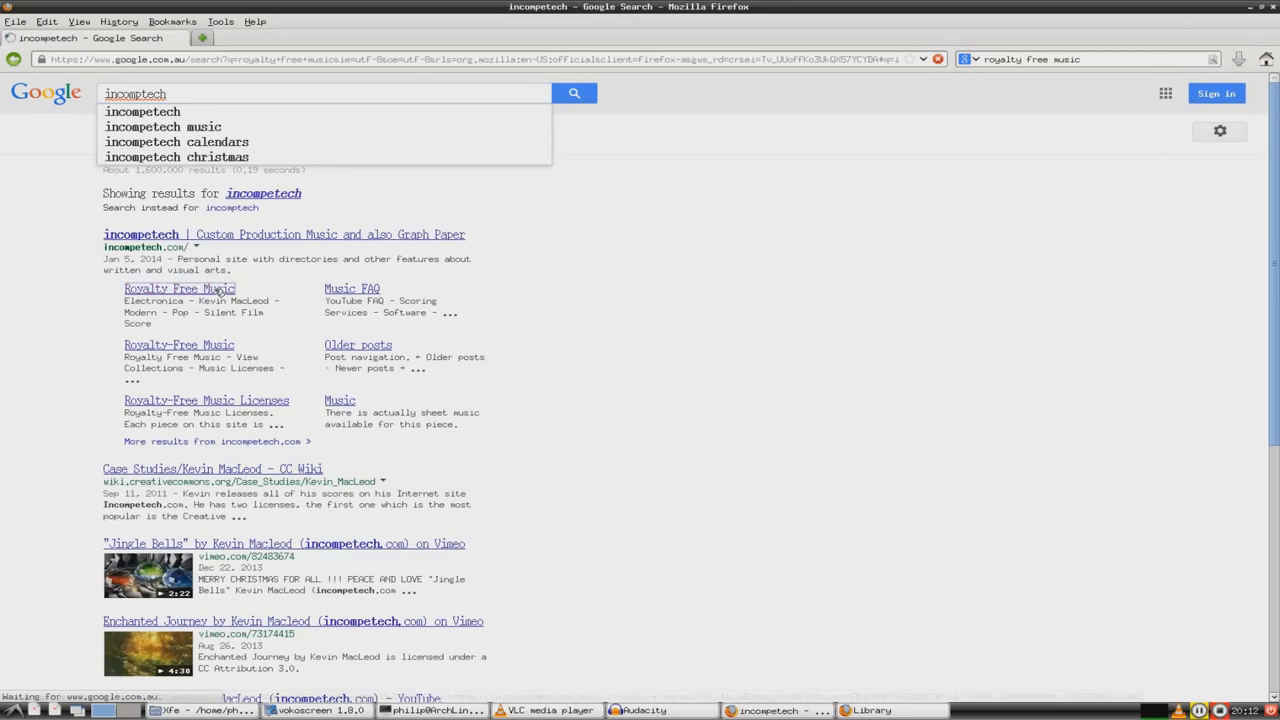
Step: Open incompetech's Royalty Free Music section and preview, then stop, Disco con Tutti
click(179, 288)
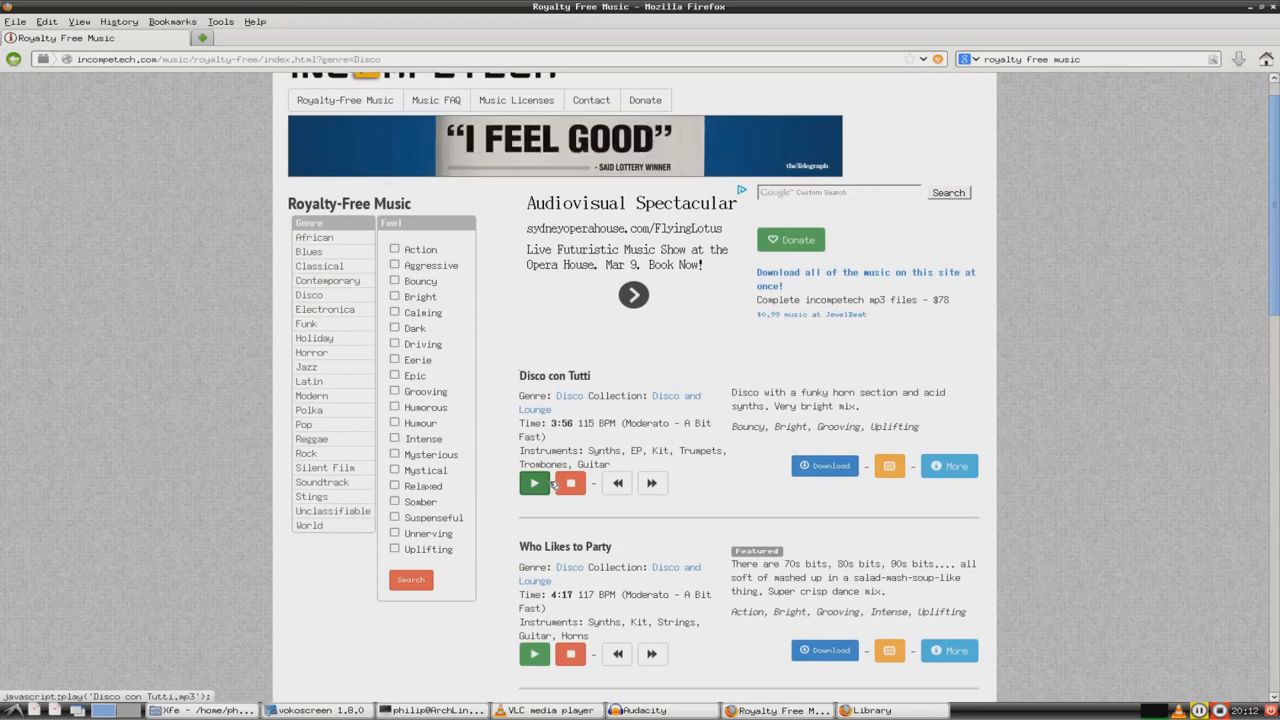
click(534, 483)
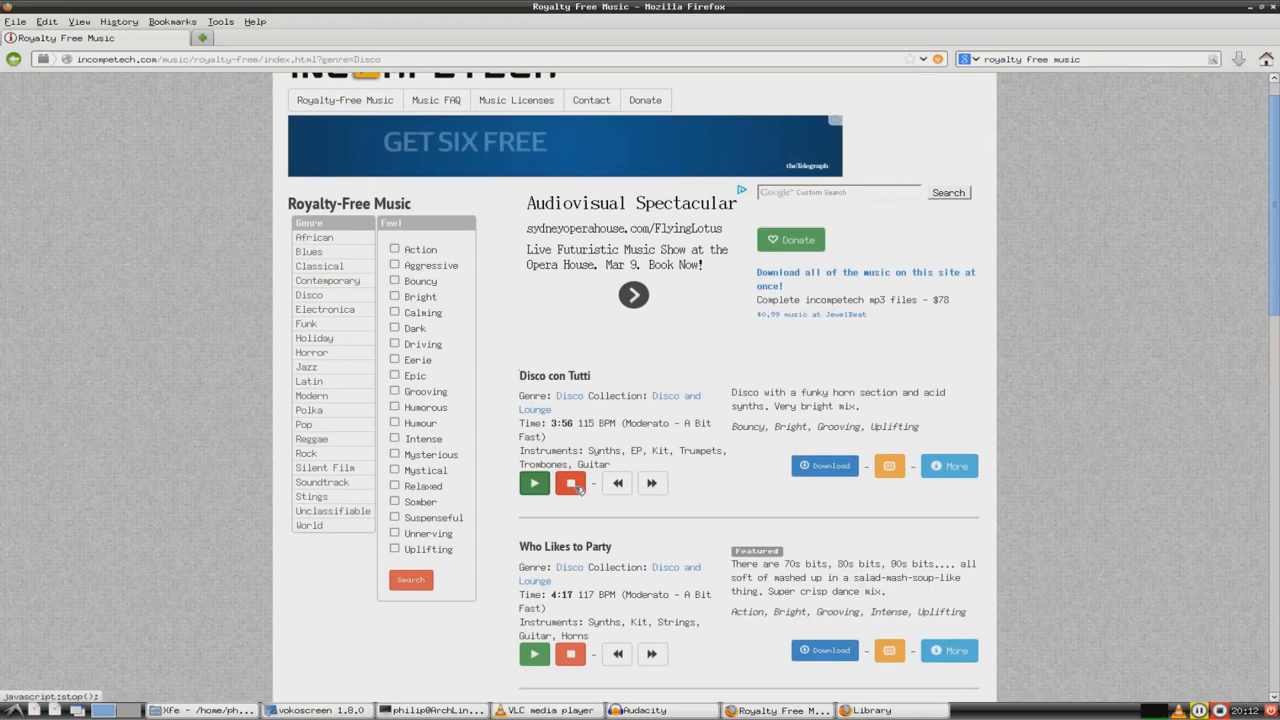
click(315, 710)
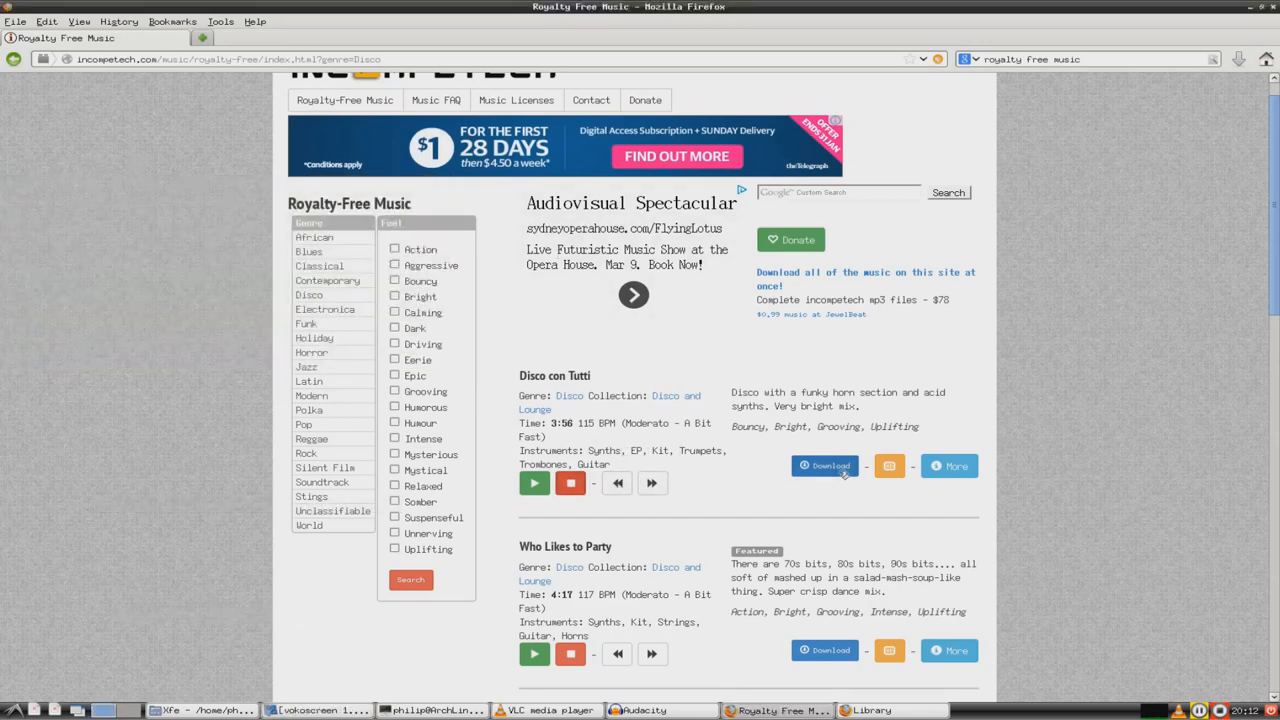
Step: Download Disco con Tutti MP3, choosing to open it with Audacity (default)
click(824, 466)
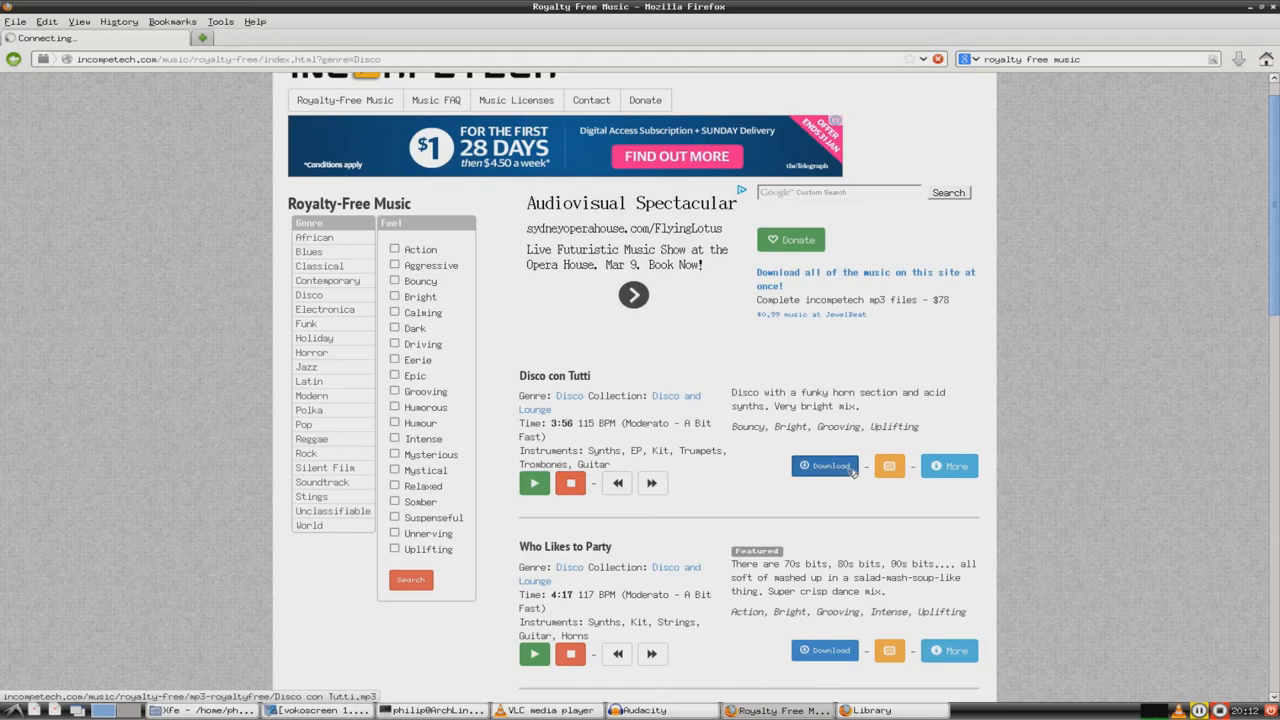
click(824, 465)
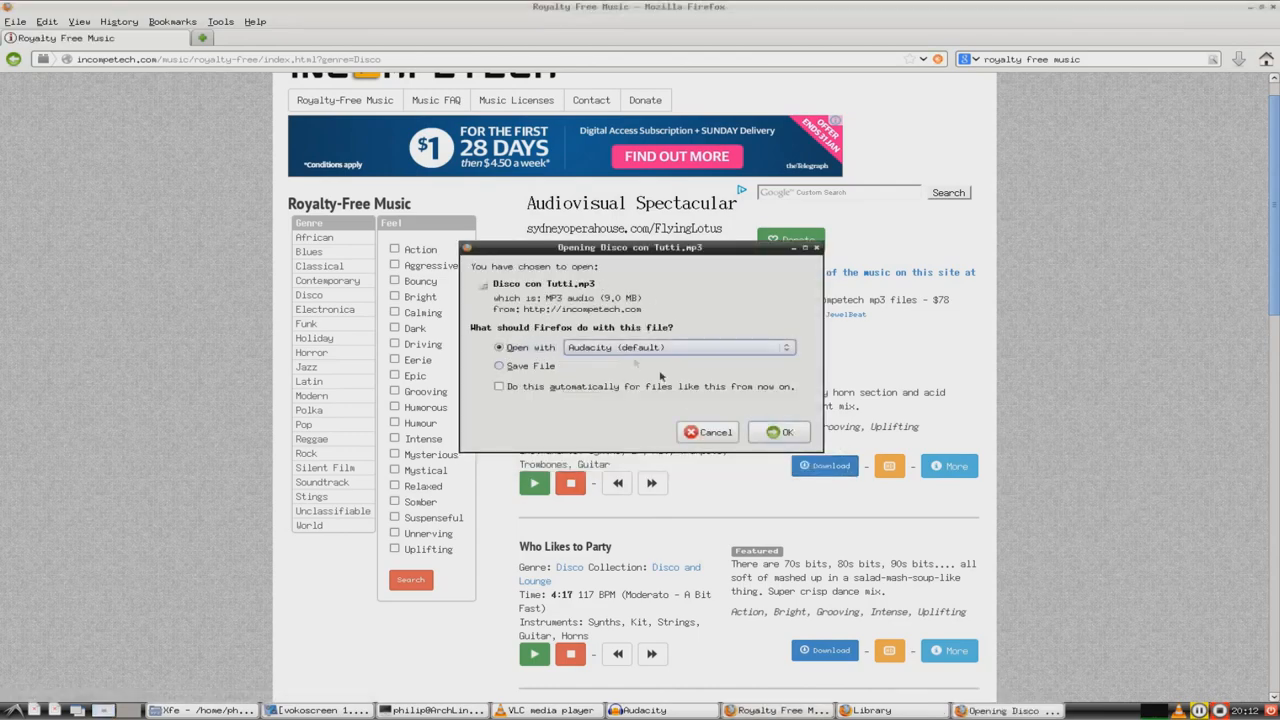
click(708, 431)
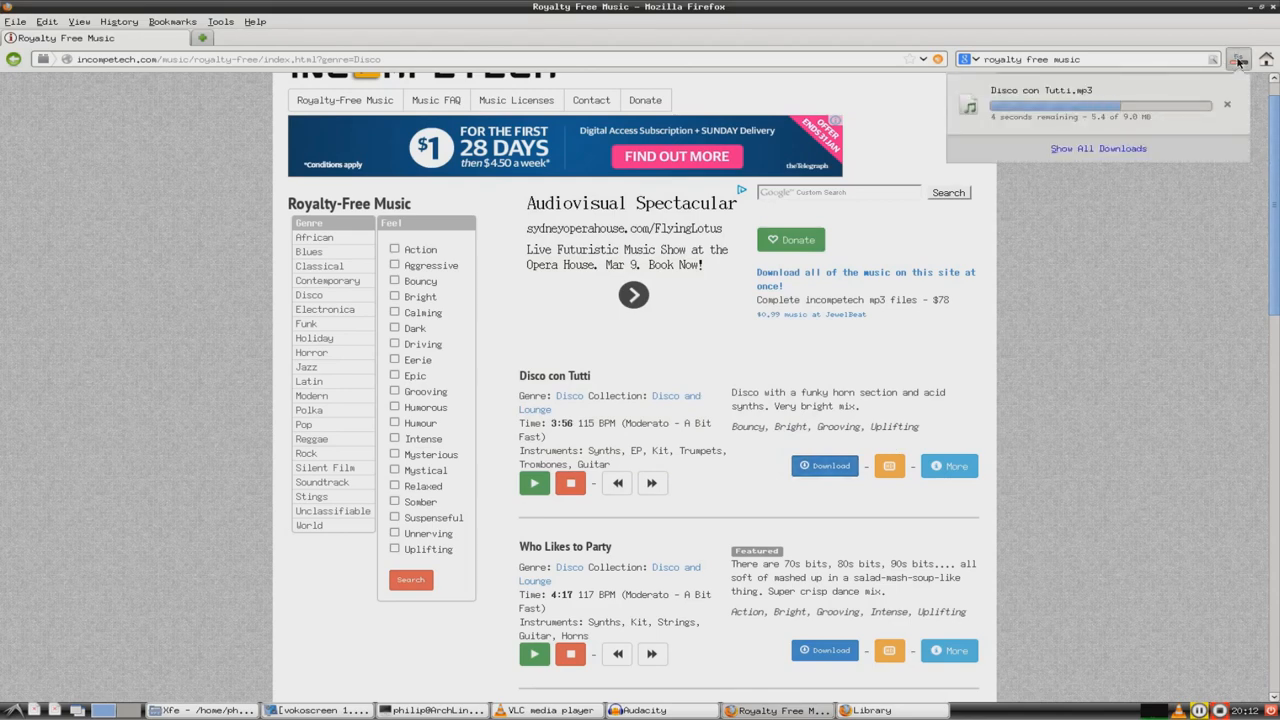
mouse_move(1207, 213)
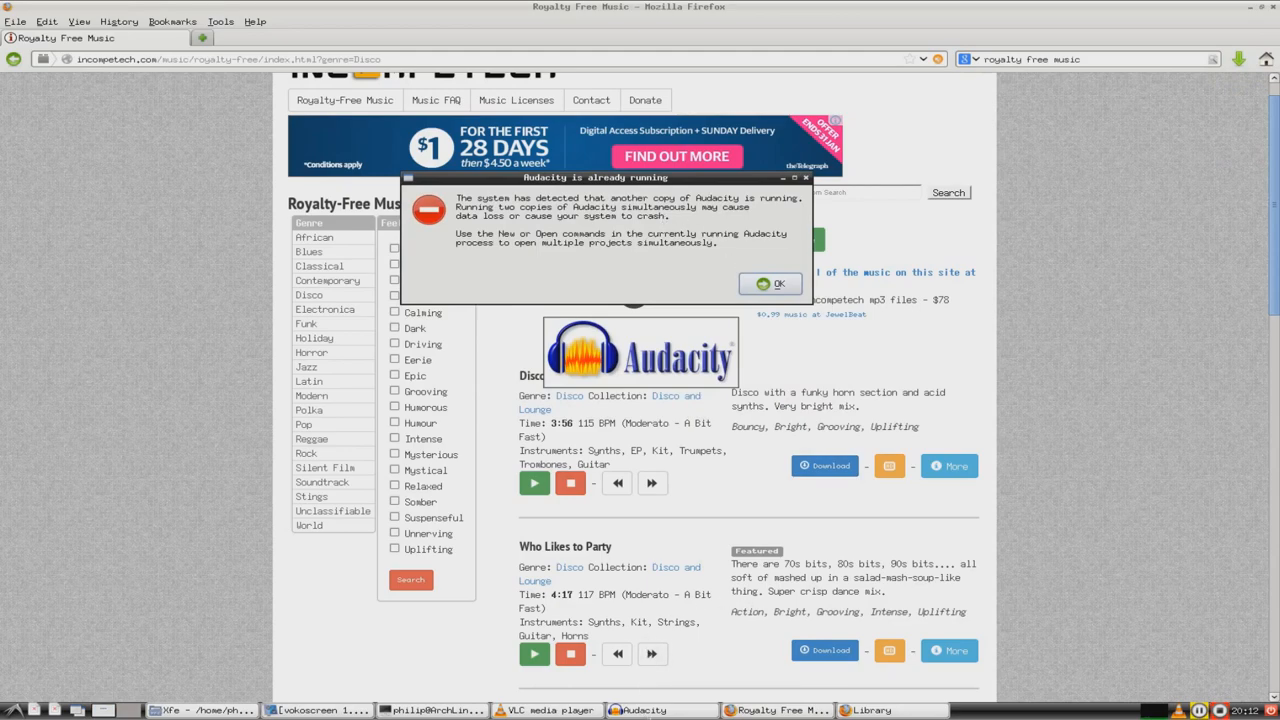
Step: Dismiss the 'Audacity is already running' warning to reveal the loaded stereo track
click(770, 283)
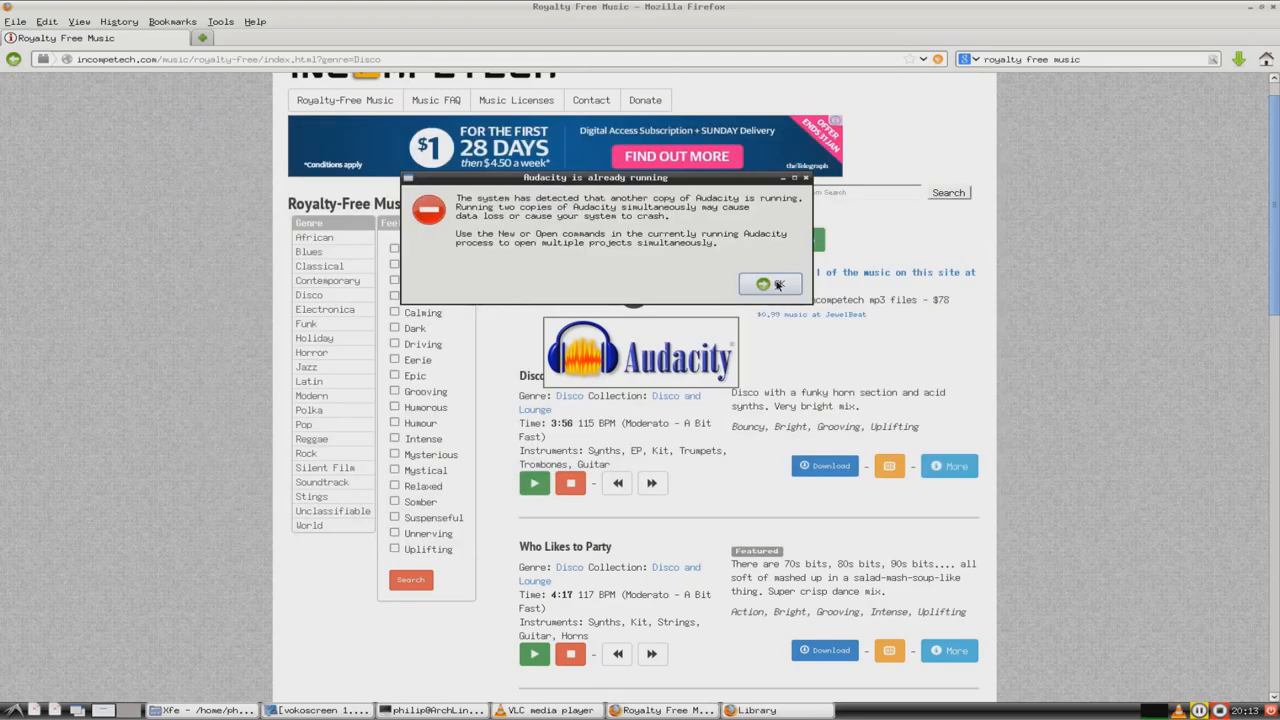
click(770, 284)
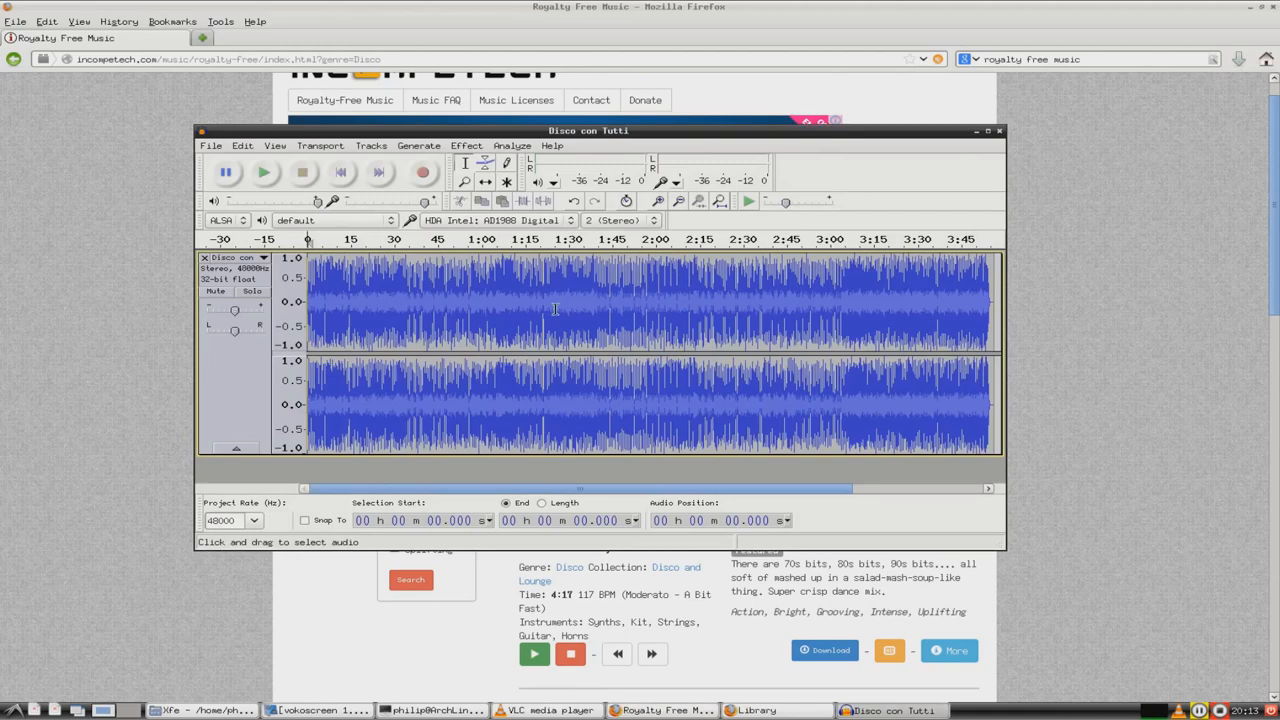
Step: Play Disco con Tutti briefly, stop it, and move the Audacity window lower-left
click(263, 172)
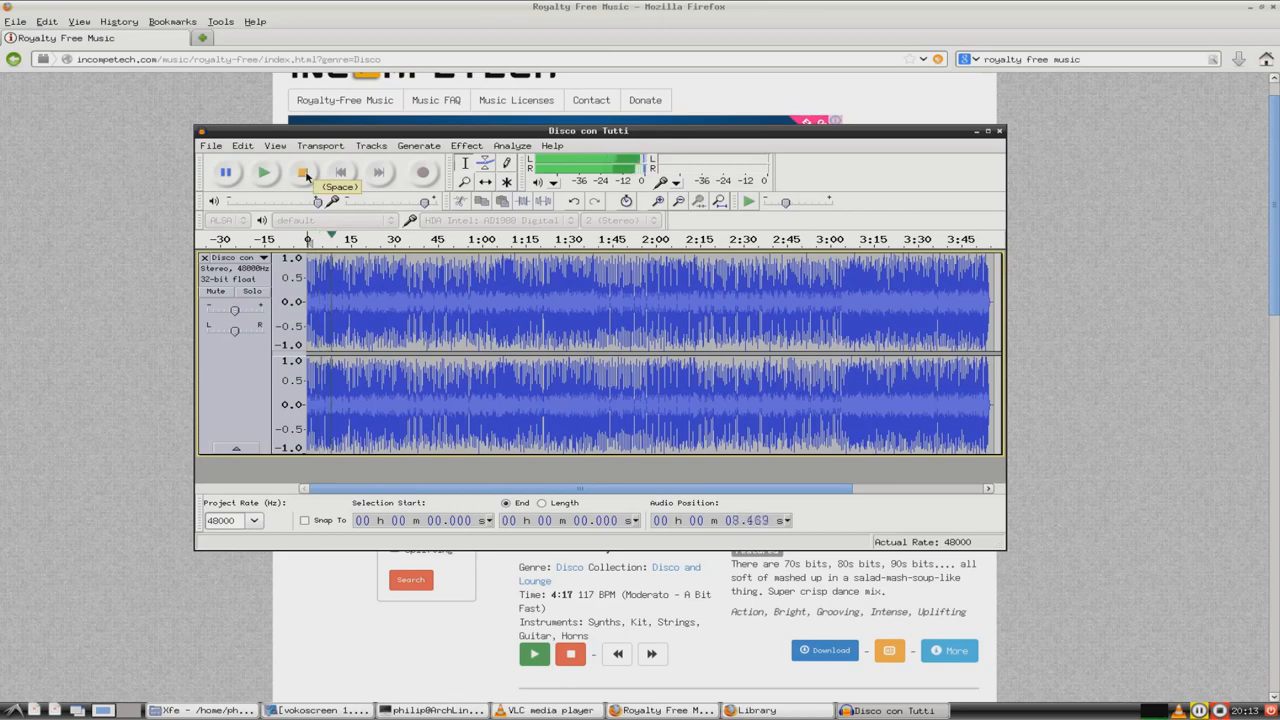
click(304, 172)
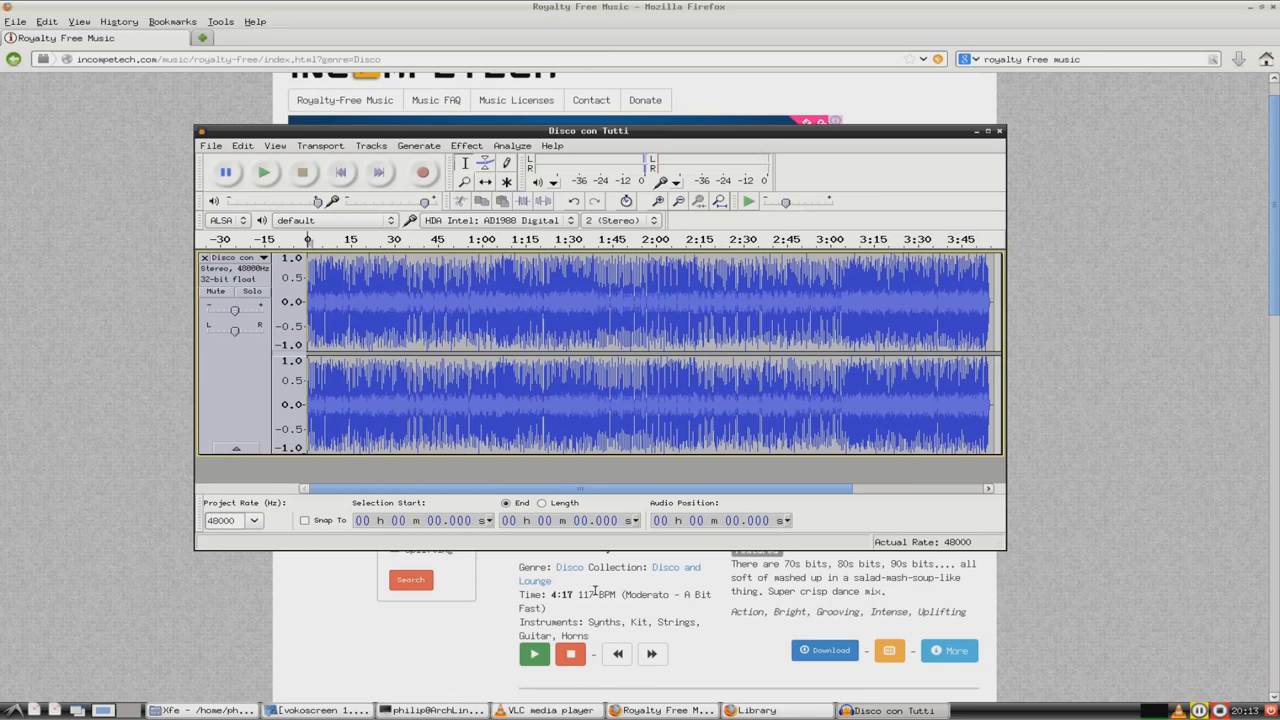
mouse_move(497, 610)
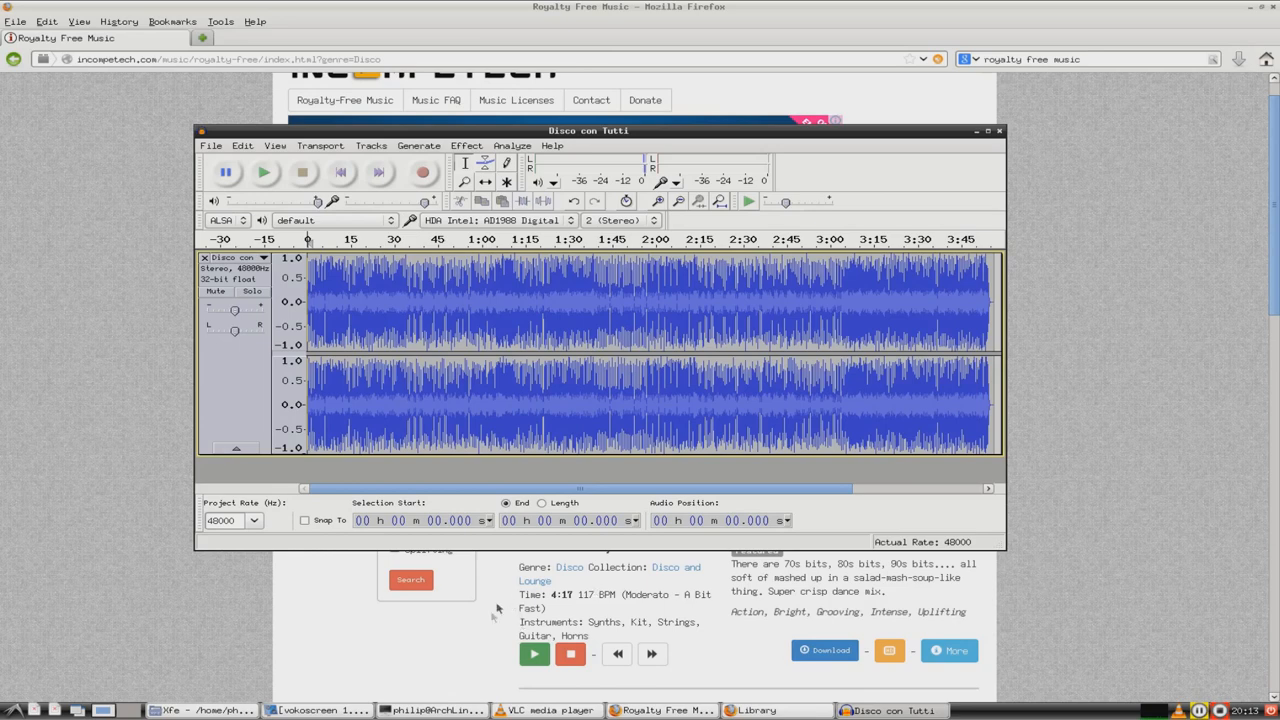
mouse_move(898, 370)
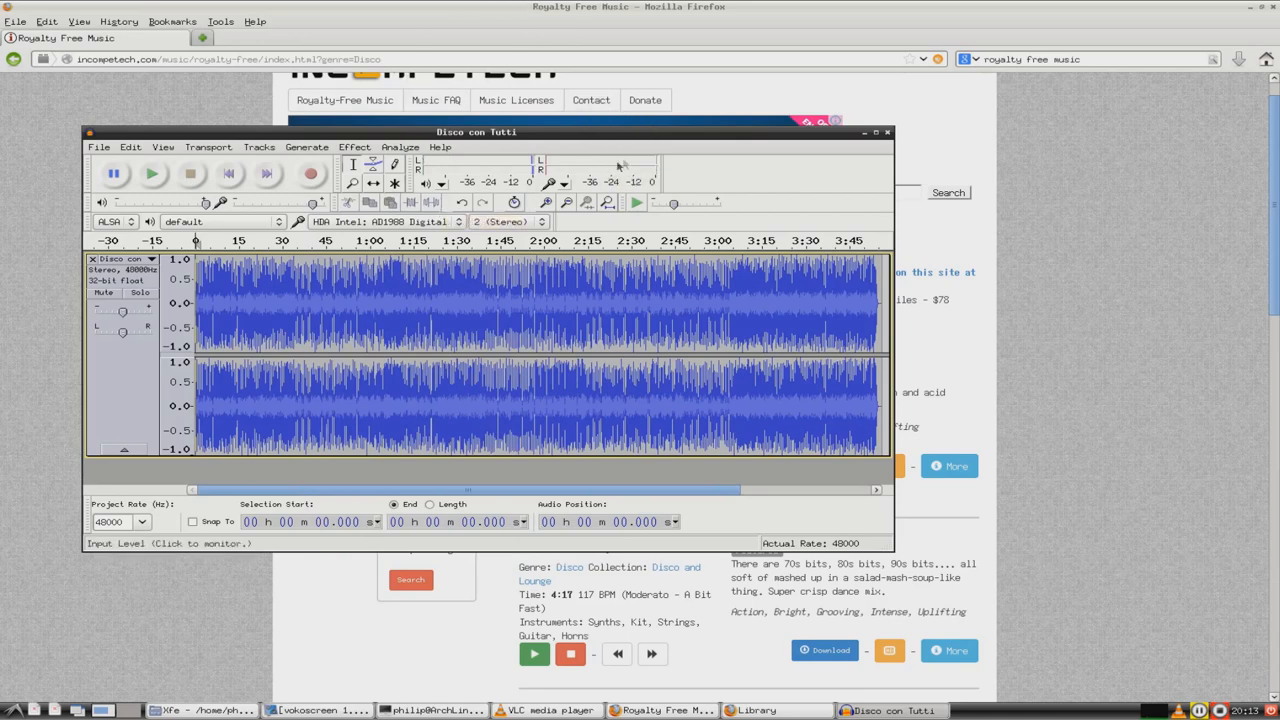
drag(476, 131, 455, 173)
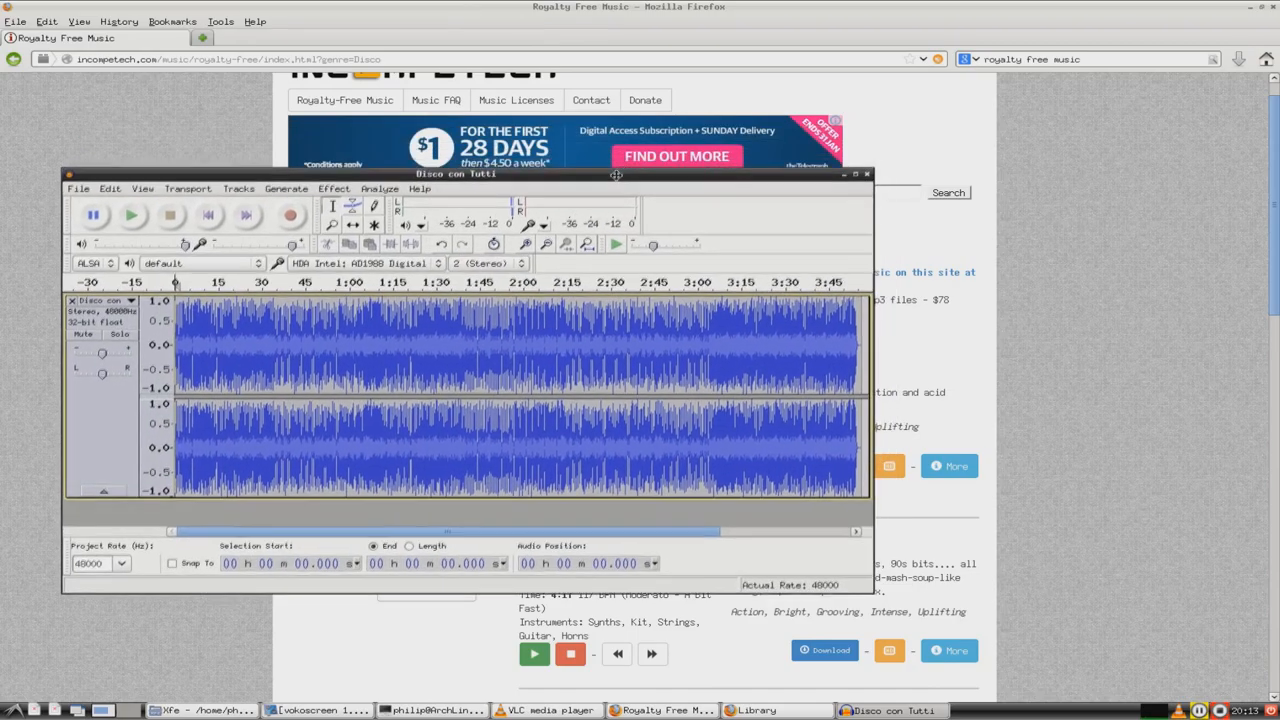
drag(616, 174, 598, 222)
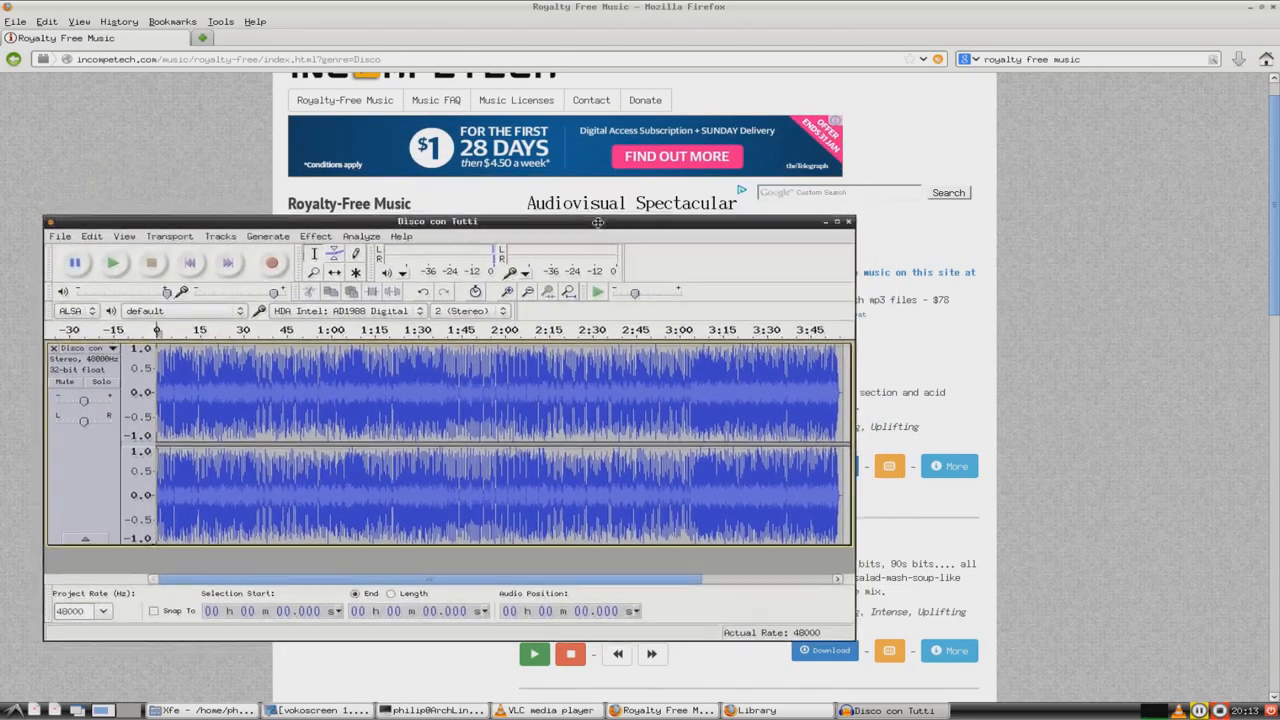